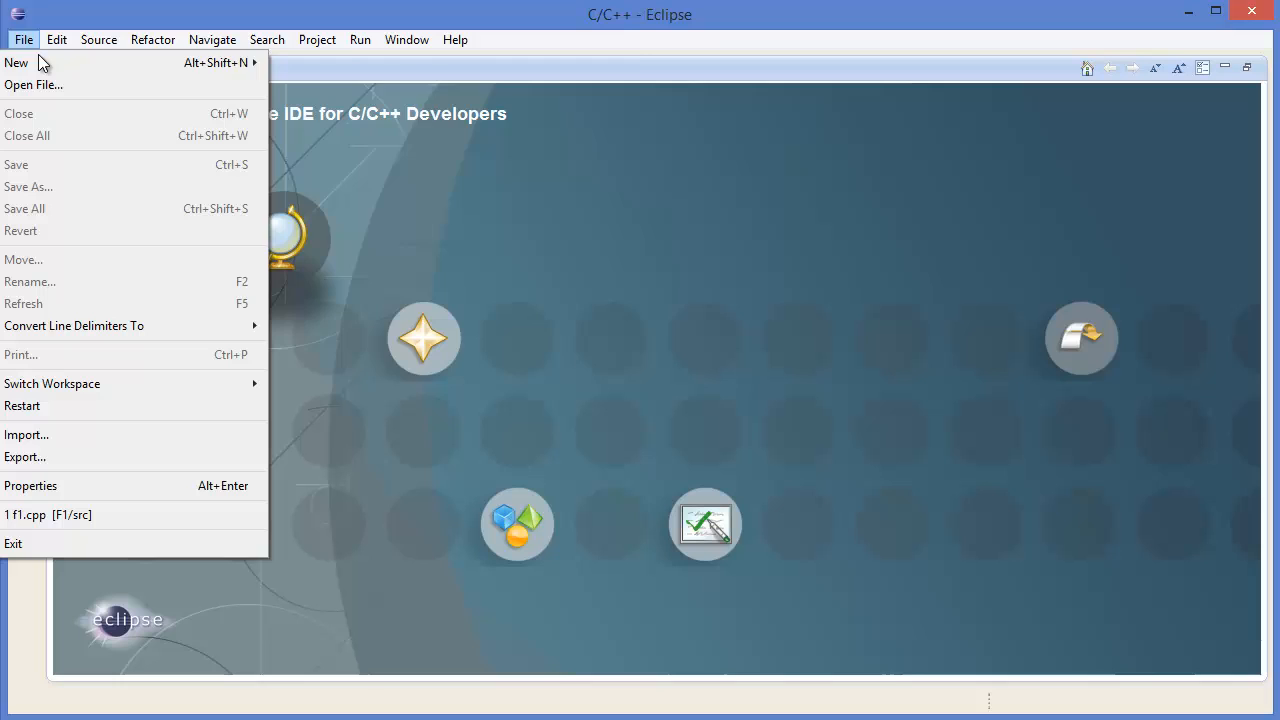
pyautogui.moveTo(50, 62)
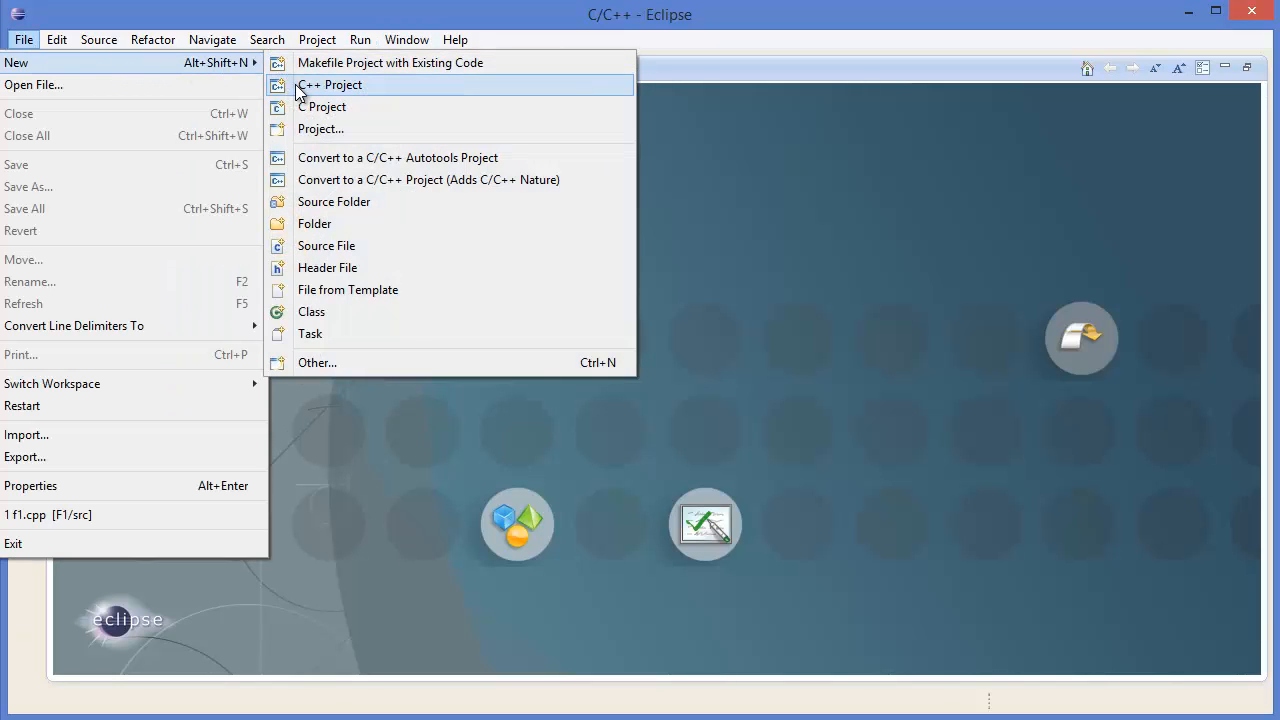
# - Start a new C++ project and name it FirstProgram
pyautogui.click(330, 84)
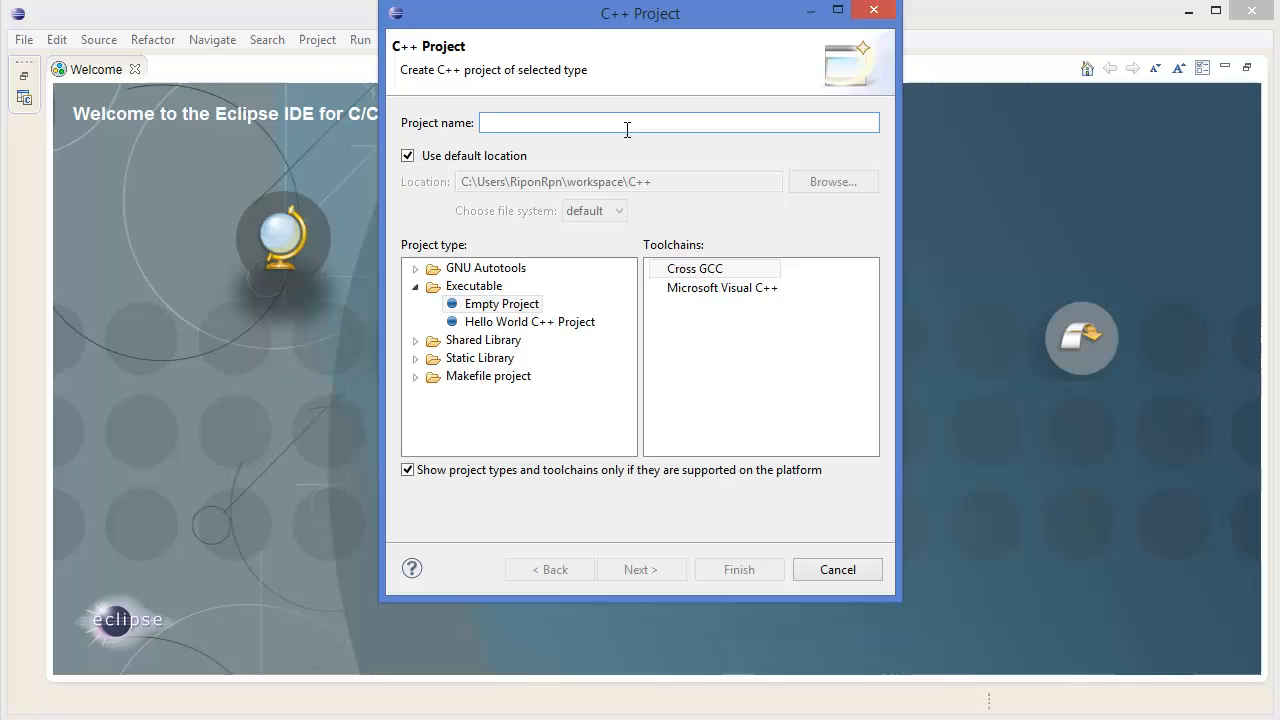
pyautogui.write('F')
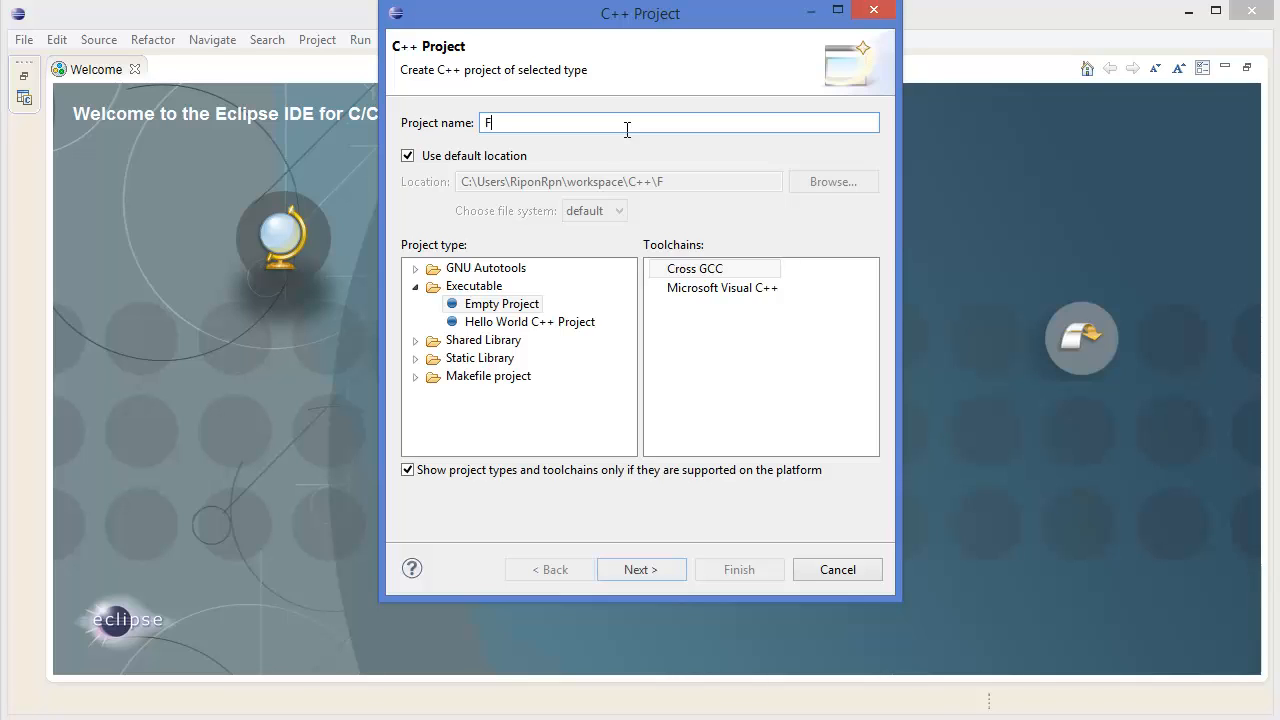
pyautogui.write('irstProg')
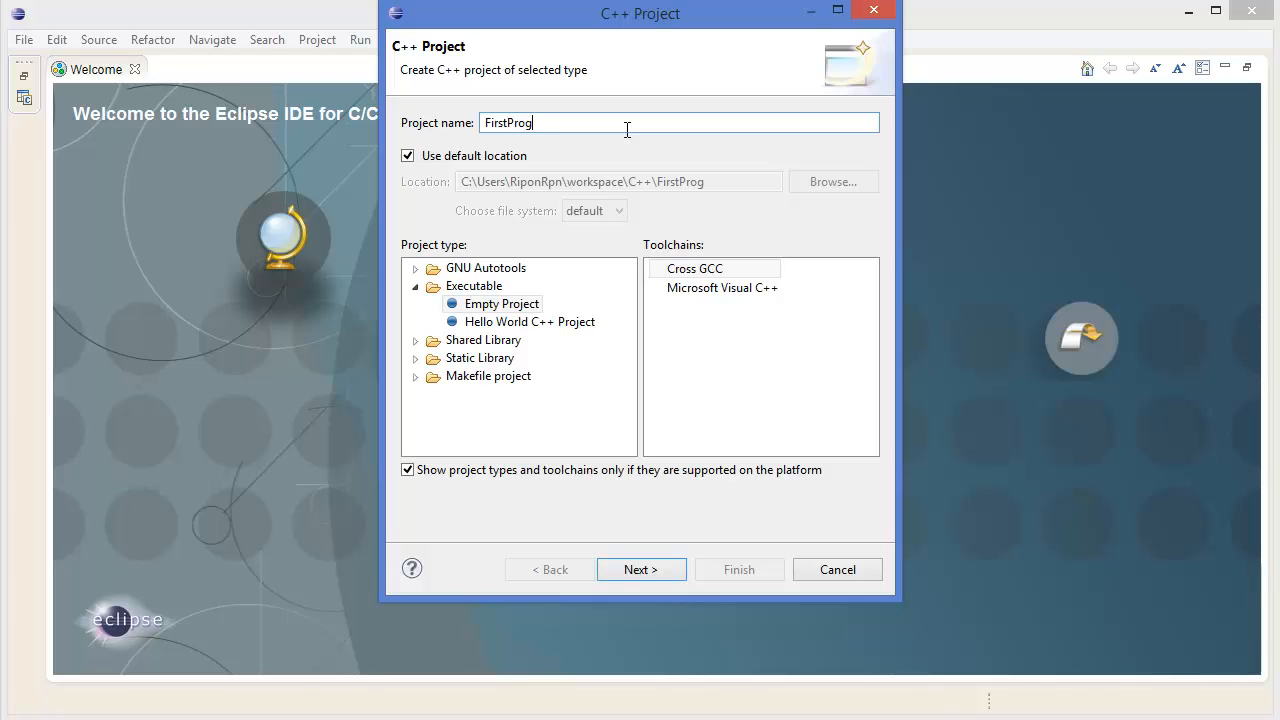
pyautogui.write('ram')
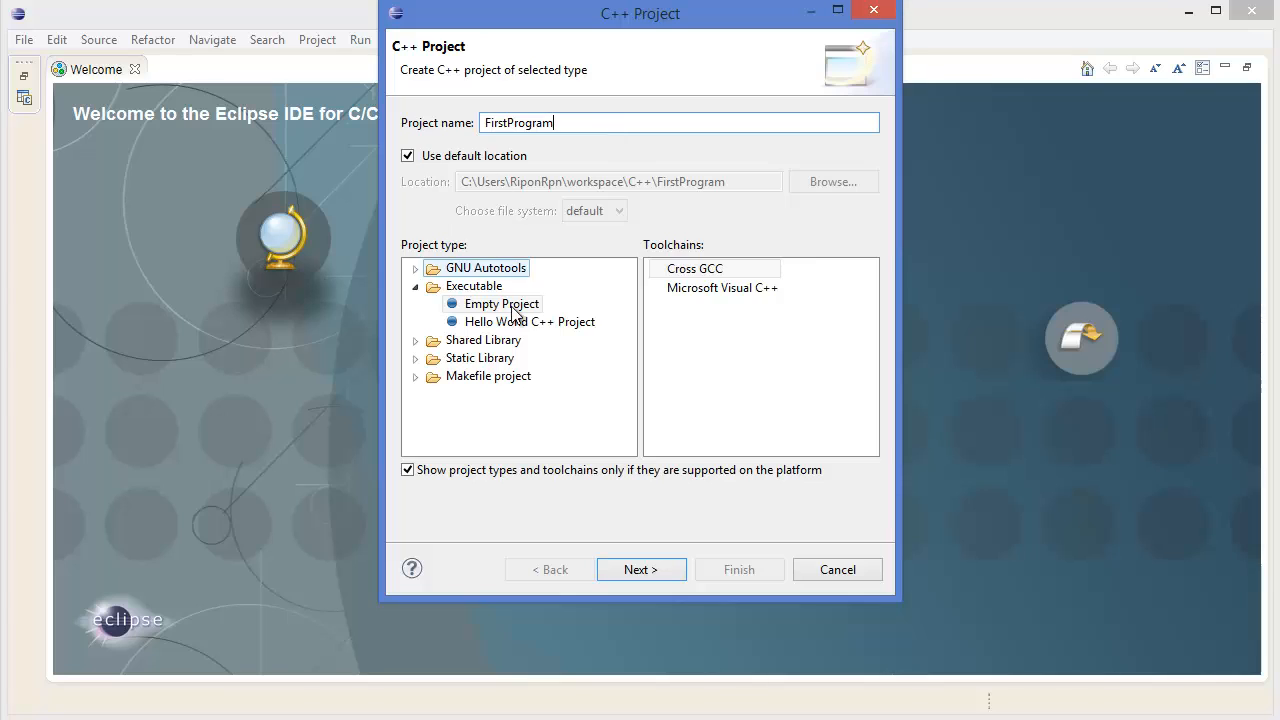
# - Make it a Hello World C++ project on the Microsoft Visual C++ toolchain and finish creating it
pyautogui.click(528, 320)
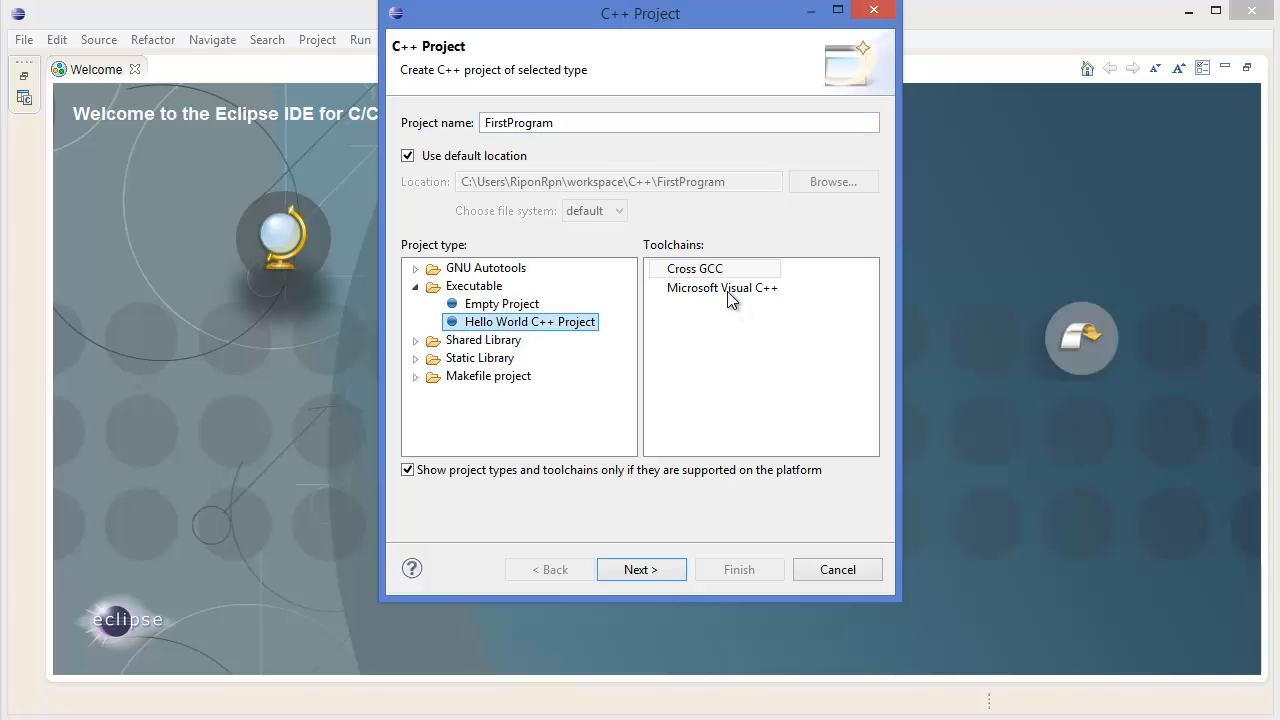
pyautogui.click(722, 288)
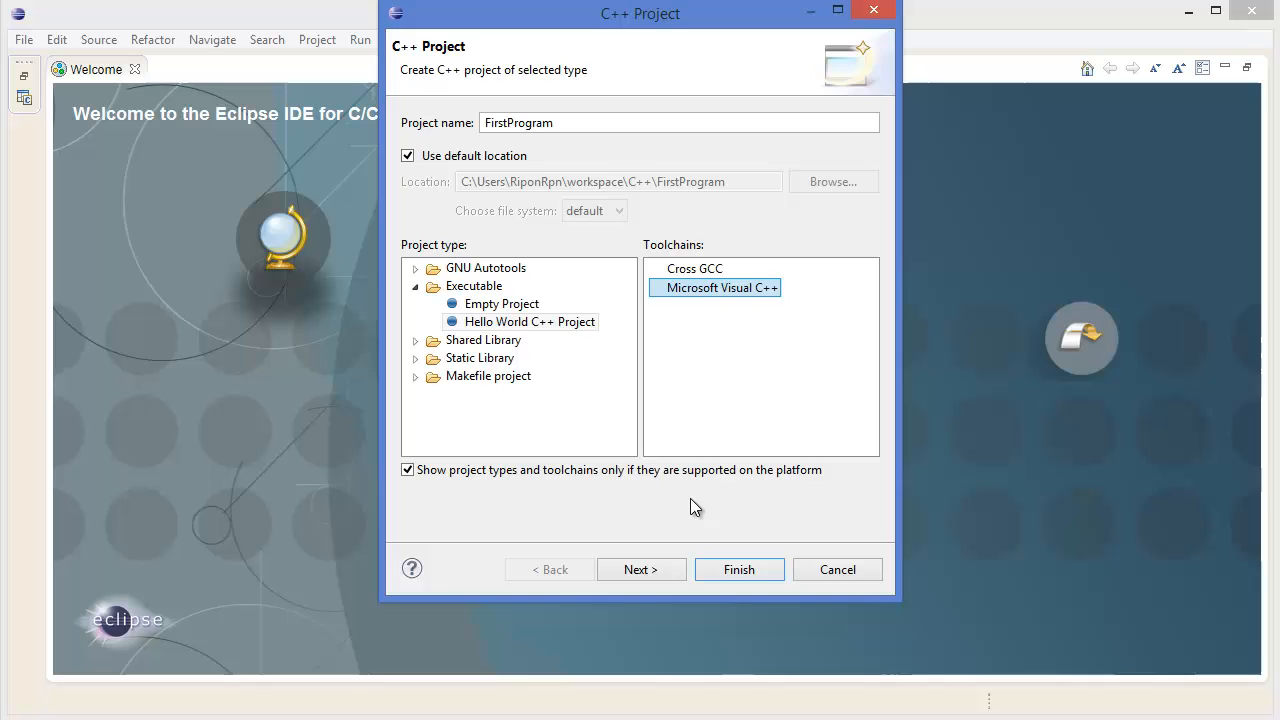
pyautogui.click(740, 568)
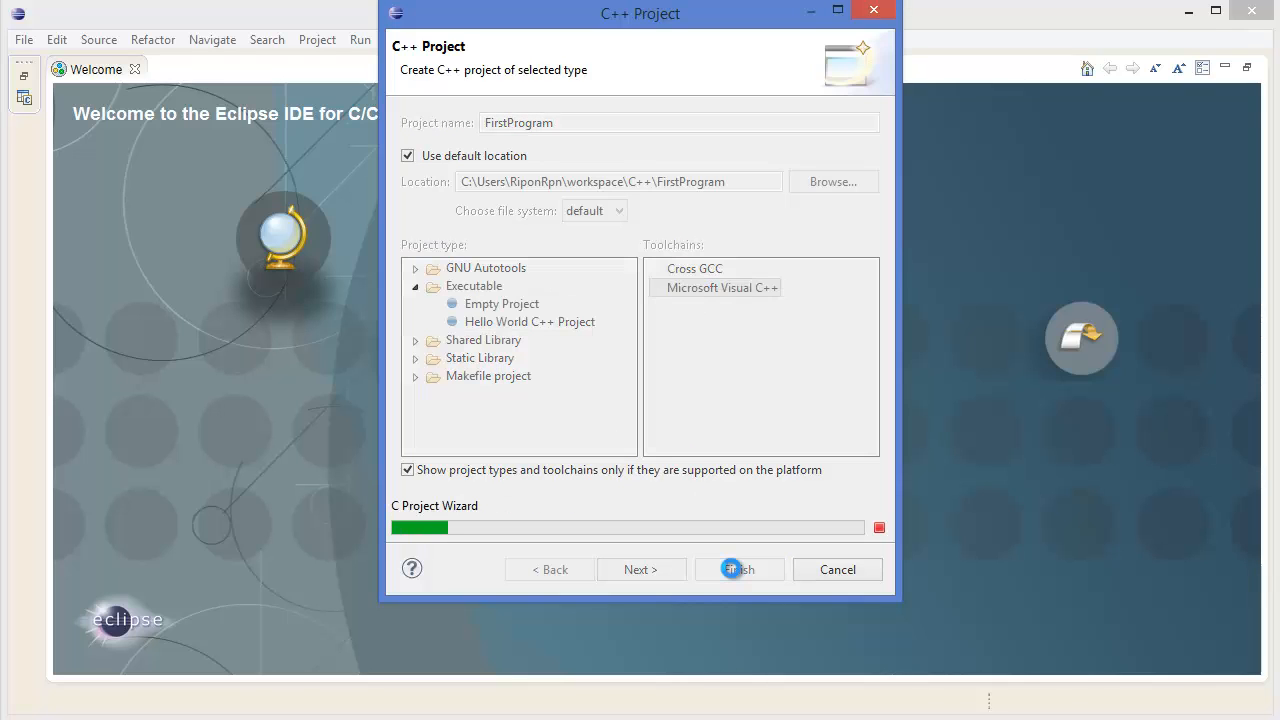
# - Show FirstProgram.cpp in the editor, place the cursor in the code and head to Preferences
pyautogui.click(738, 568)
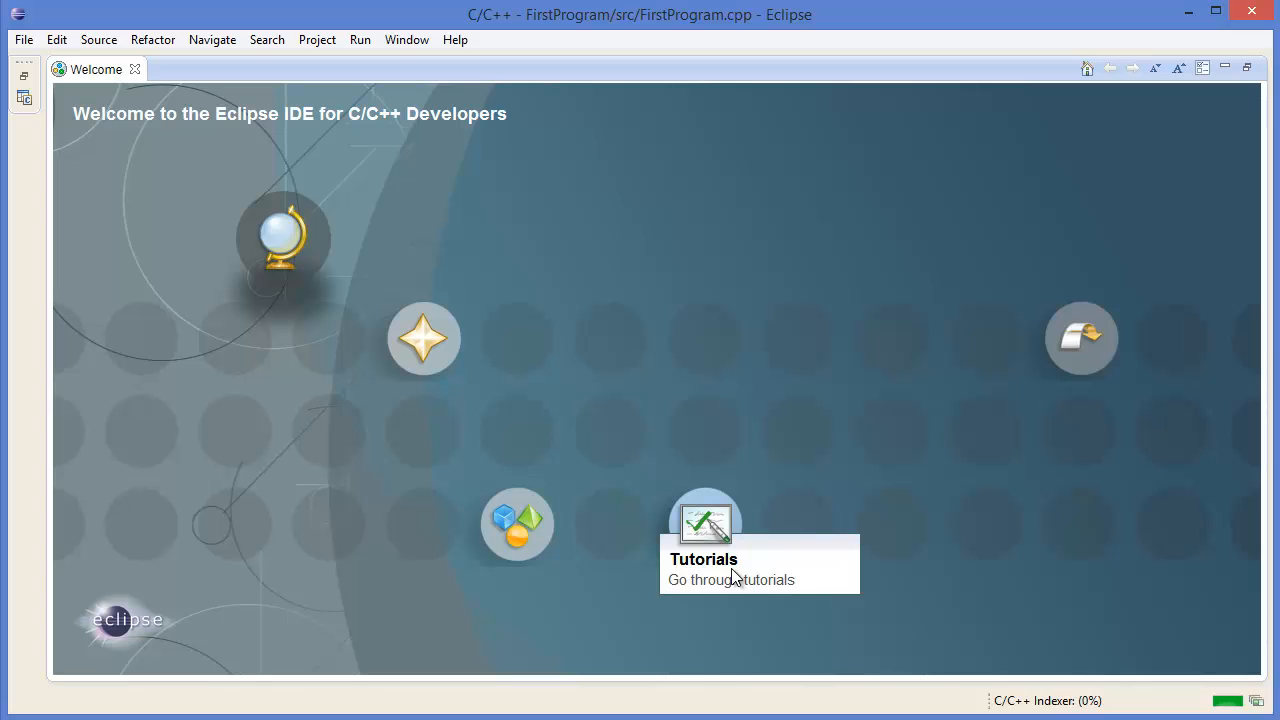
pyautogui.moveTo(620, 456)
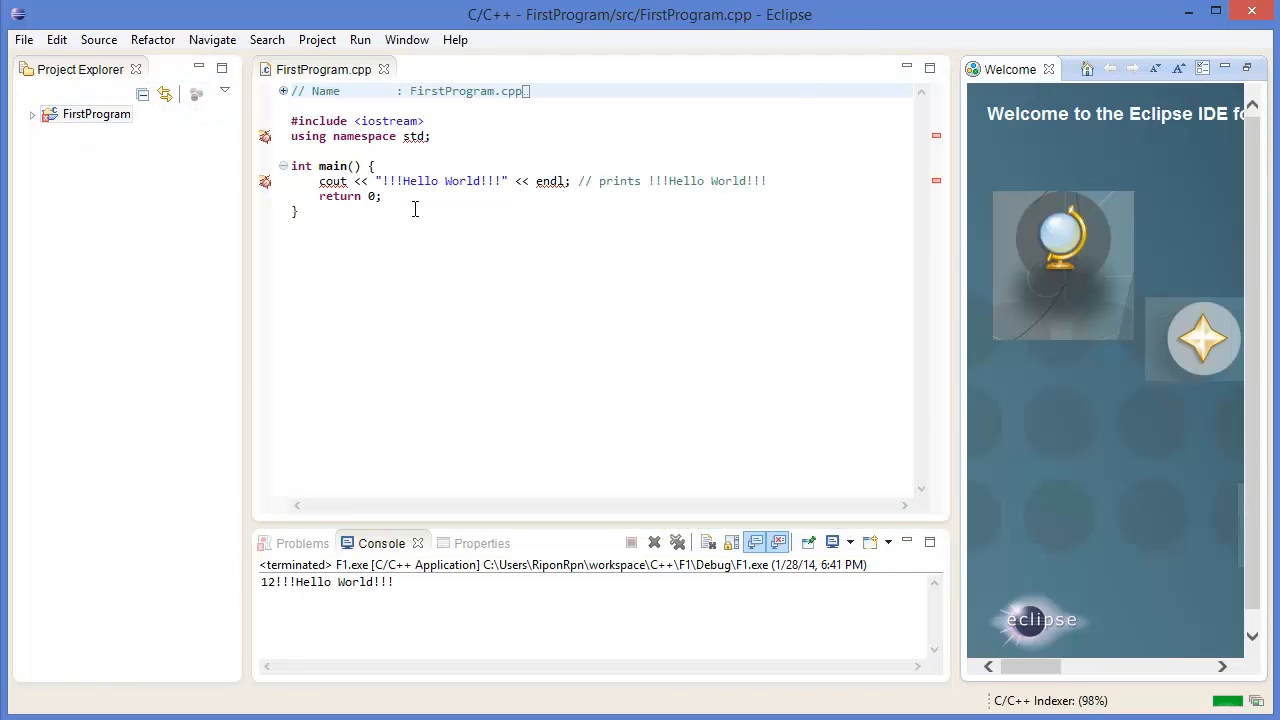
pyautogui.click(390, 224)
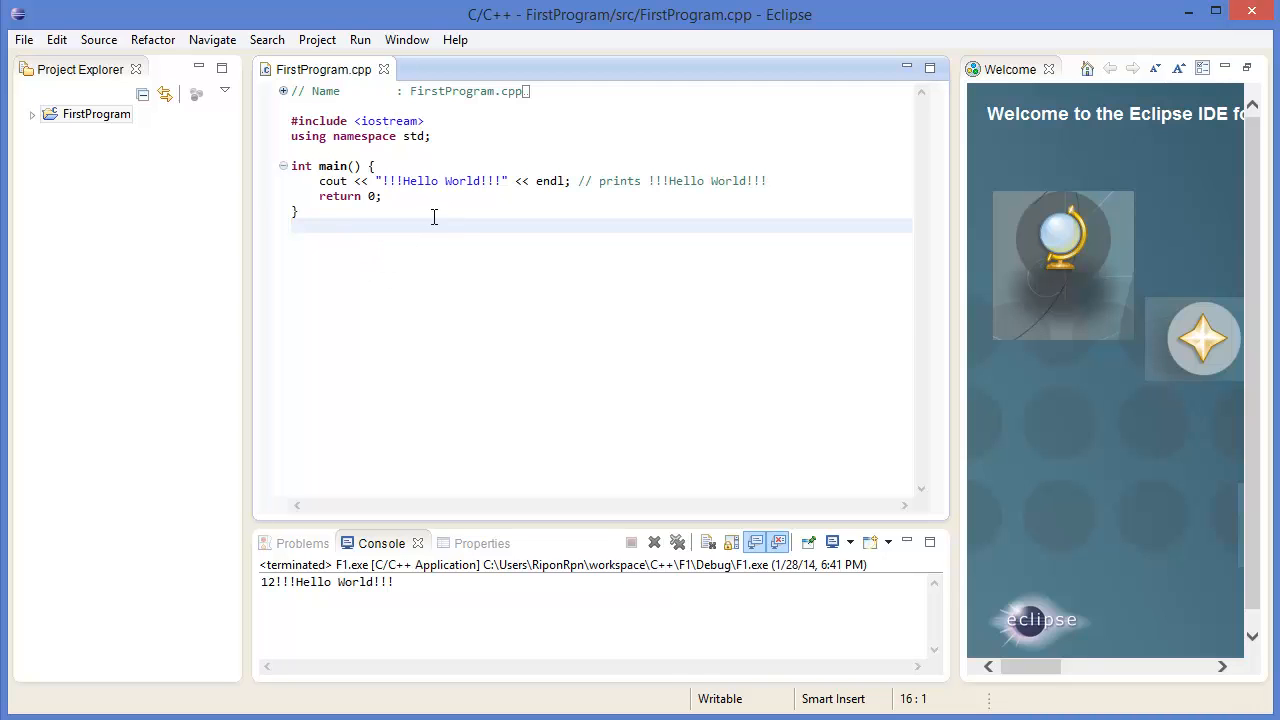
pyautogui.click(406, 40)
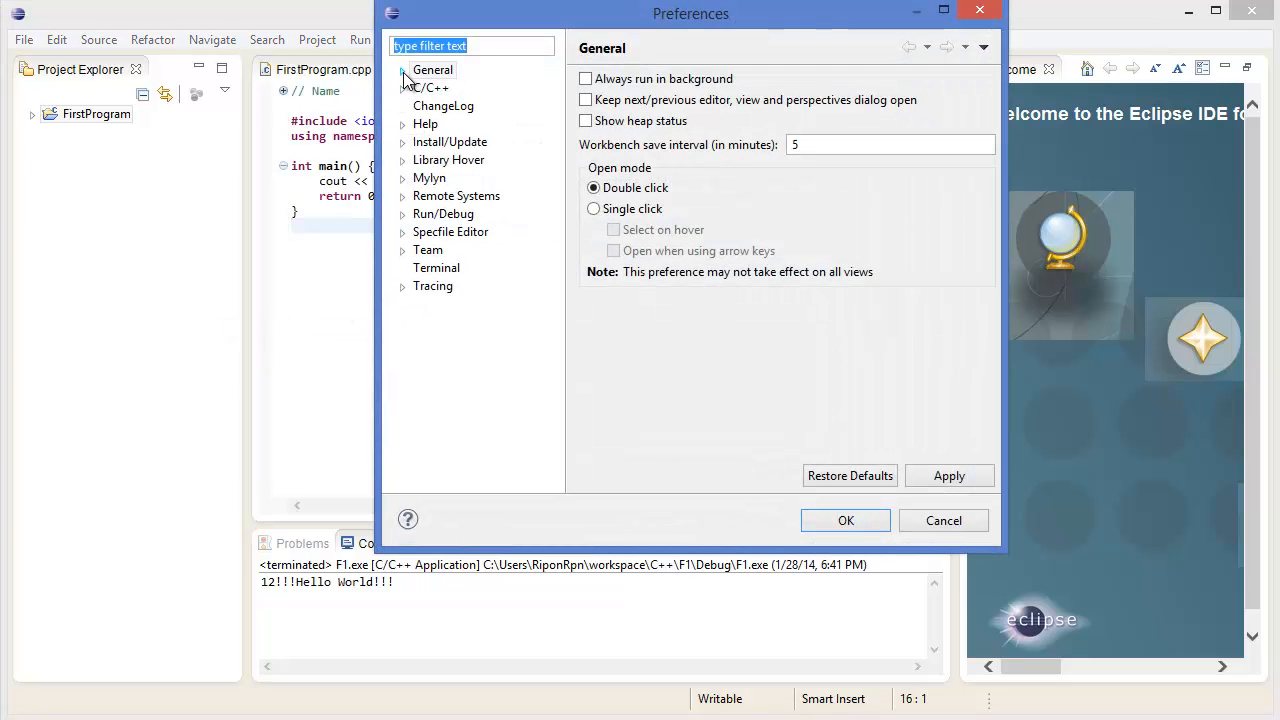
# - Reach the Colors and Fonts page under General > Appearance
pyautogui.click(402, 68)
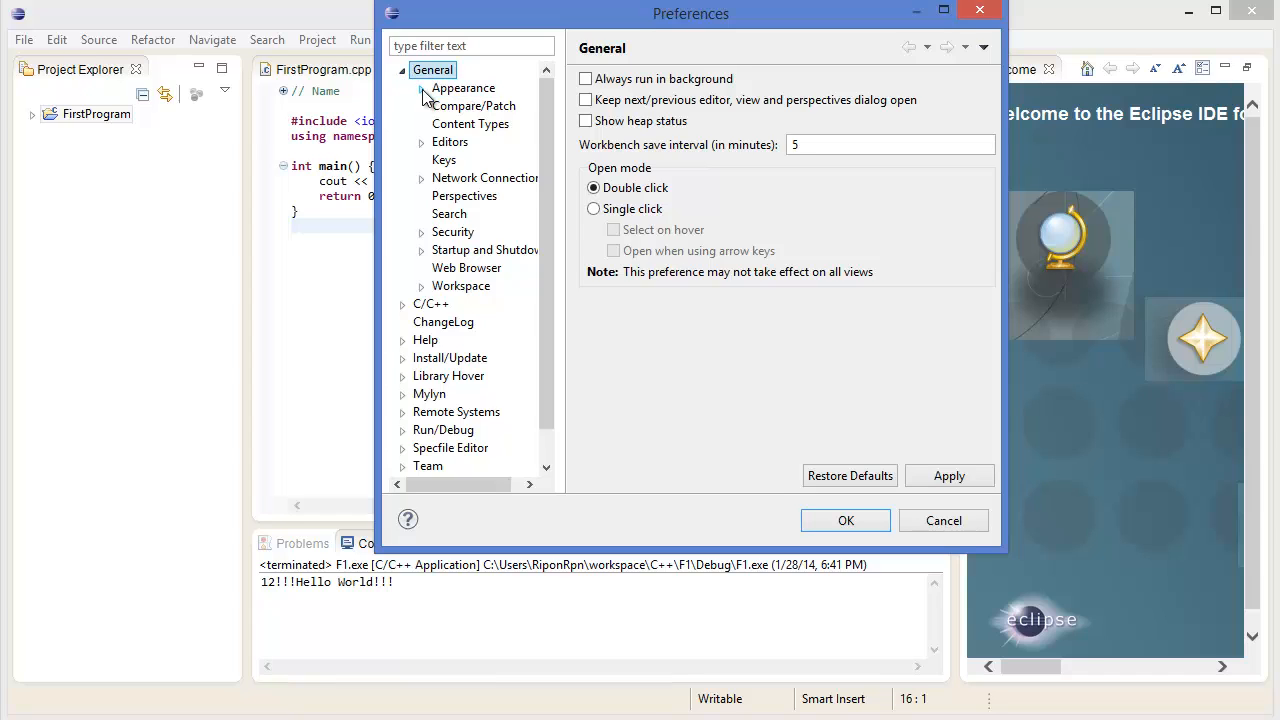
pyautogui.click(420, 88)
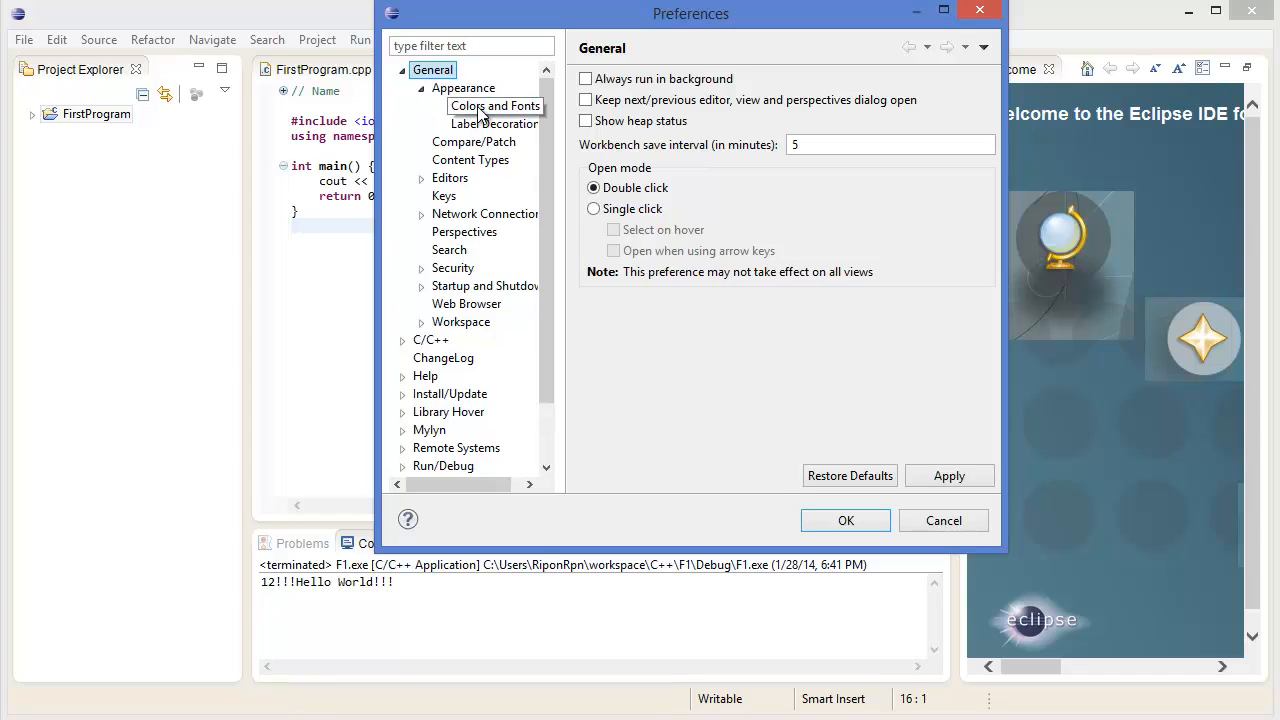
pyautogui.click(496, 106)
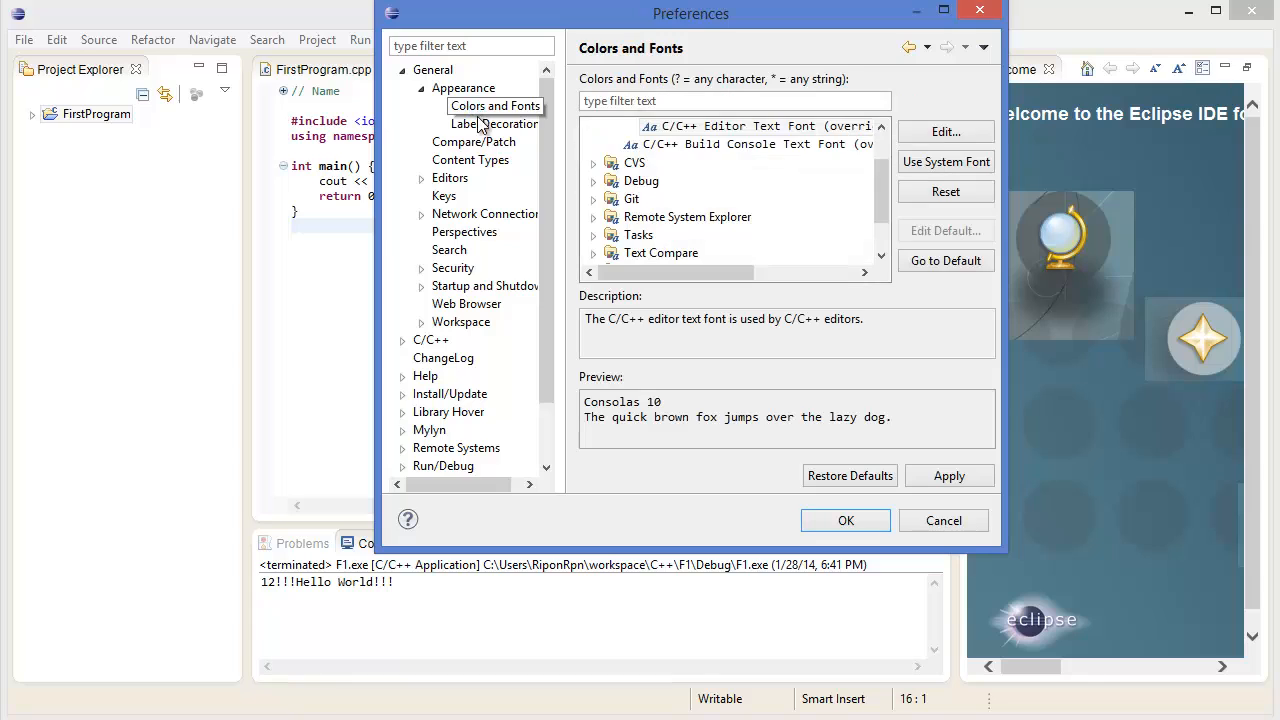
pyautogui.click(592, 126)
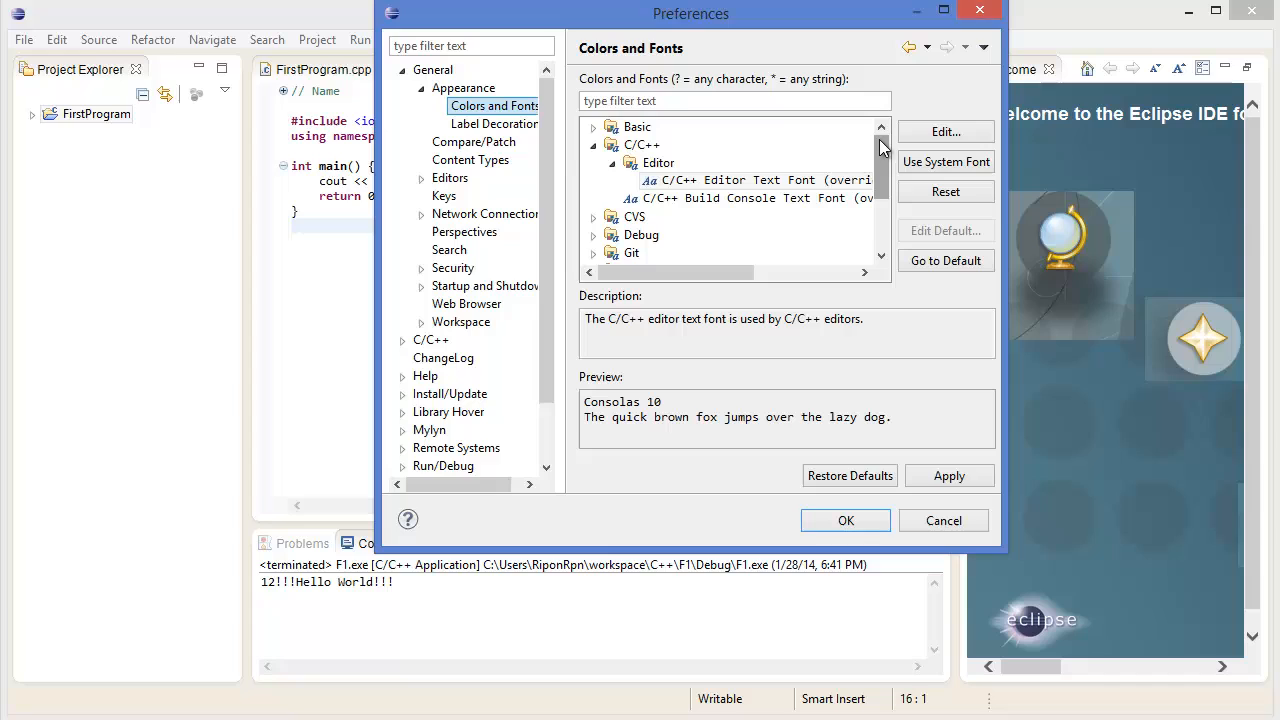
# - Select the C/C++ Editor Text Font entry (Consolas 10) under C/C++ > Editor
pyautogui.click(644, 144)
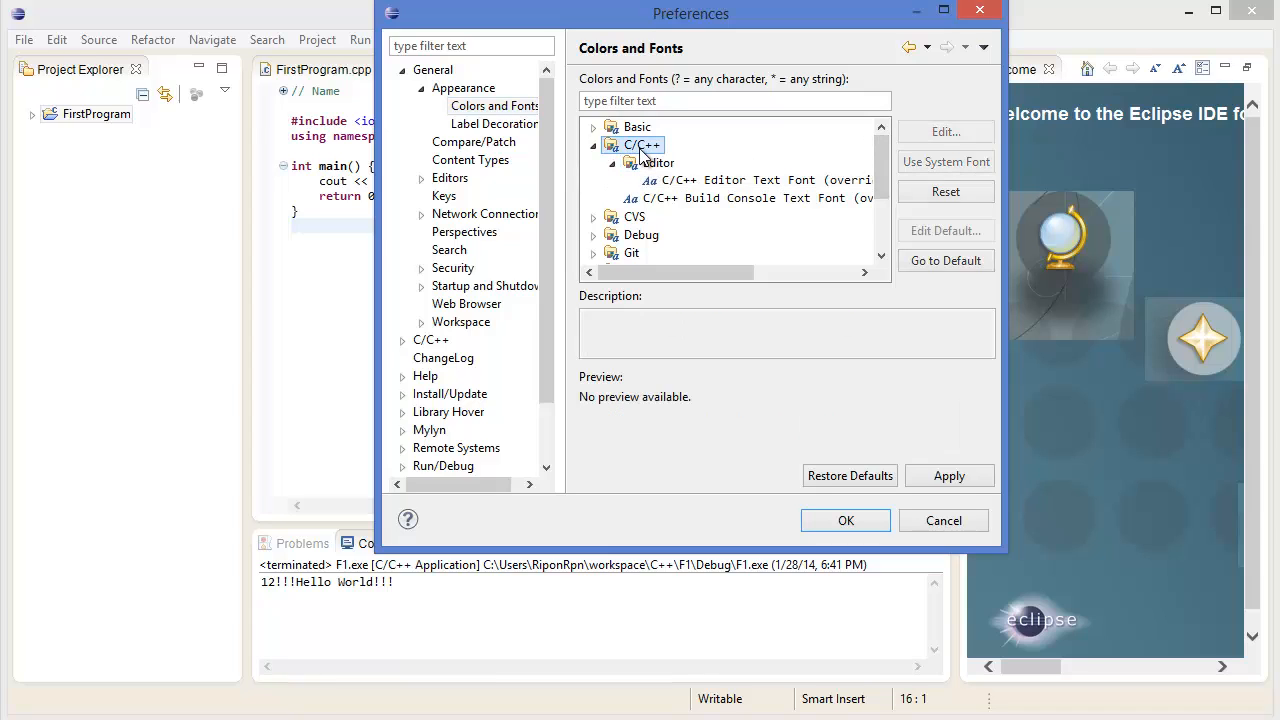
pyautogui.click(656, 162)
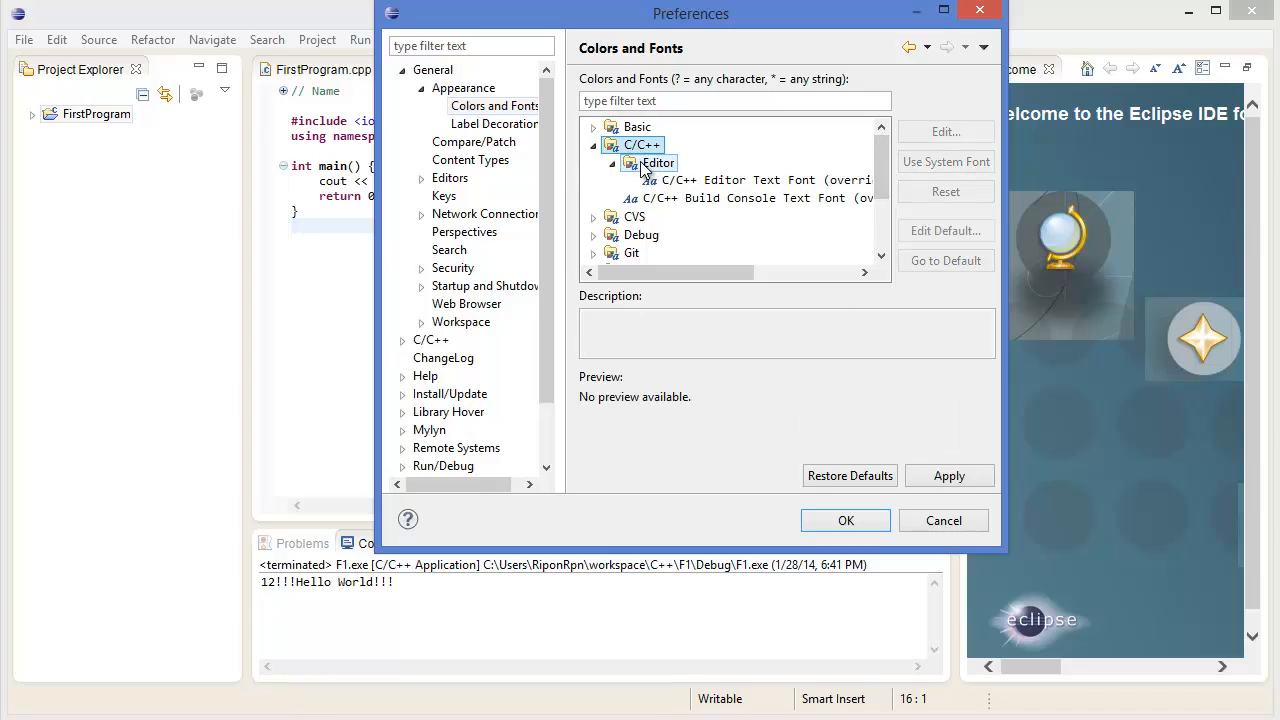
pyautogui.click(740, 180)
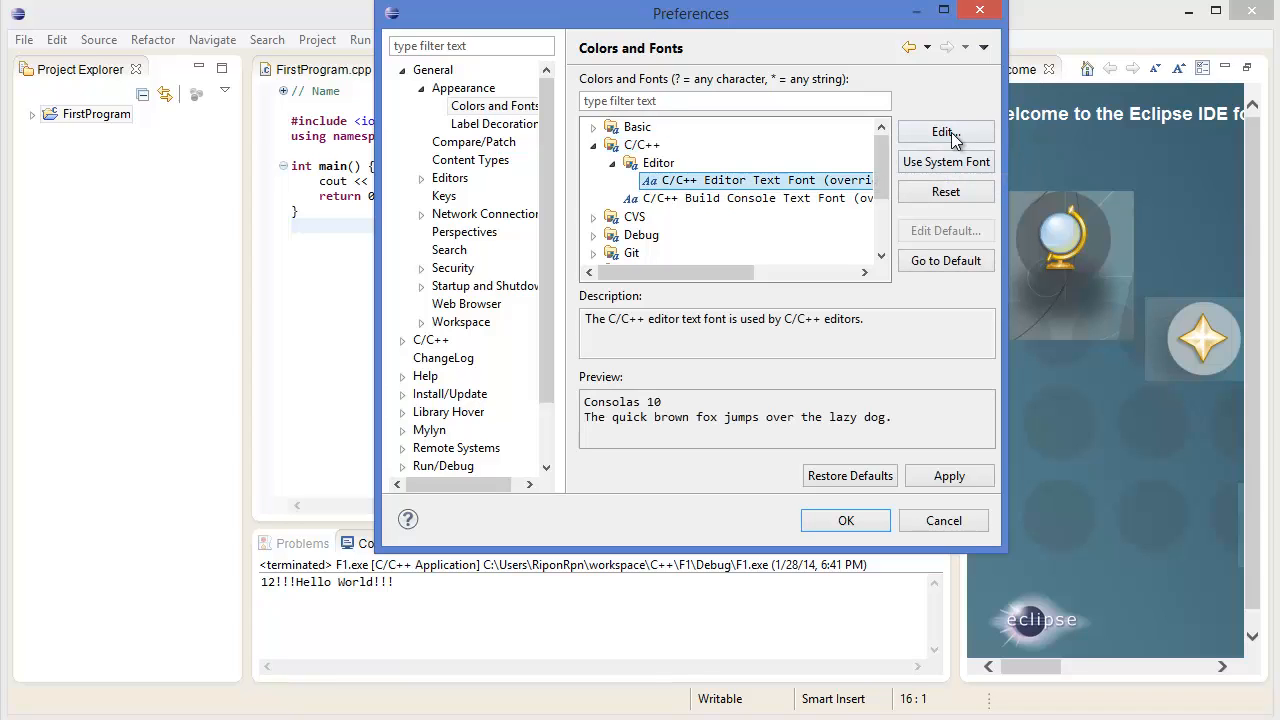
pyautogui.click(944, 132)
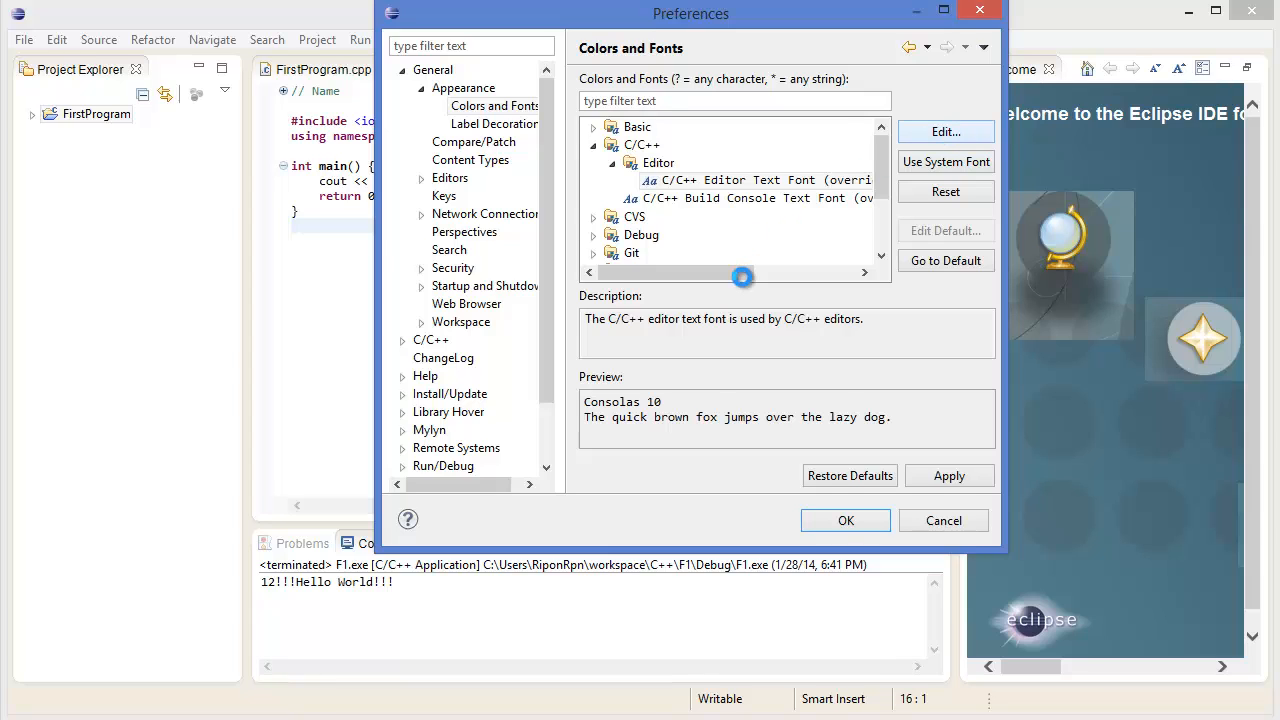
# - Change the C/C++ editor text font size to 13, keeping Consolas
pyautogui.click(944, 132)
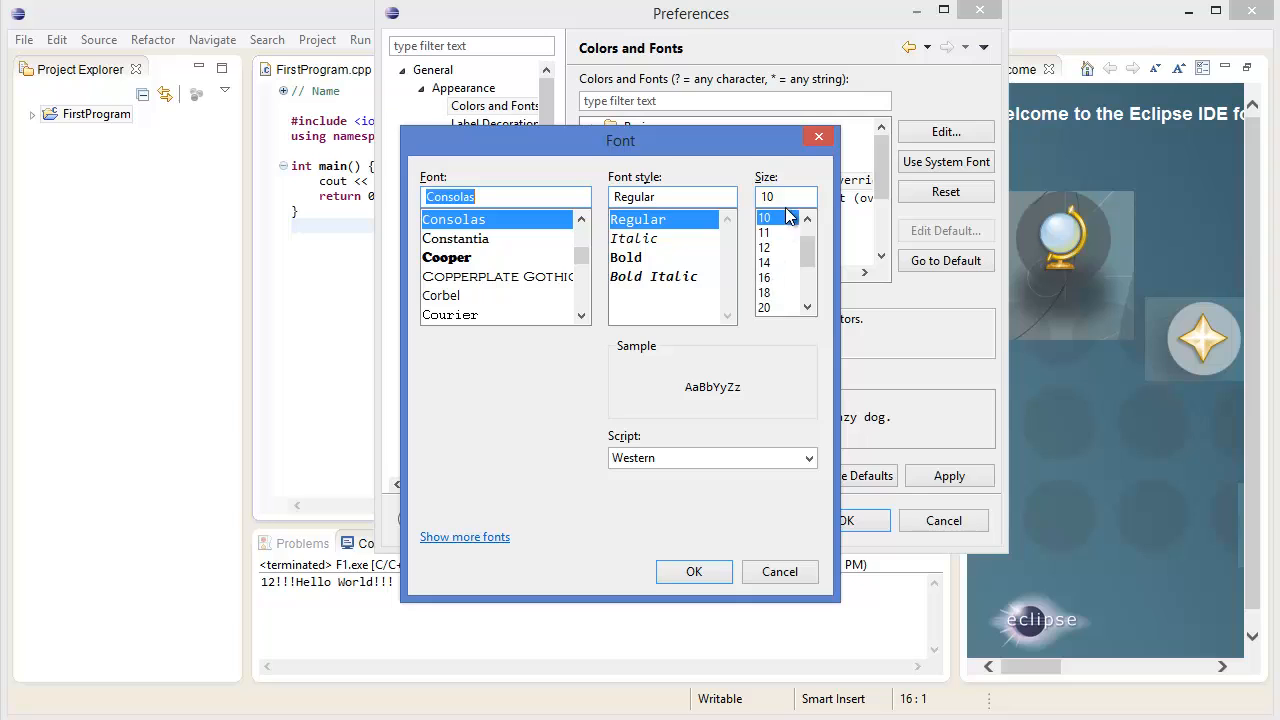
pyautogui.click(784, 196)
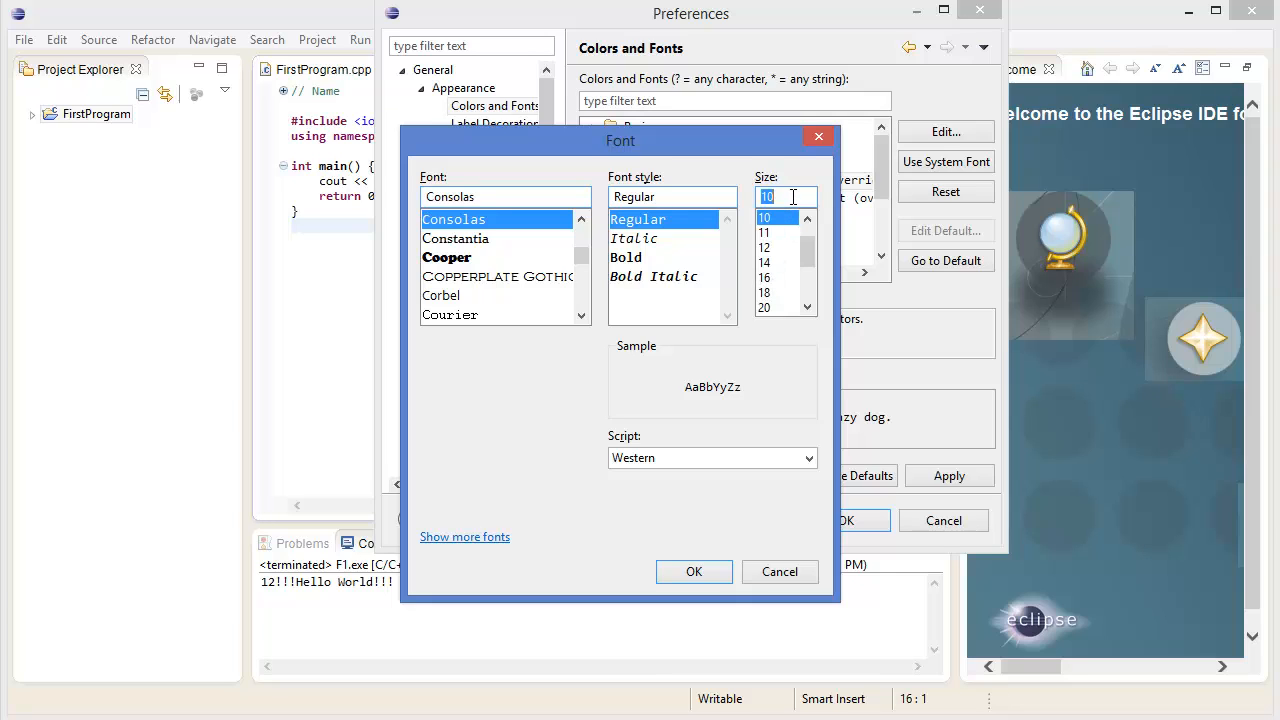
pyautogui.write('13')
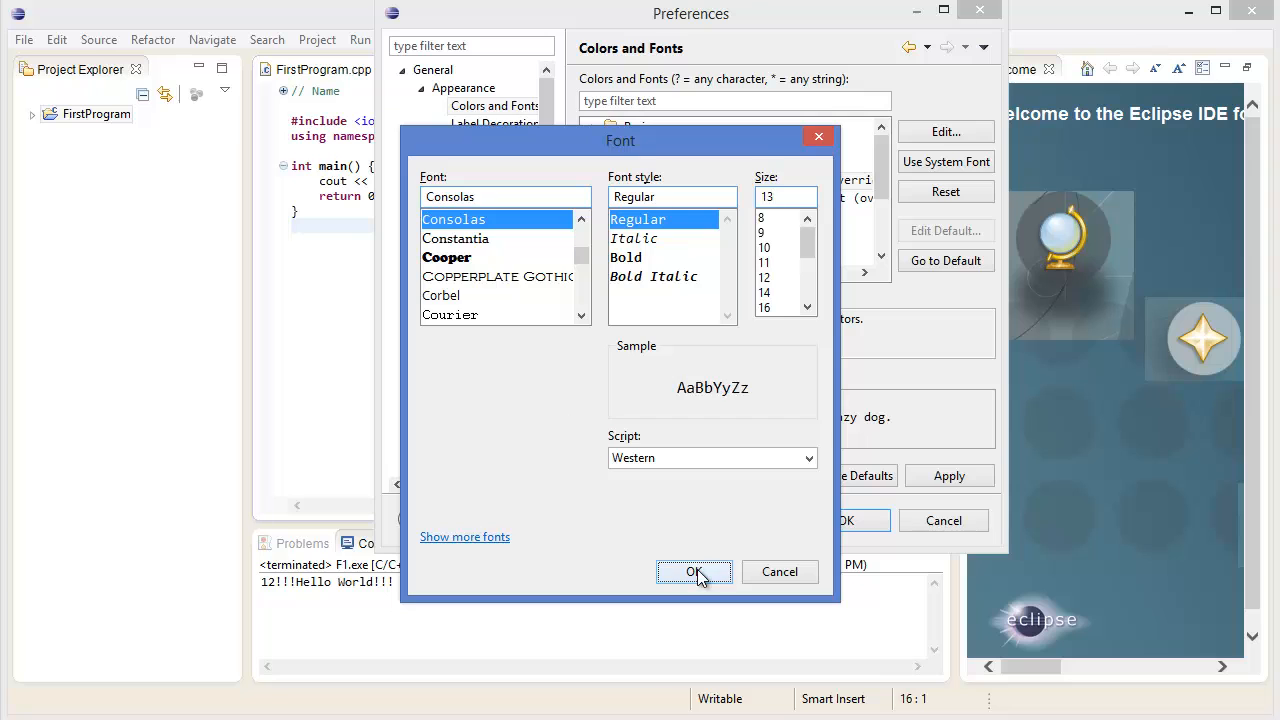
pyautogui.click(694, 572)
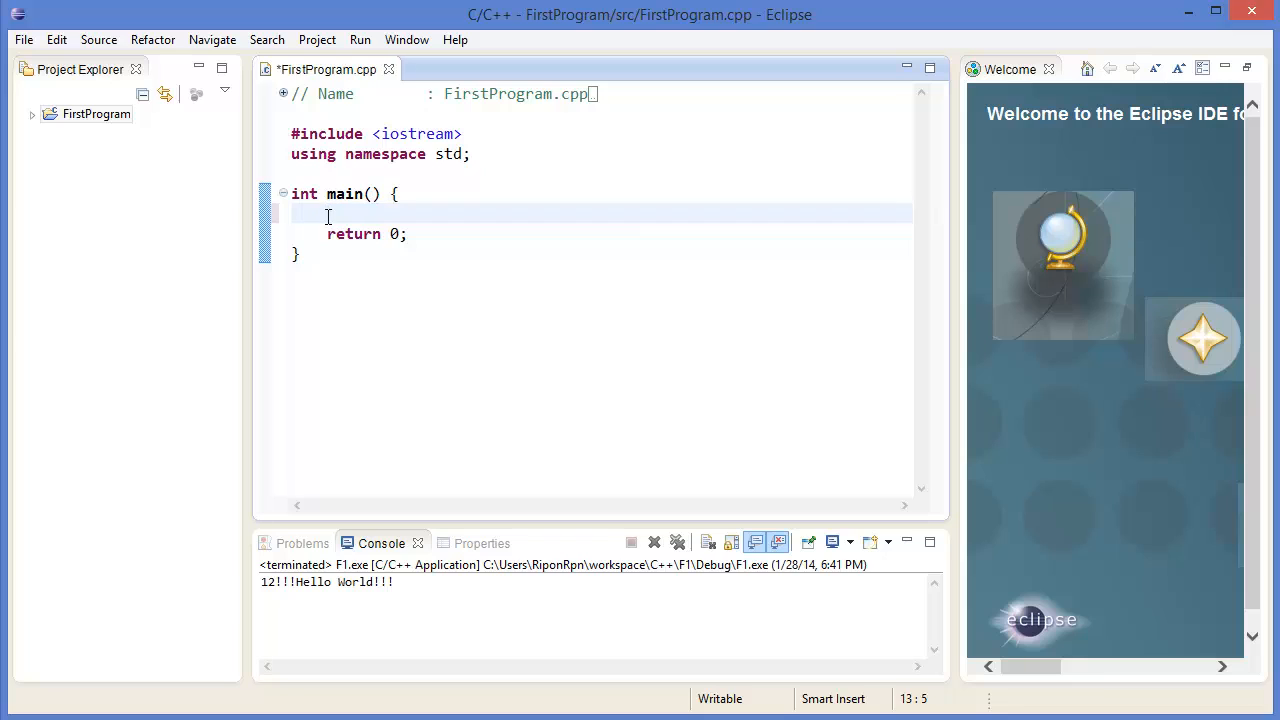
# - Write cout<<"Hello Programming World!!!" inside main, still without a semicolon
pyautogui.write('cout<<"H')
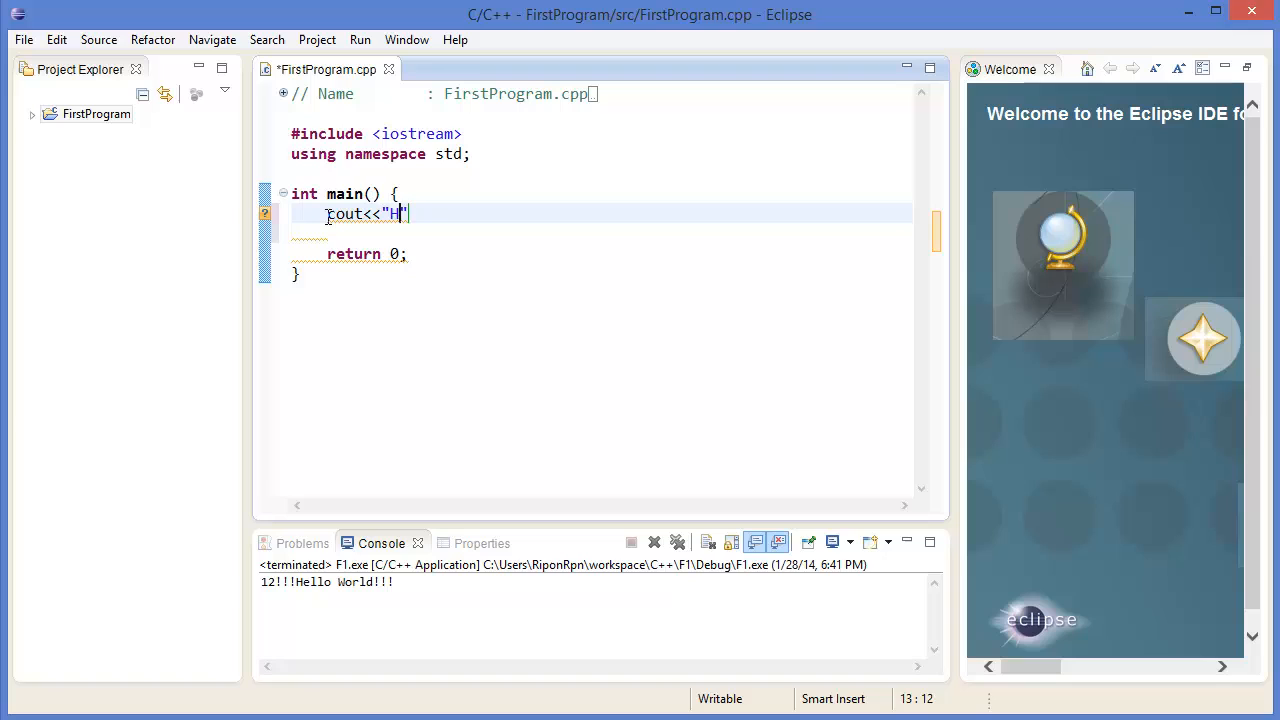
pyautogui.write('ello Progr')
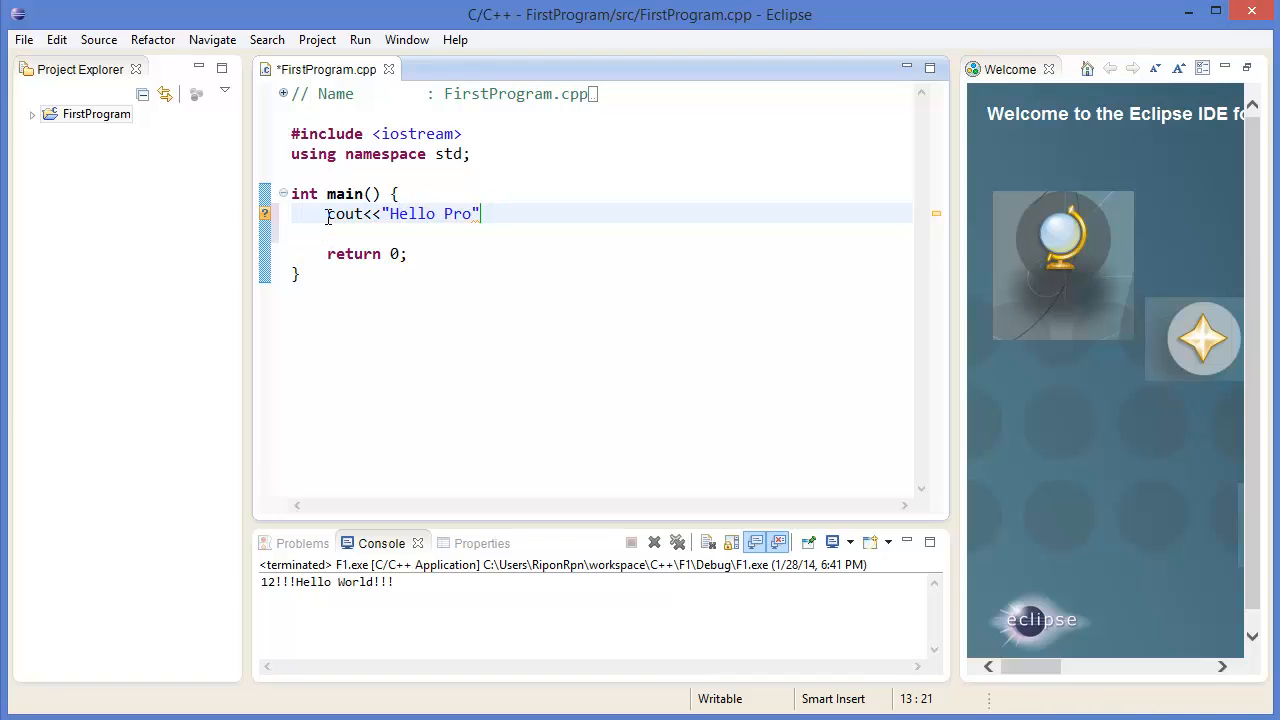
pyautogui.write('gramming Wor')
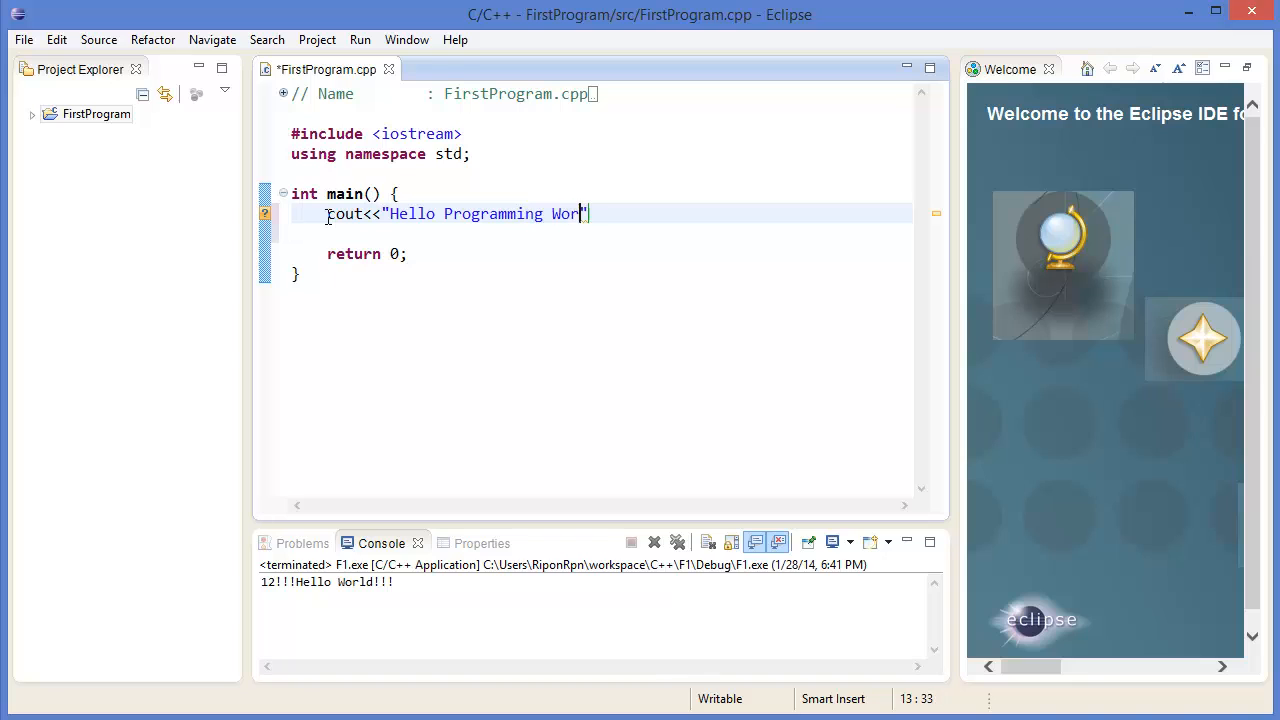
pyautogui.write('ld!!!')
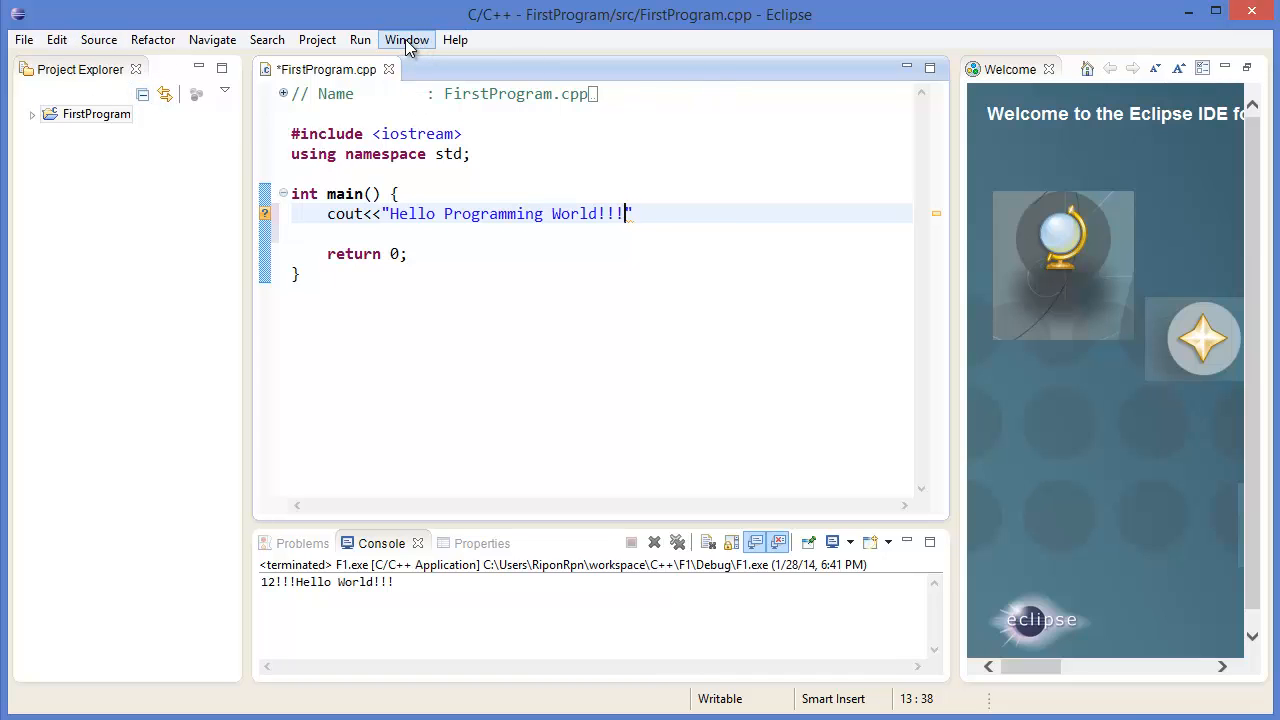
# - Show the main toolbar from the Window menu and select the FirstProgram project
pyautogui.click(406, 40)
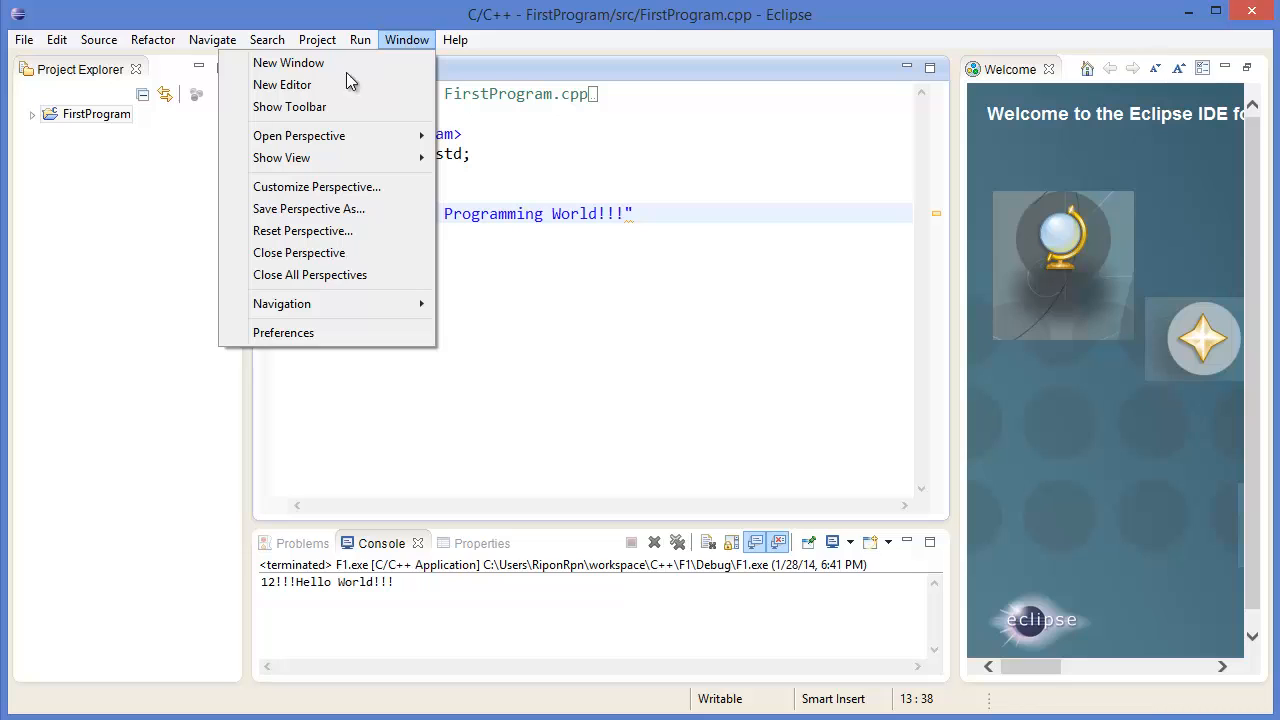
pyautogui.moveTo(304, 108)
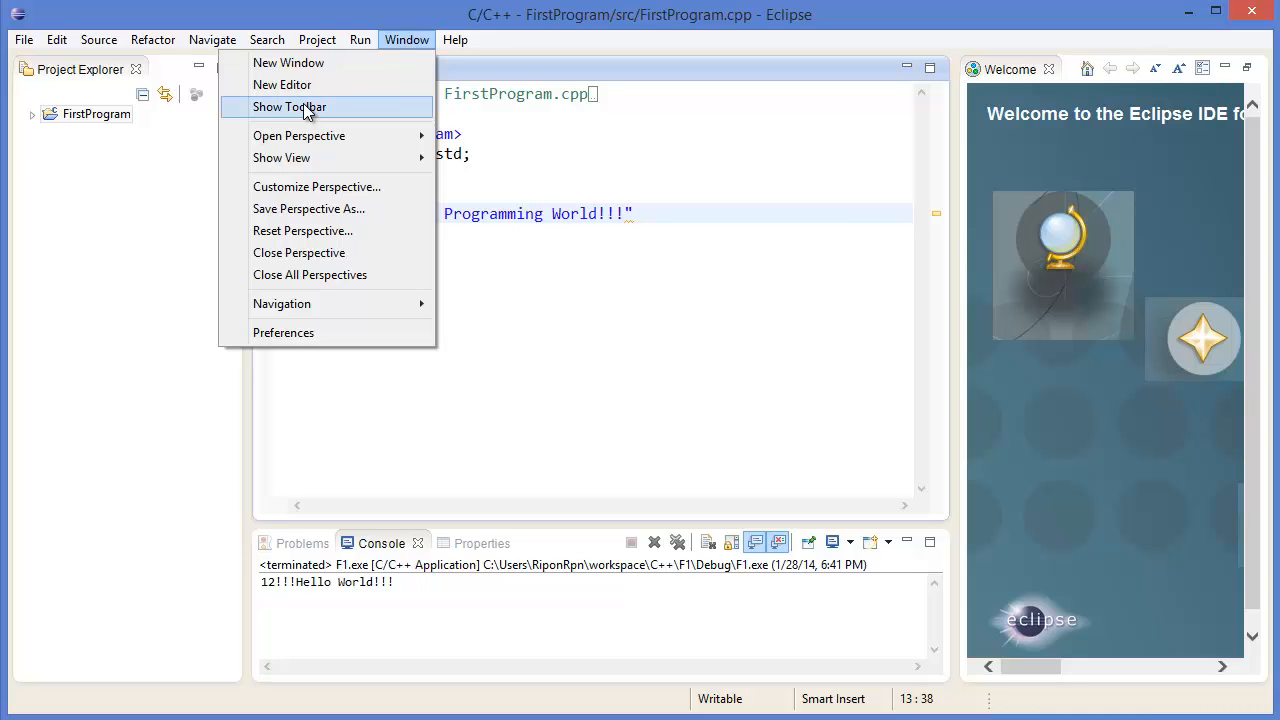
pyautogui.click(290, 108)
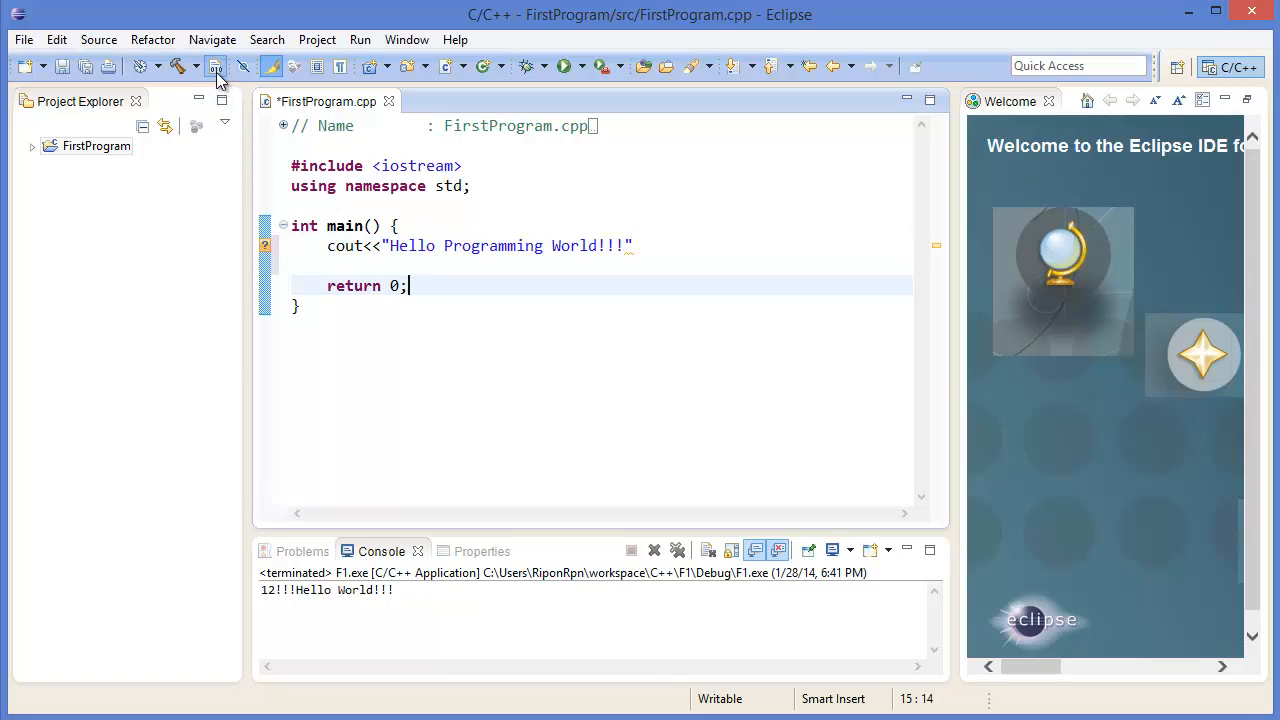
pyautogui.moveTo(214, 66)
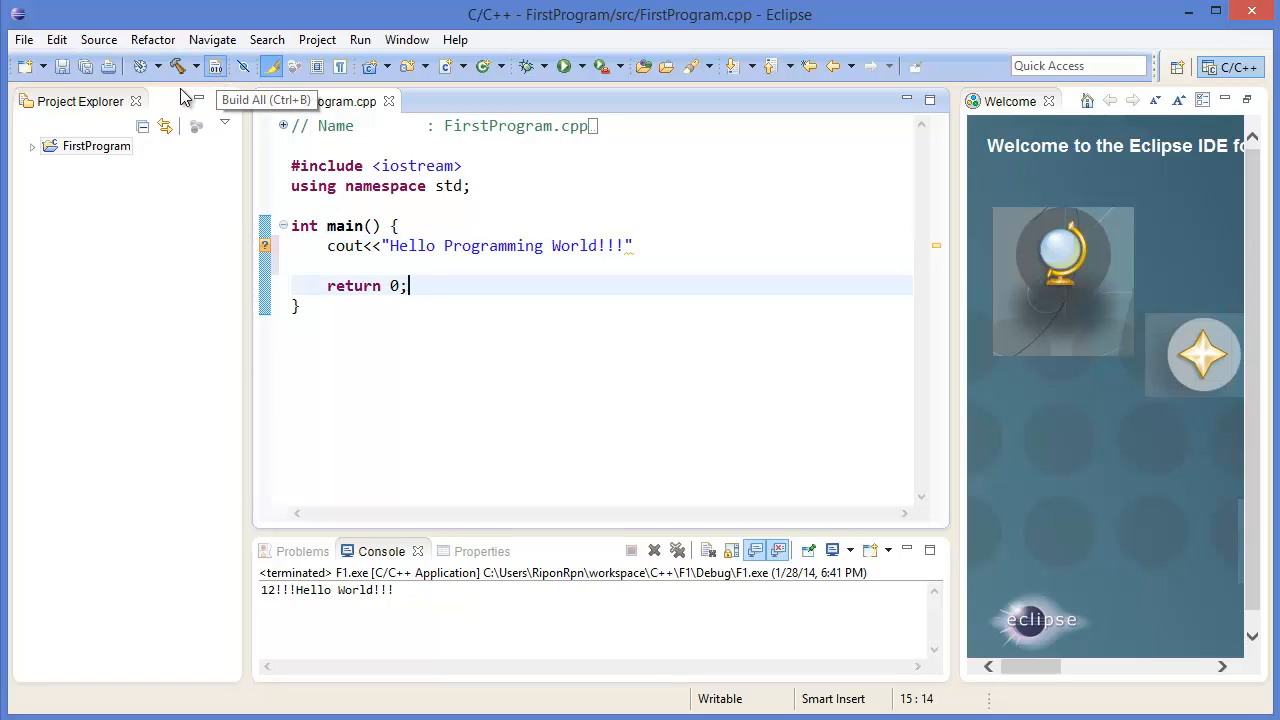
pyautogui.click(96, 146)
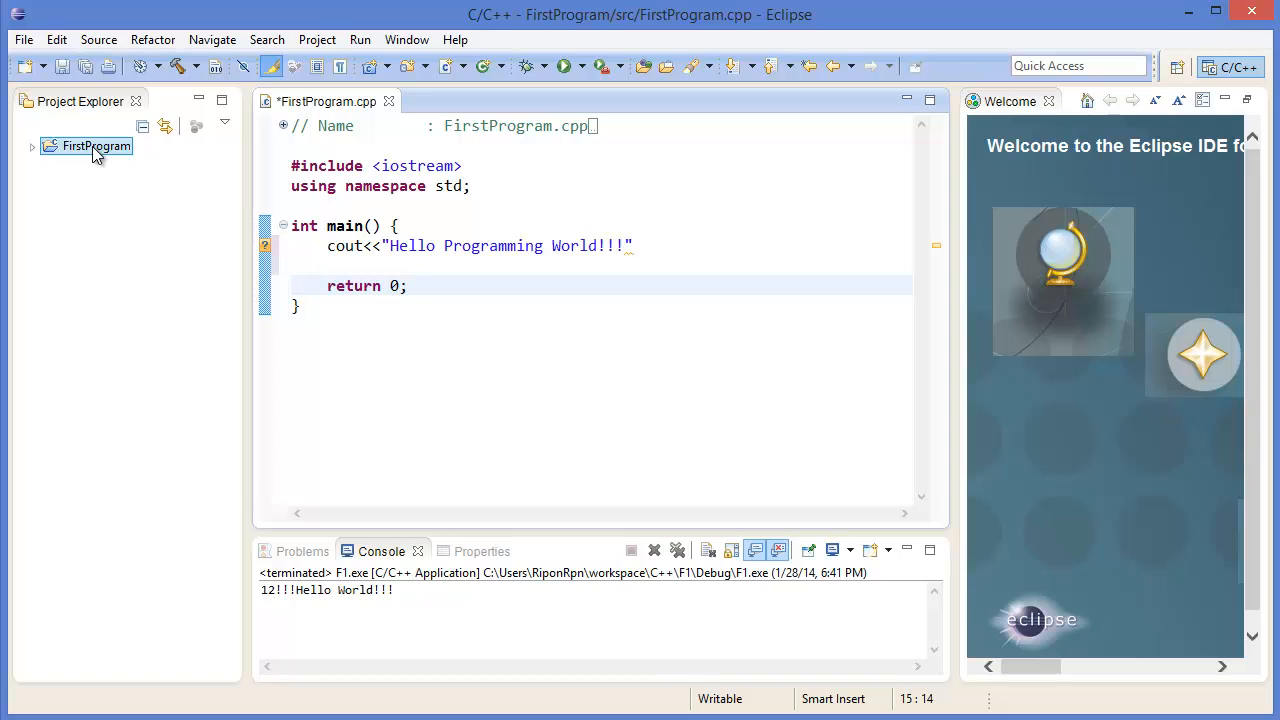
# - Build FirstProgram, run it with the chosen launch configuration and save the modified source
pyautogui.rightClick(96, 146)
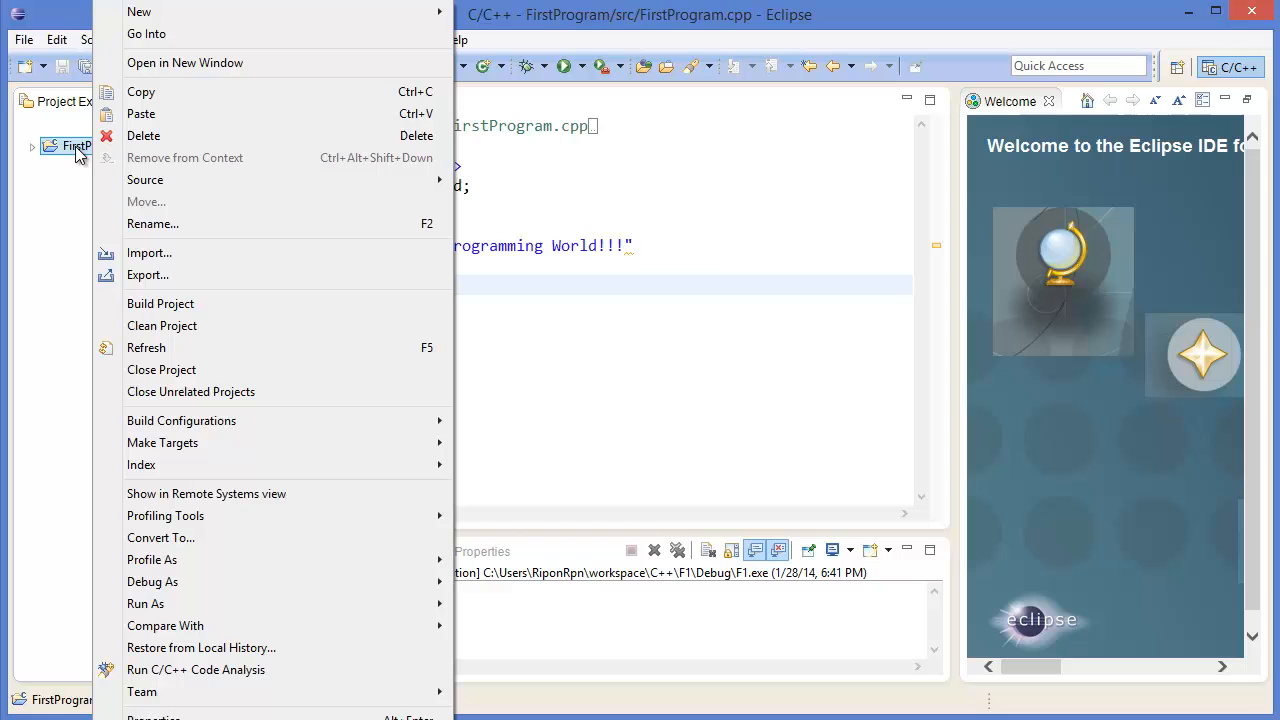
pyautogui.moveTo(220, 224)
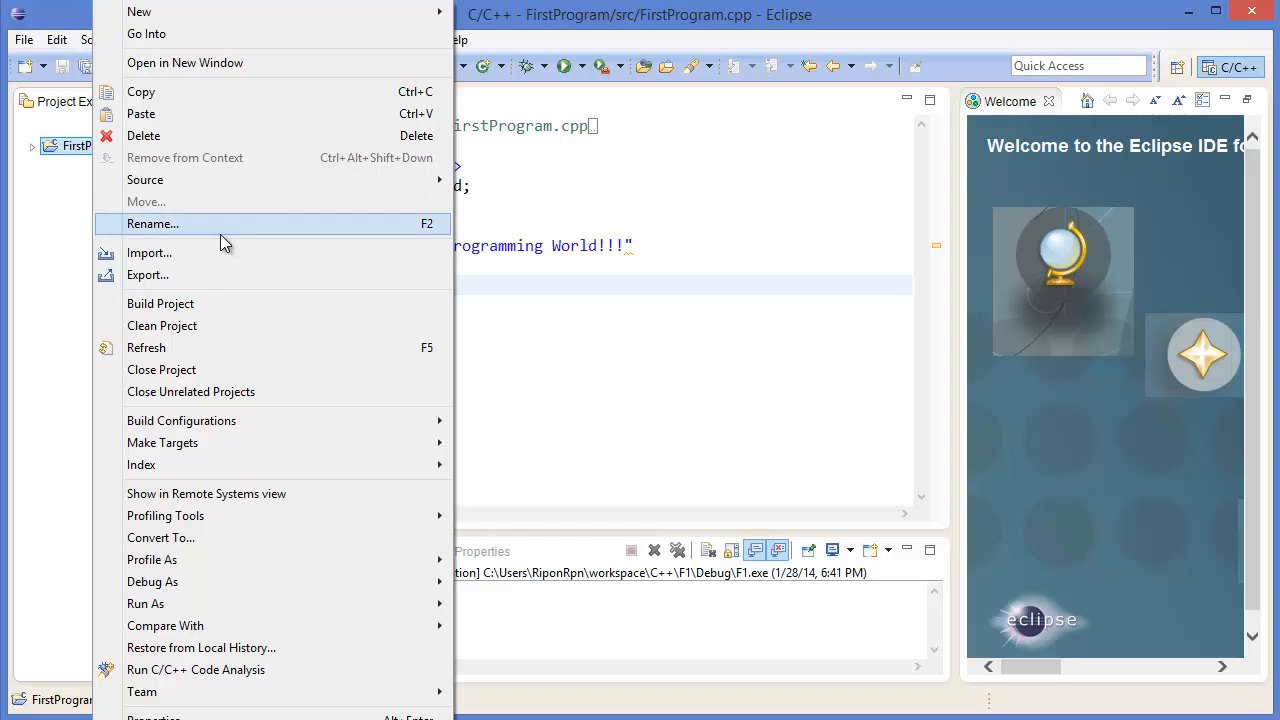
pyautogui.click(160, 304)
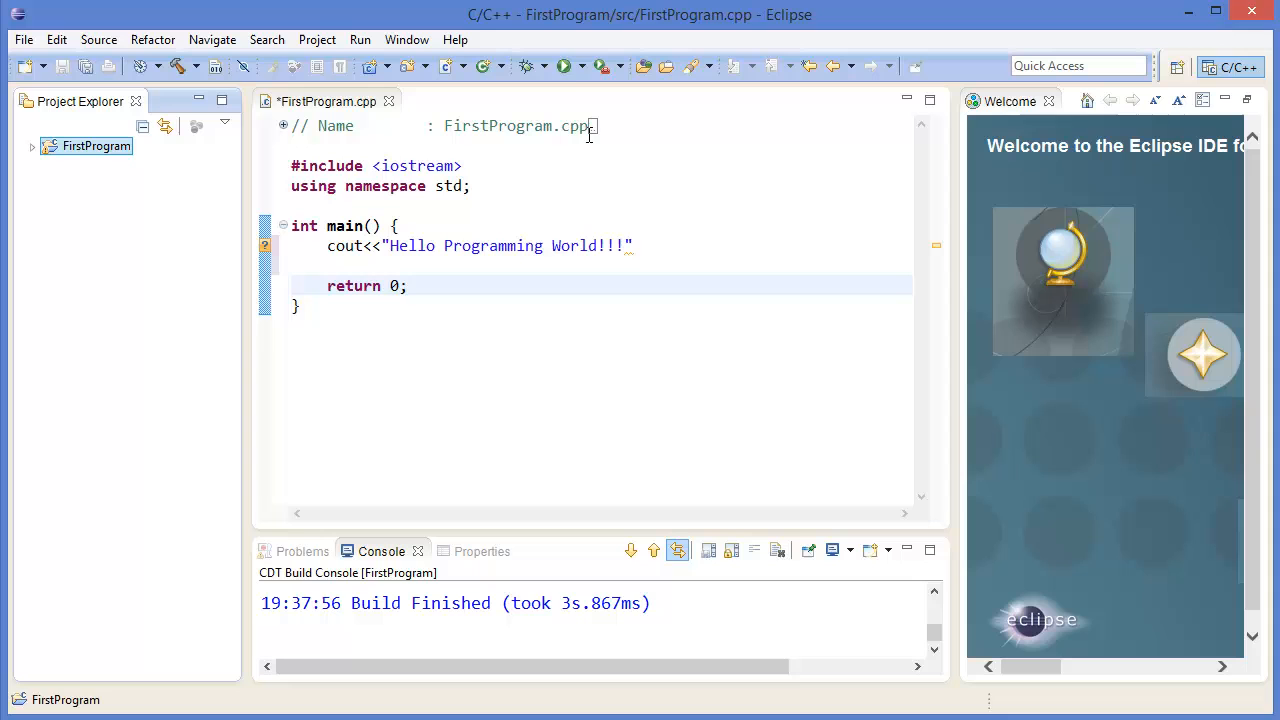
pyautogui.click(566, 66)
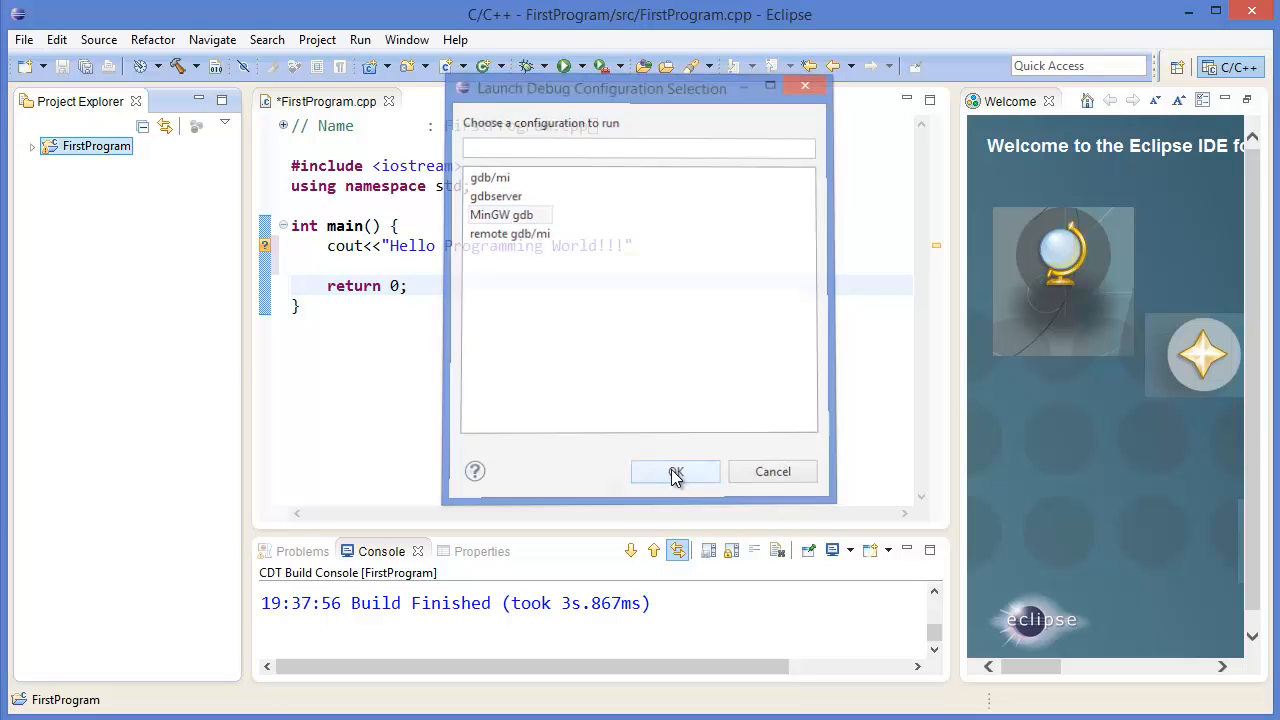
pyautogui.click(676, 472)
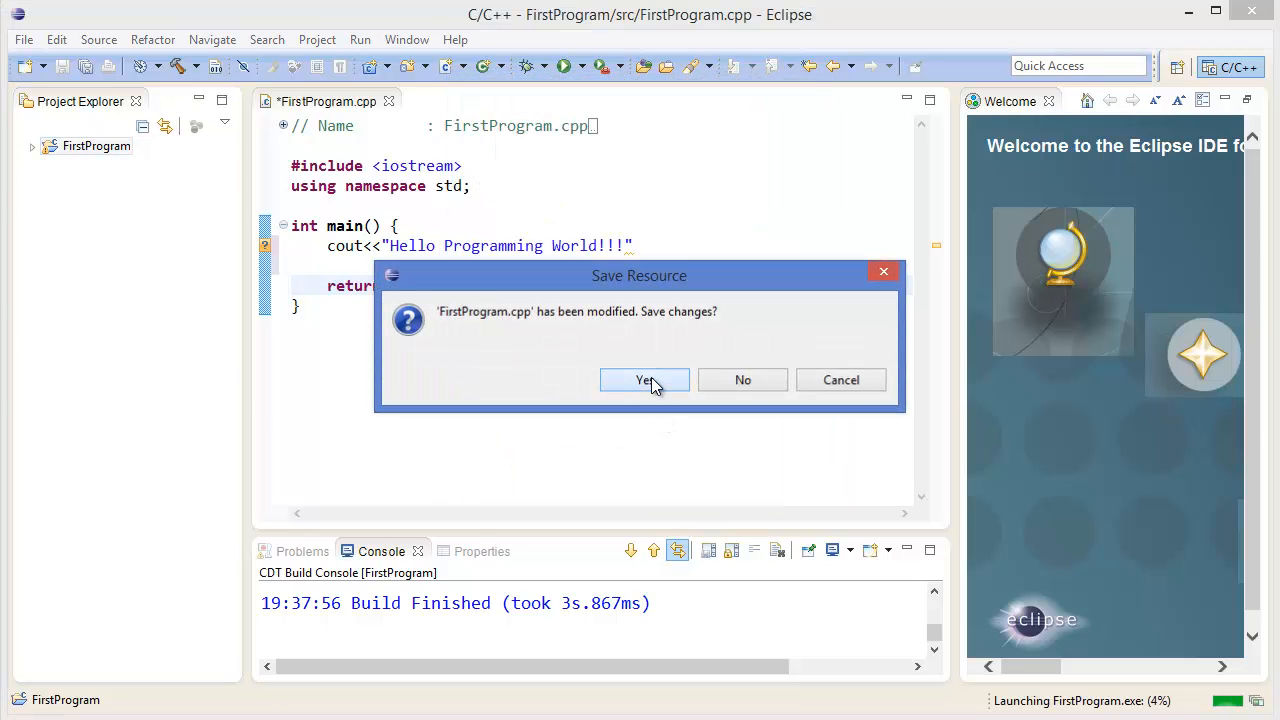
pyautogui.click(644, 380)
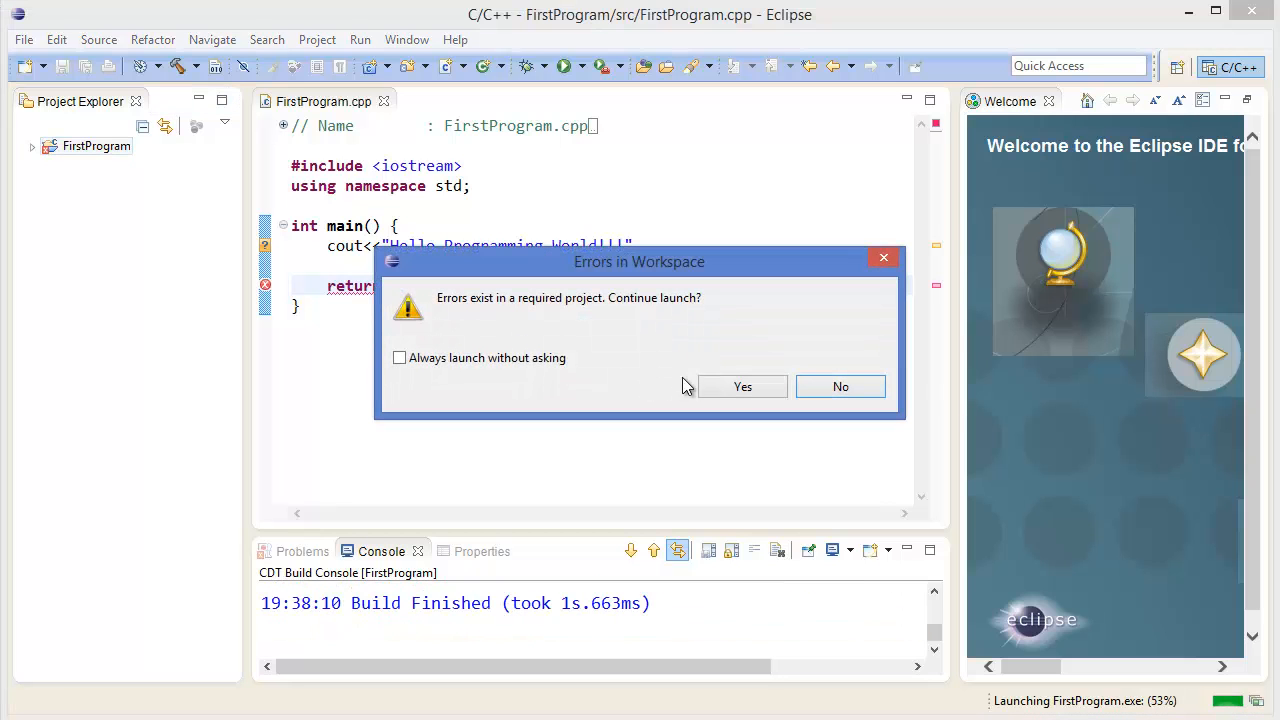
# - Continue the launch despite workspace errors so the console prints !!!Hello World!!!
pyautogui.click(742, 386)
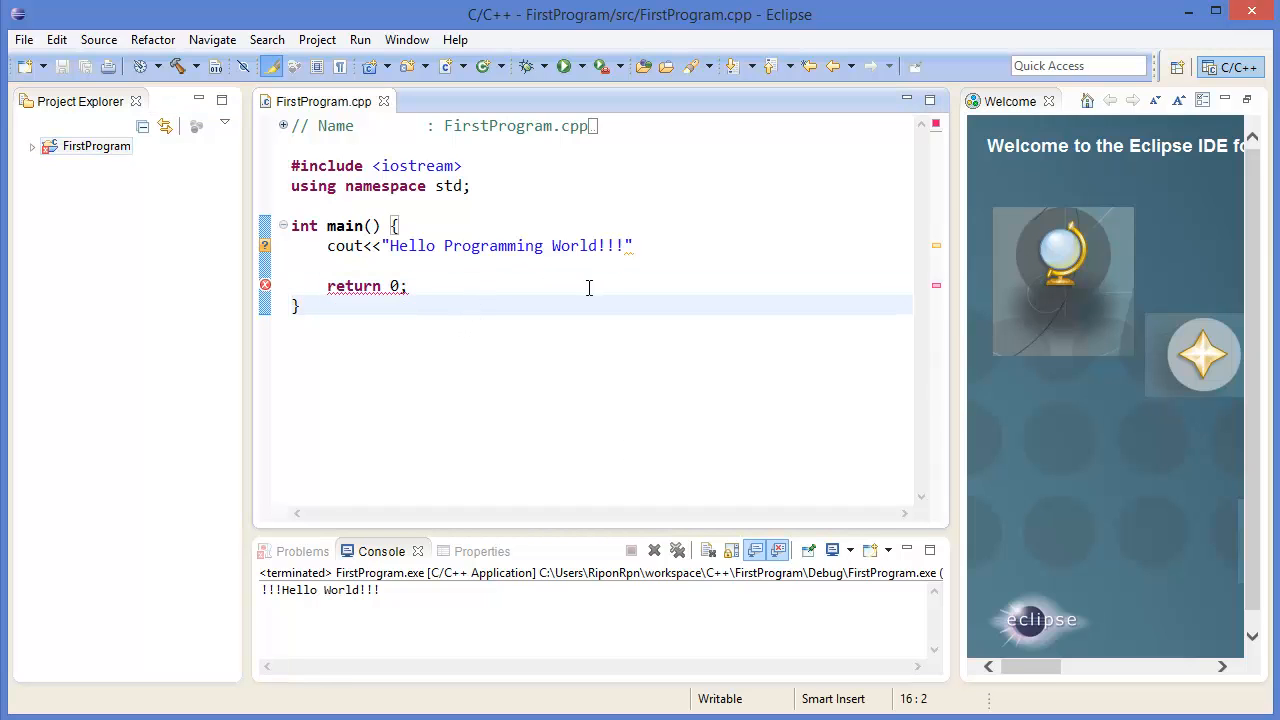
# - Add the missing semicolon after the cout string, rebuild with Build All and run it
pyautogui.click(632, 246)
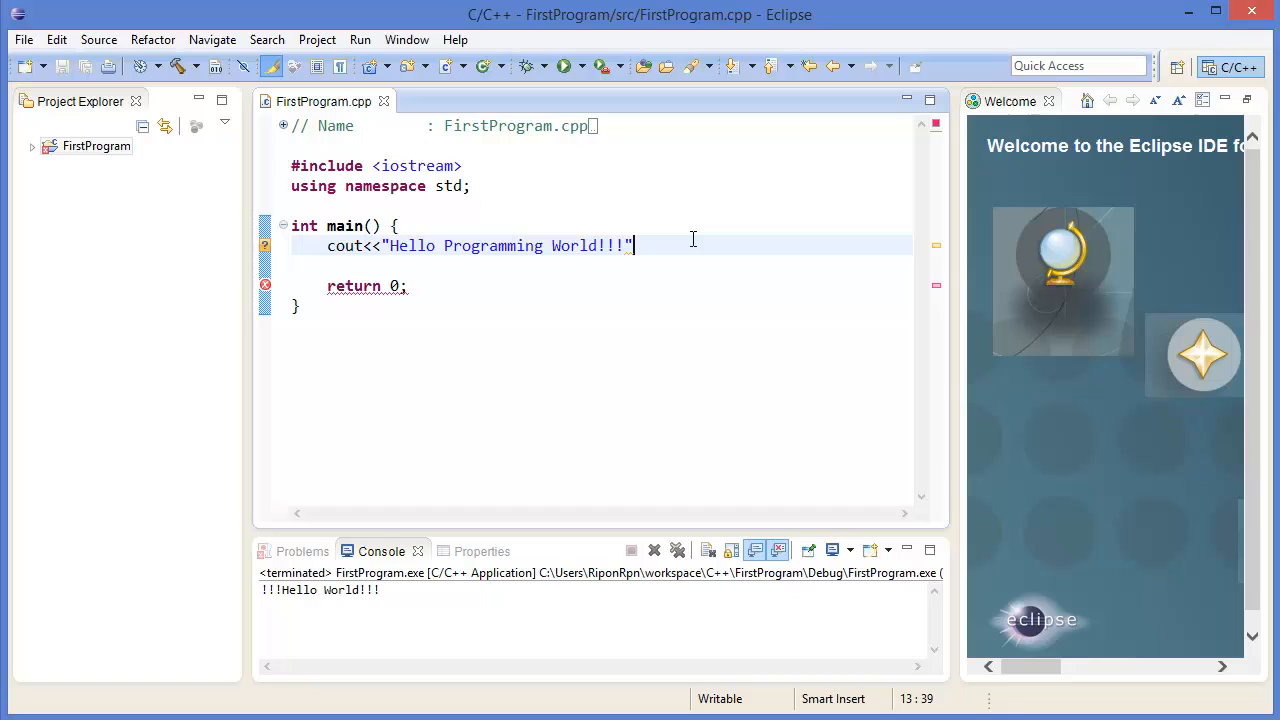
pyautogui.write(';')
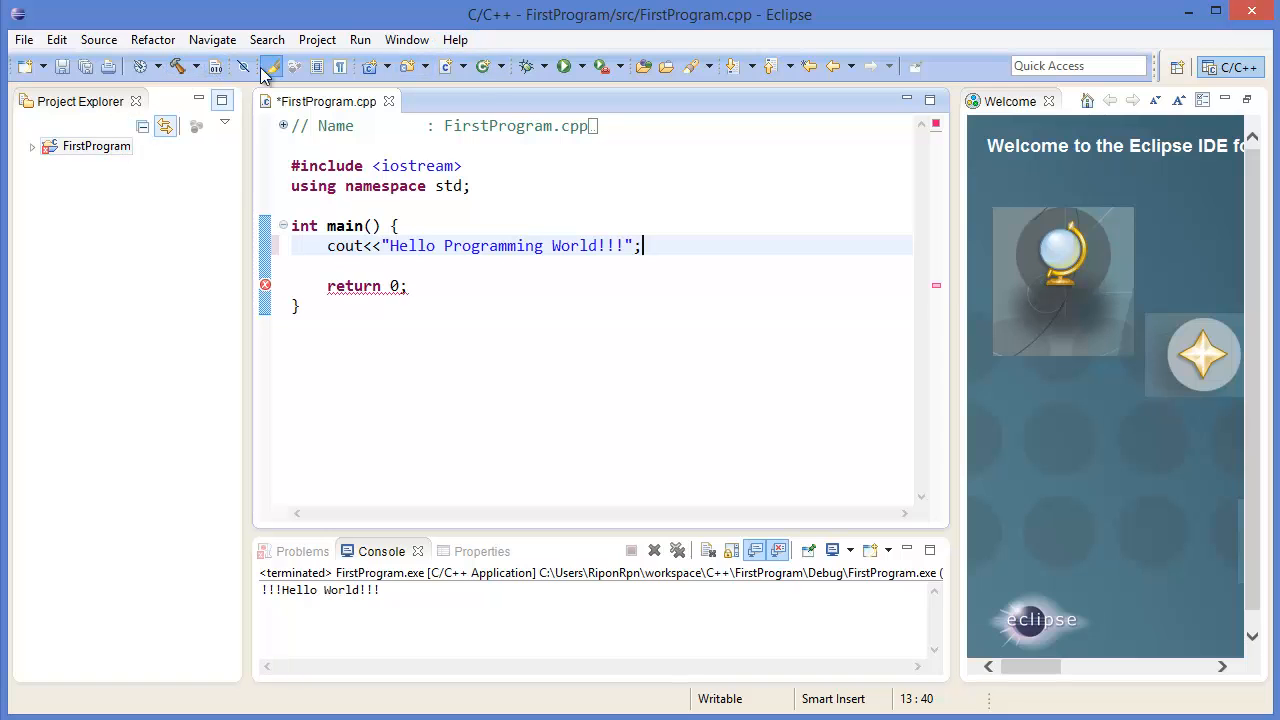
pyautogui.click(294, 66)
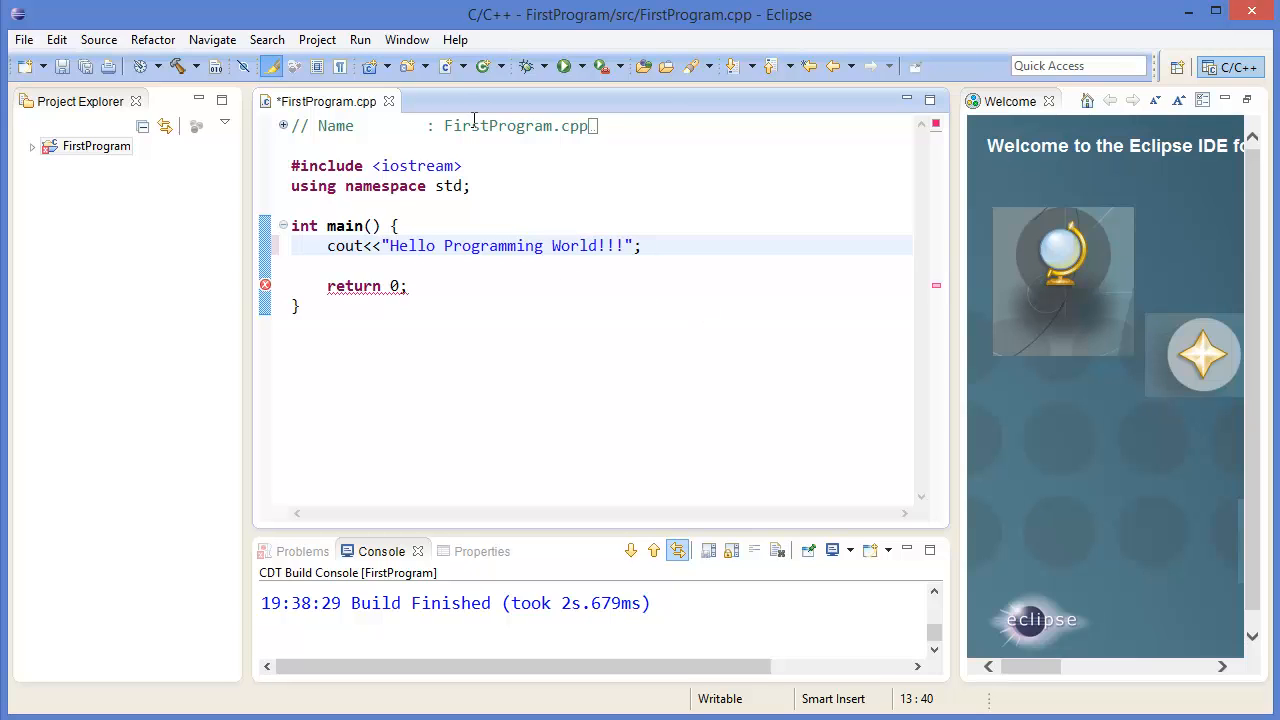
pyautogui.moveTo(572, 110)
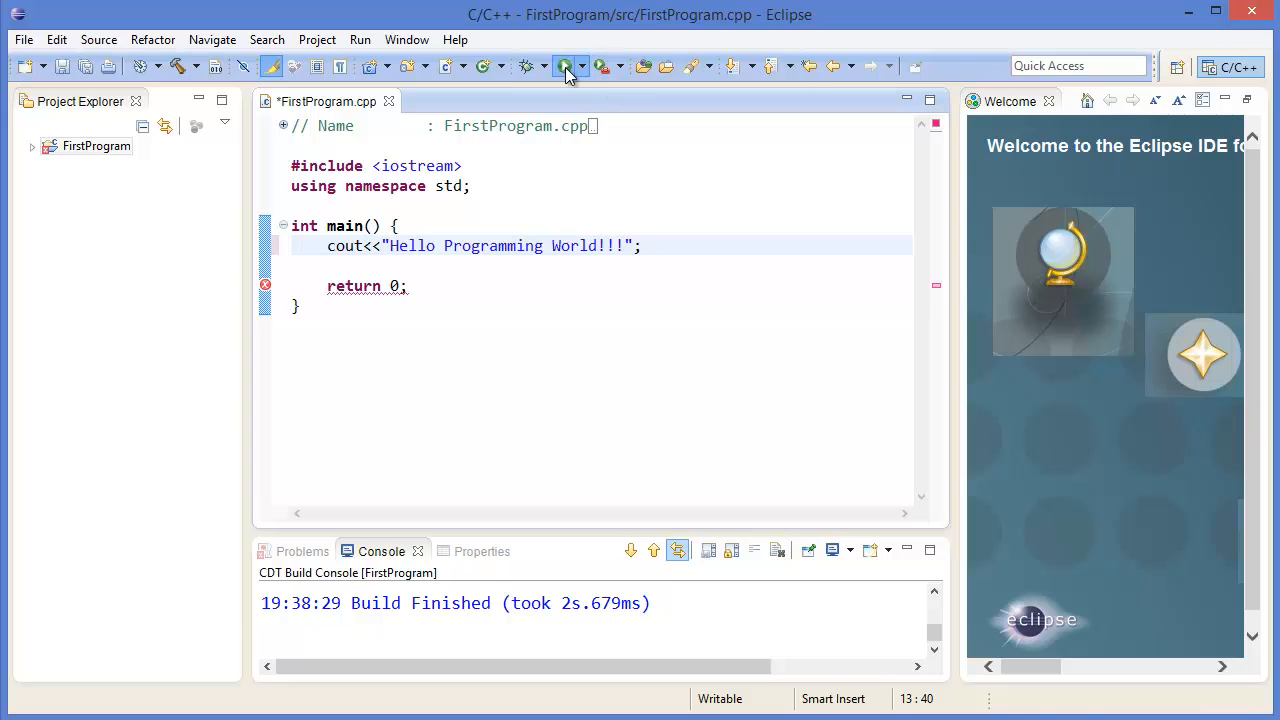
pyautogui.click(564, 66)
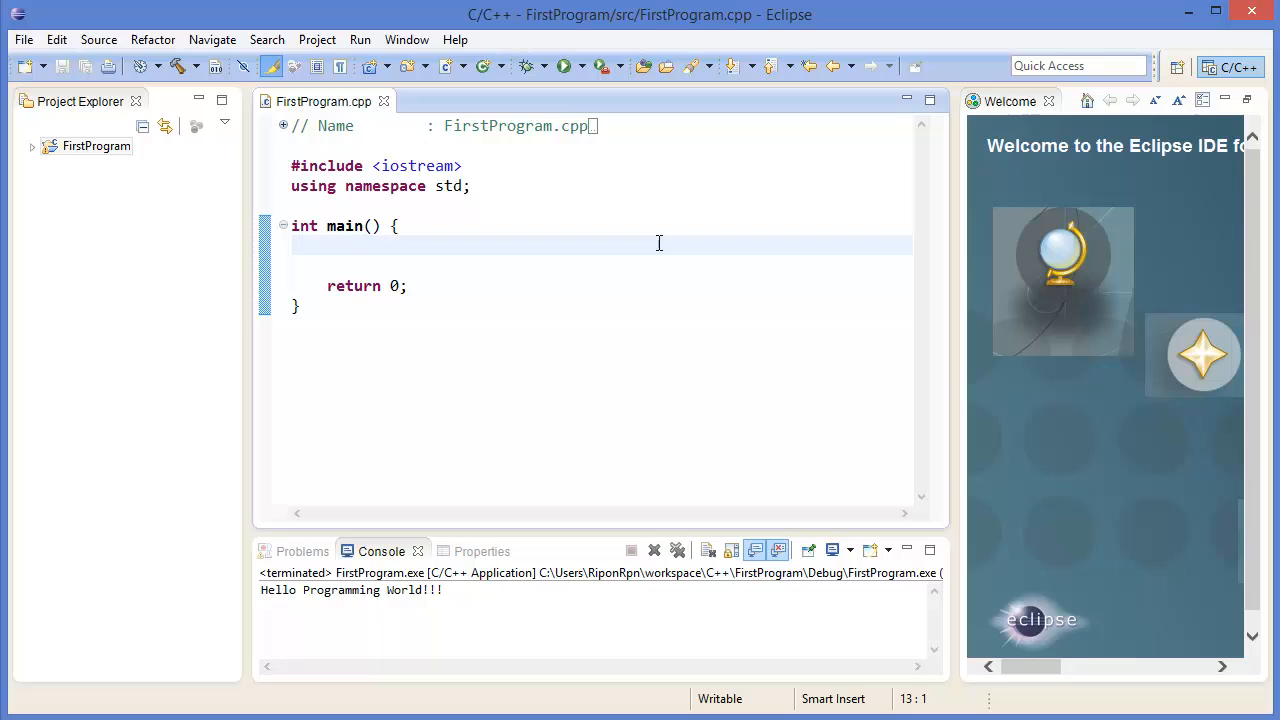
# - Declare int x = 5, y = 7 and int z = x + y in main
pyautogui.write('int')
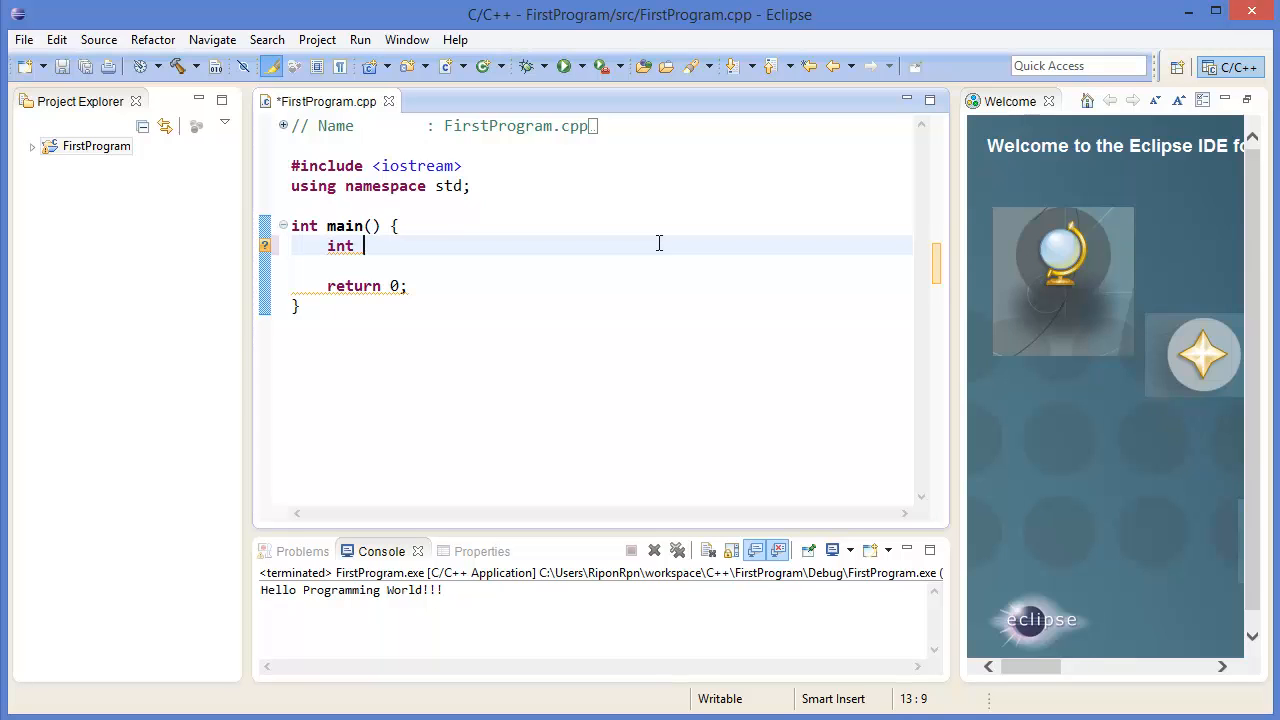
pyautogui.write('x = 5;')
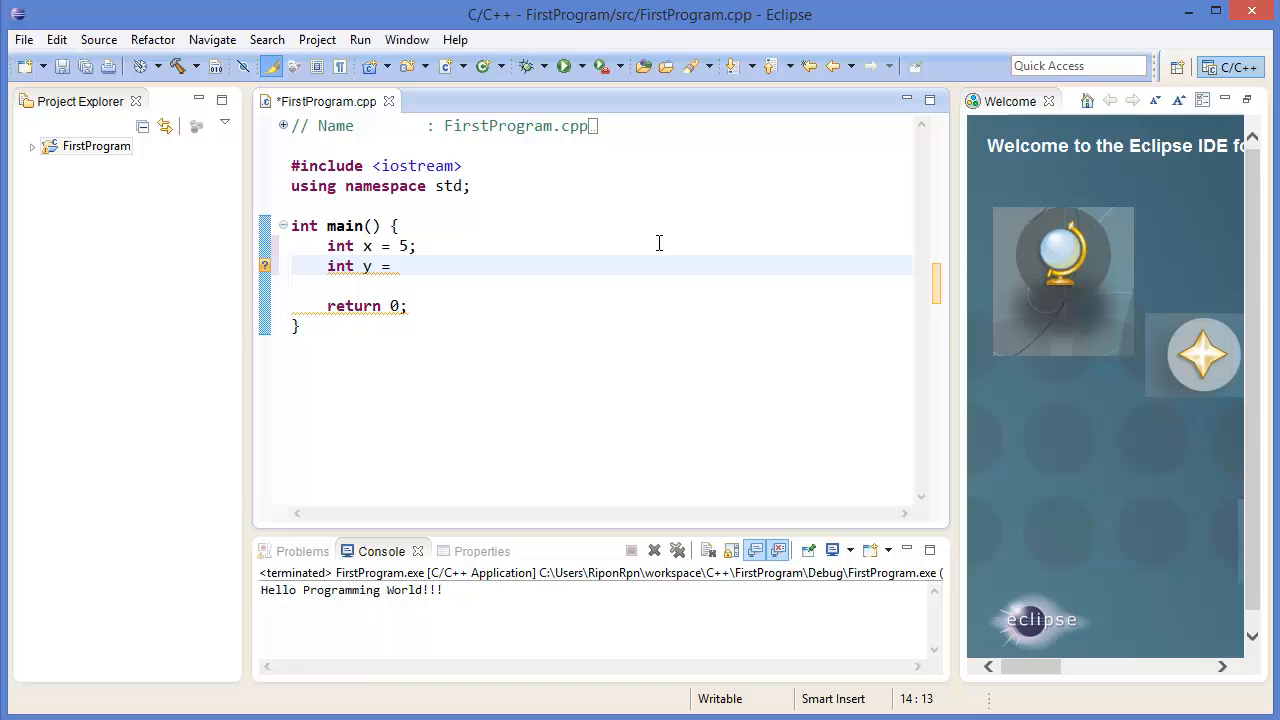
pyautogui.write('7;')
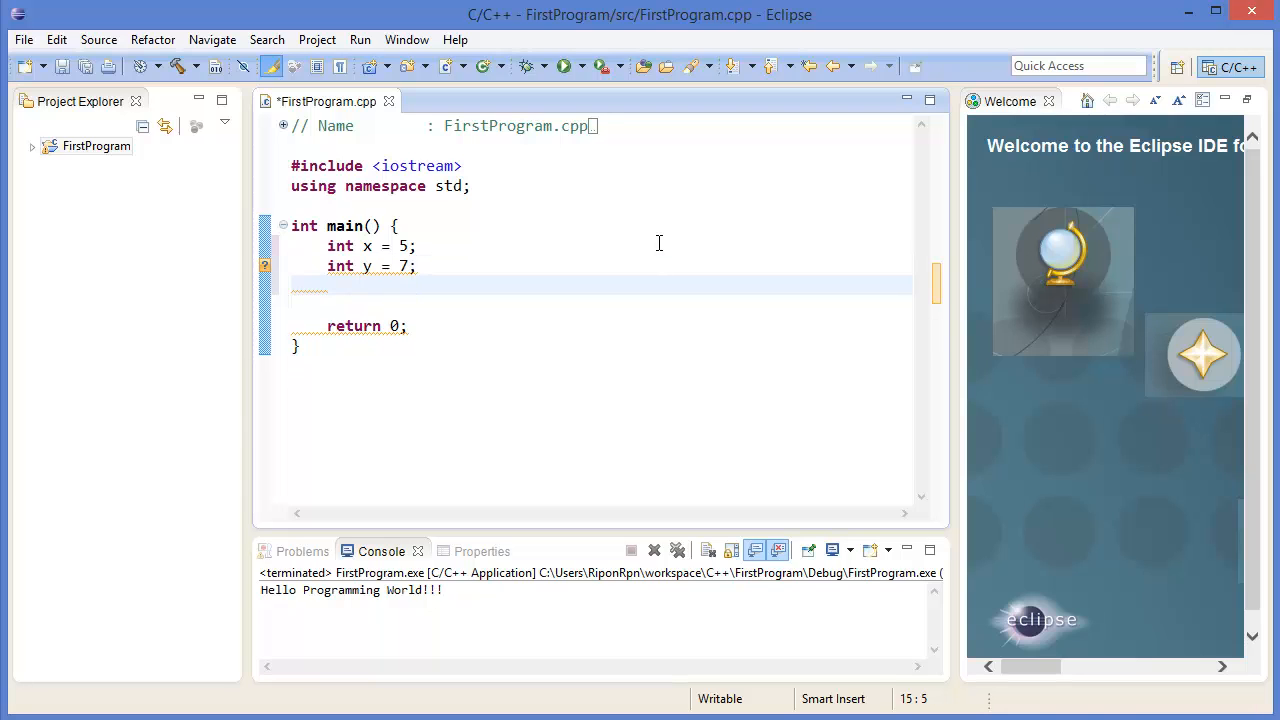
pyautogui.write('int')
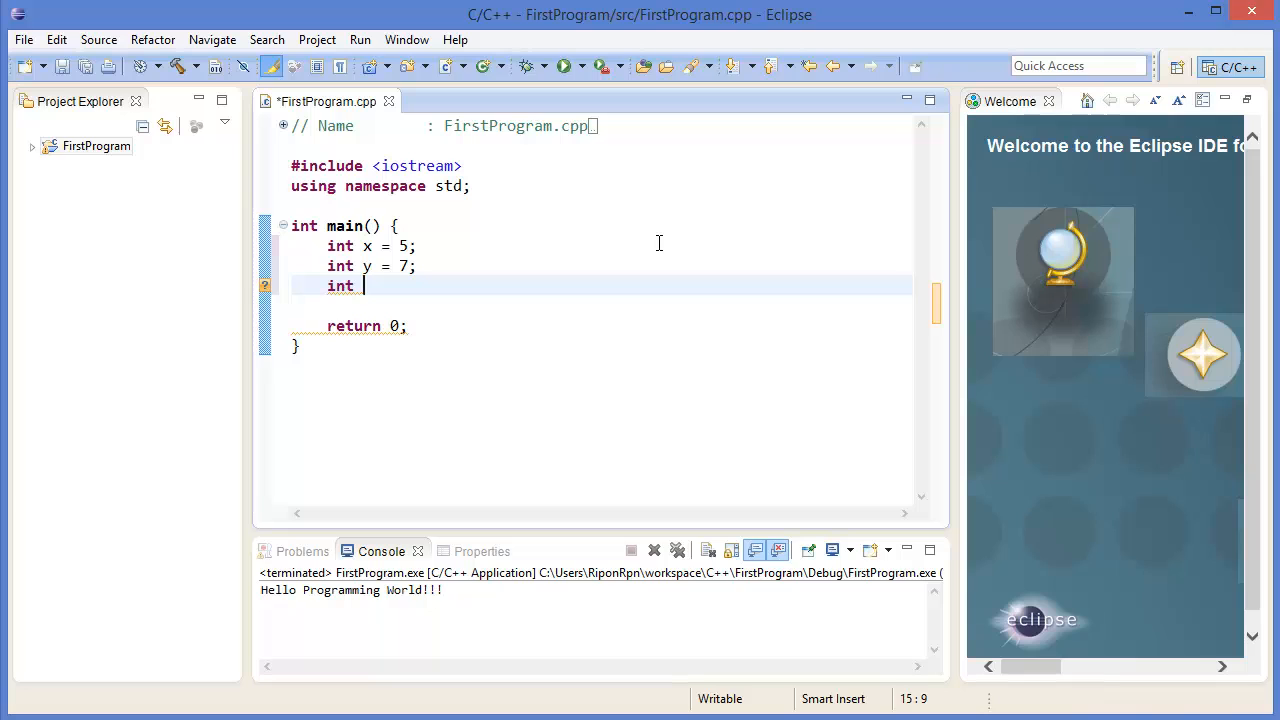
pyautogui.write('z =')
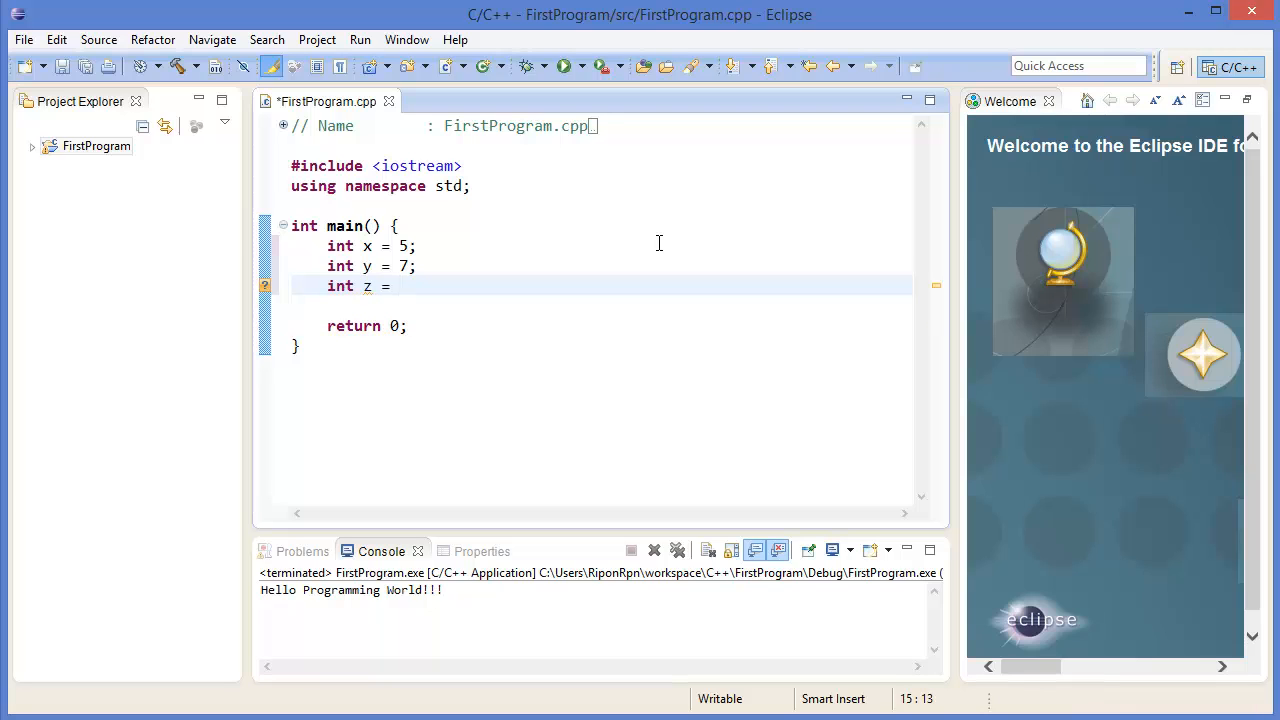
pyautogui.write('x + y;')
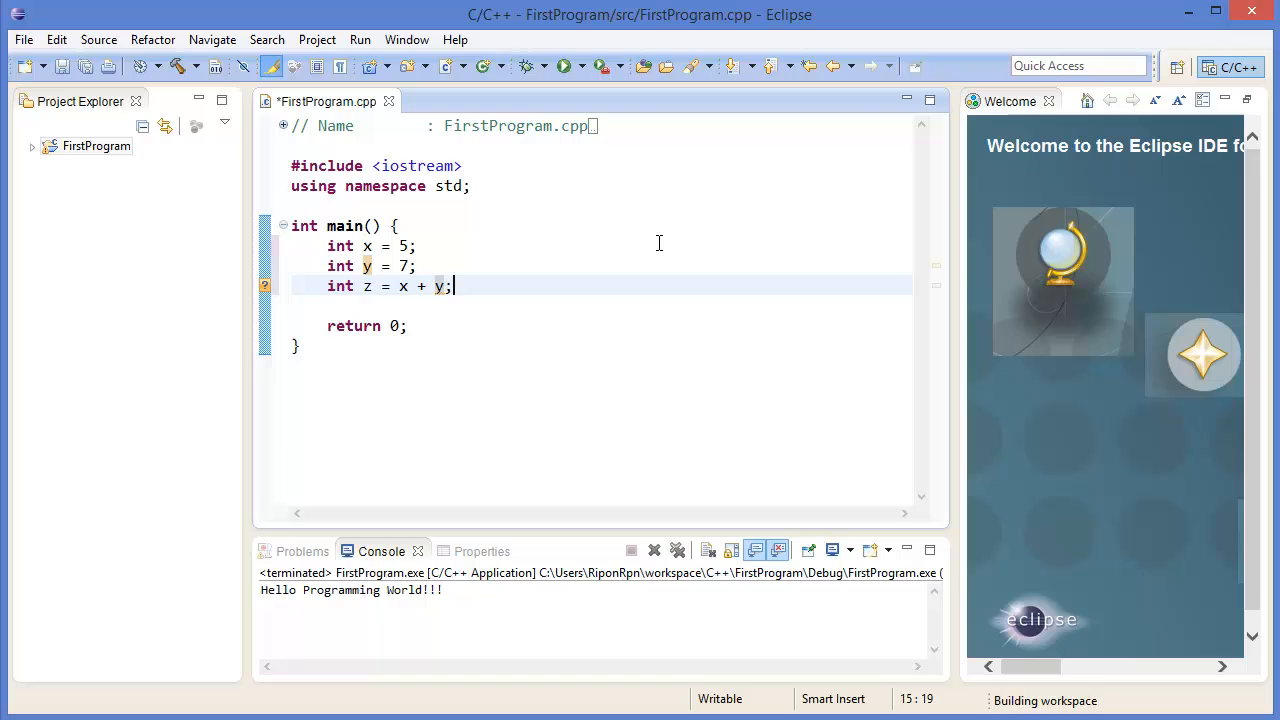
# - Print "Sum = " followed by z with cout
pyautogui.write('cout<')
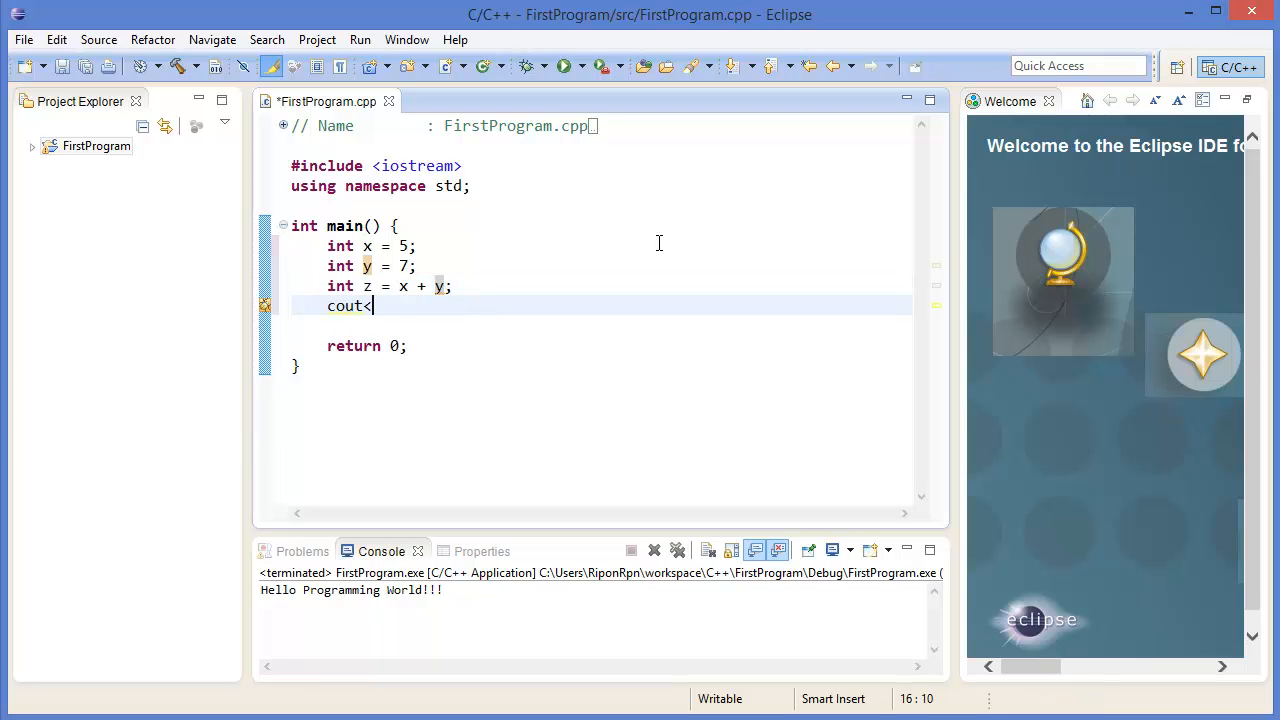
pyautogui.write('"Sum"')
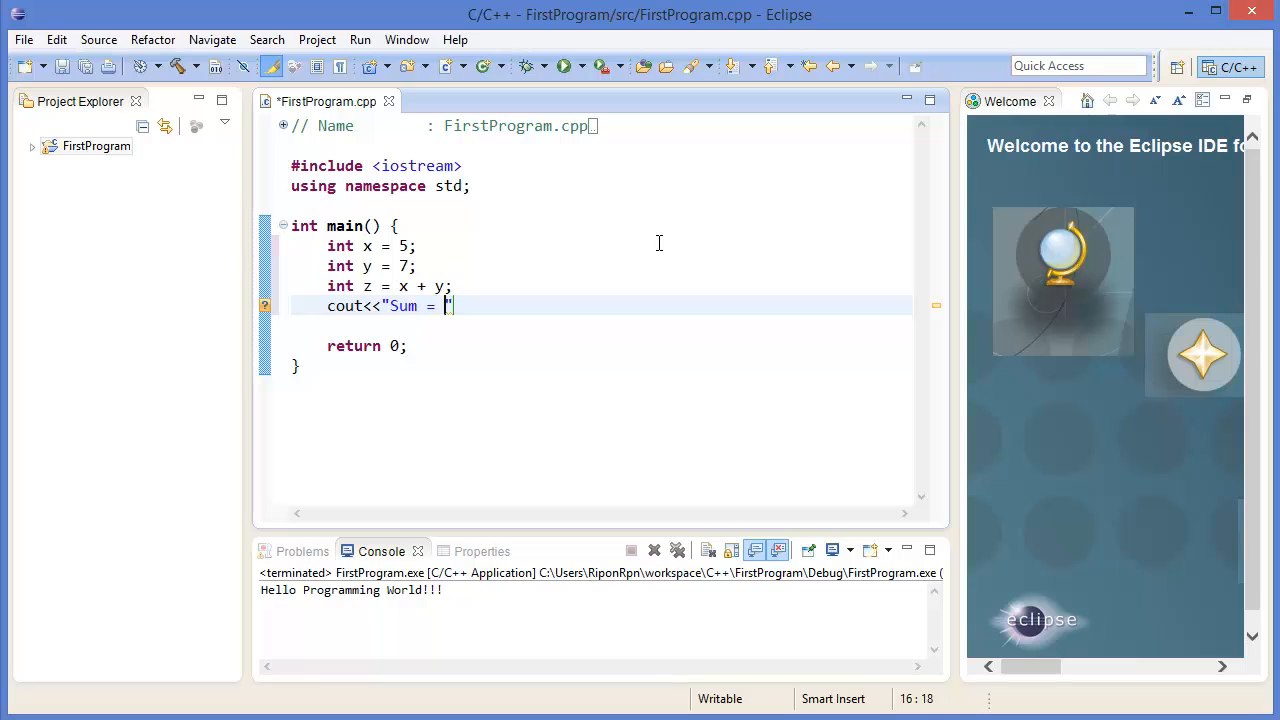
pyautogui.write('<<')
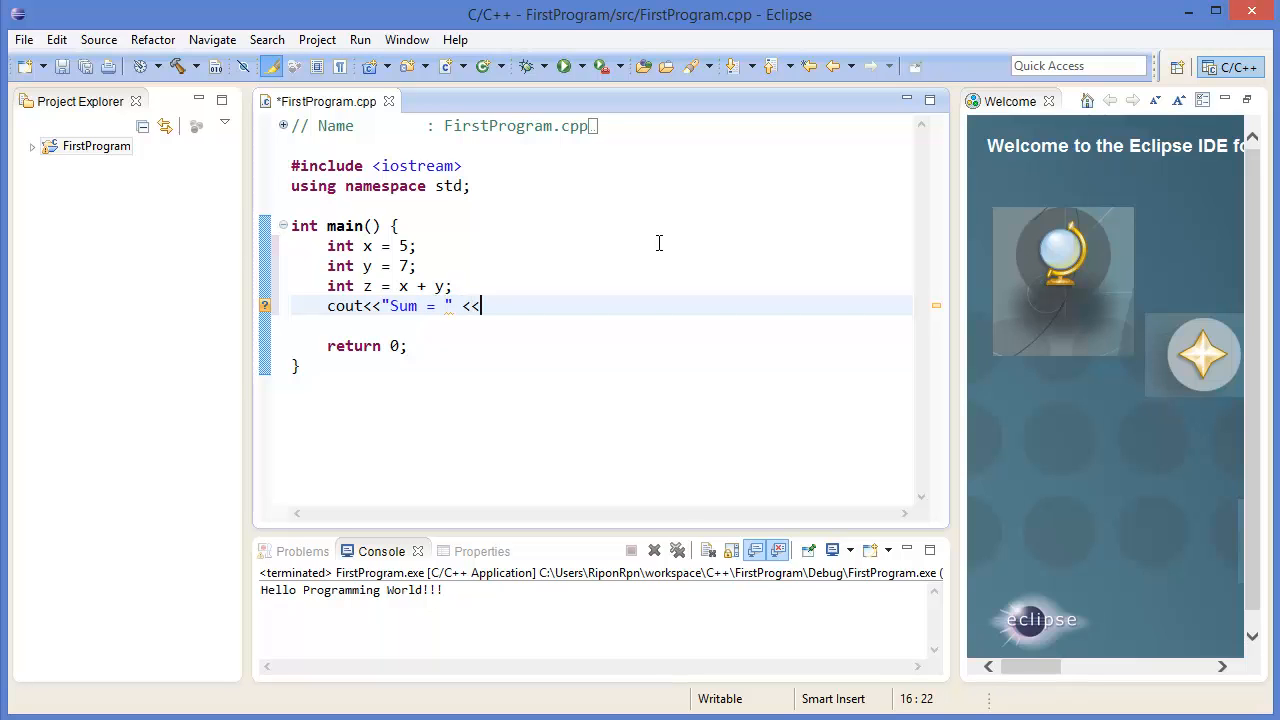
pyautogui.write('z')
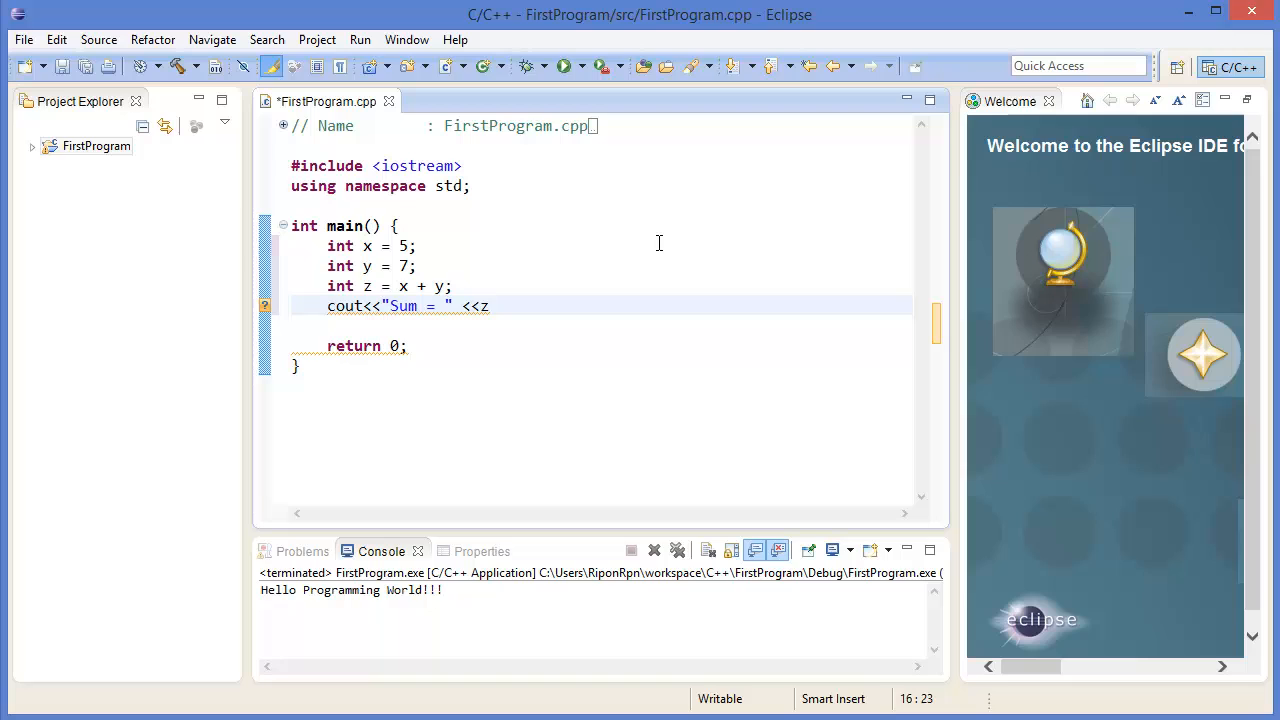
pyautogui.write(';')
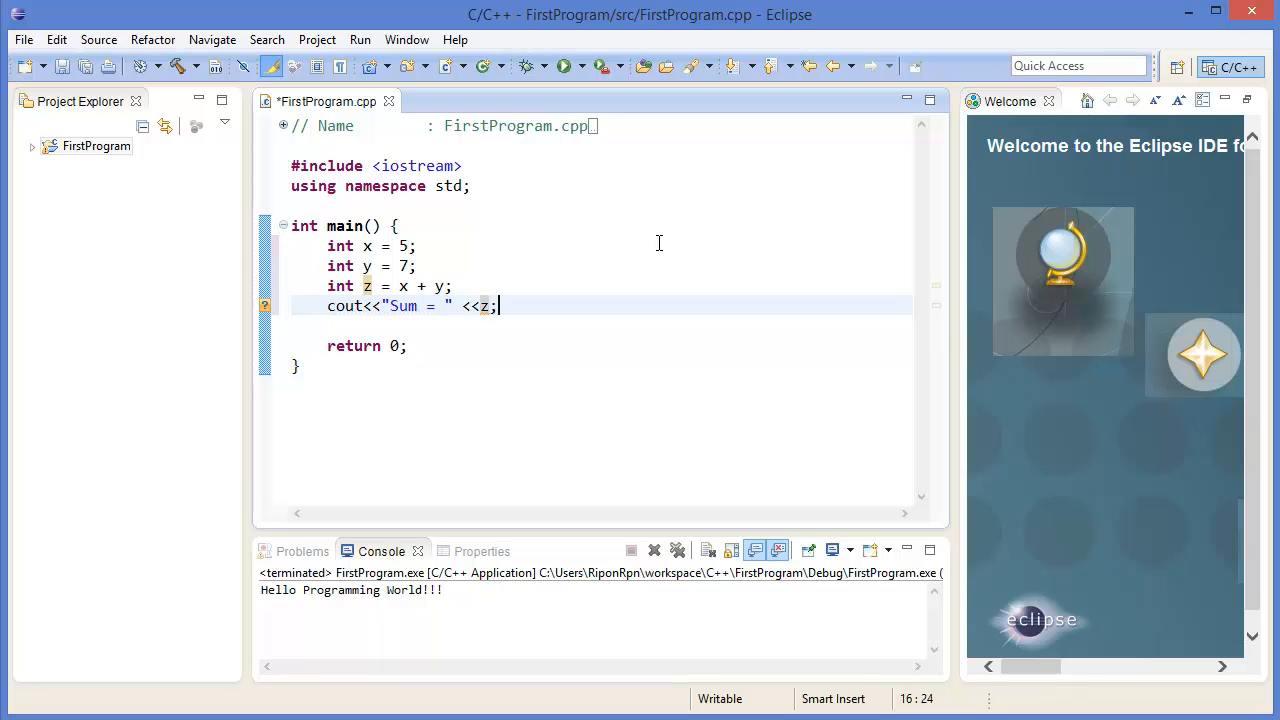
pyautogui.moveTo(150, 90)
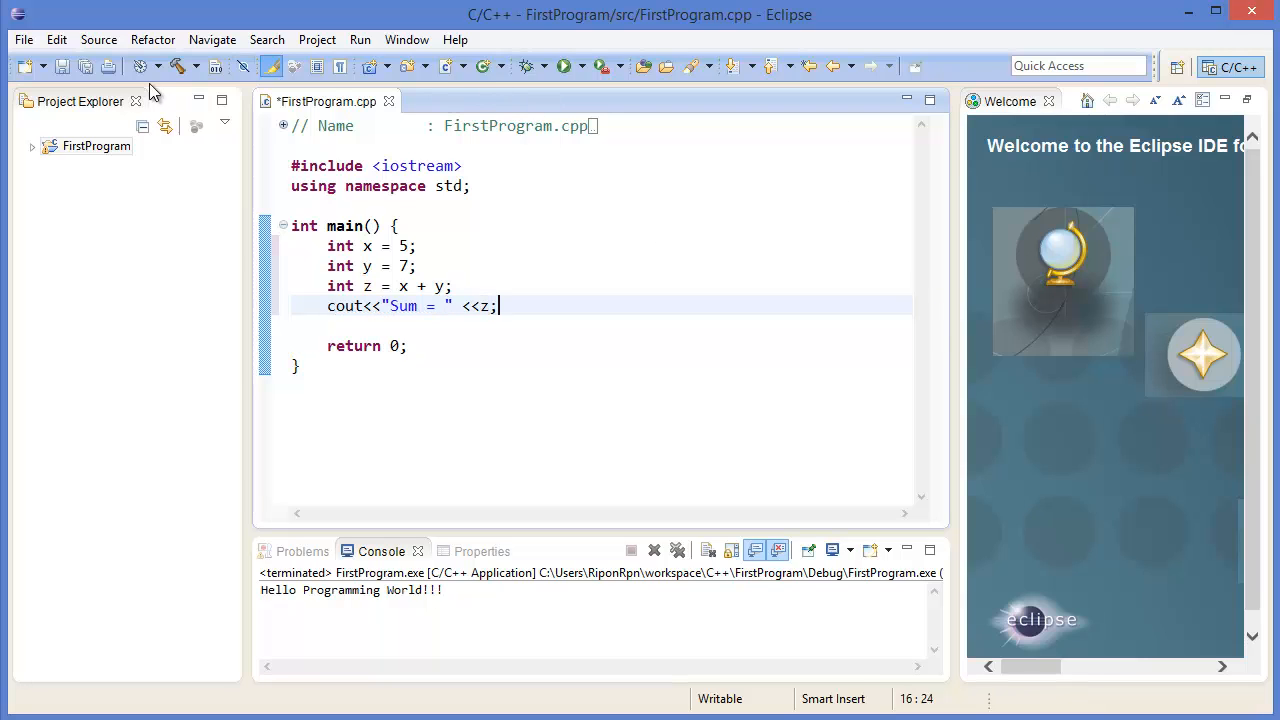
# - Build FirstProgram, save the source and run it so the console prints Sum = 12
pyautogui.rightClick(96, 146)
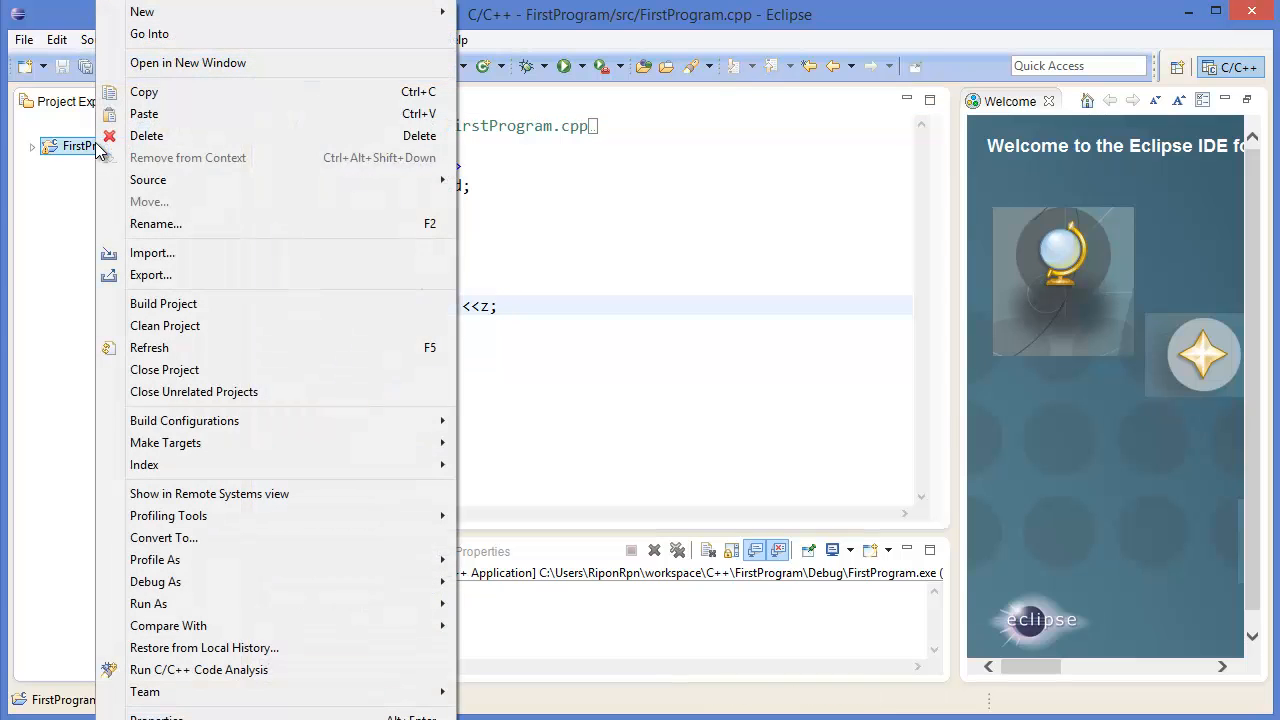
pyautogui.click(164, 304)
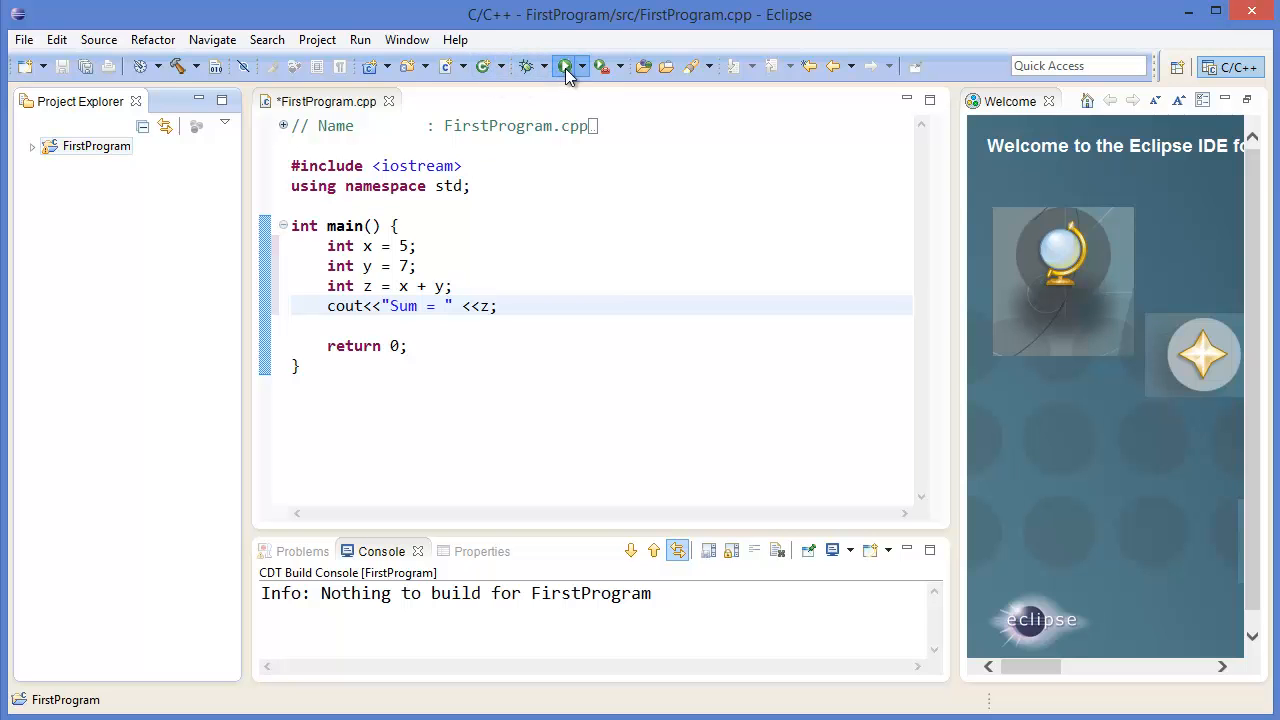
pyautogui.click(564, 66)
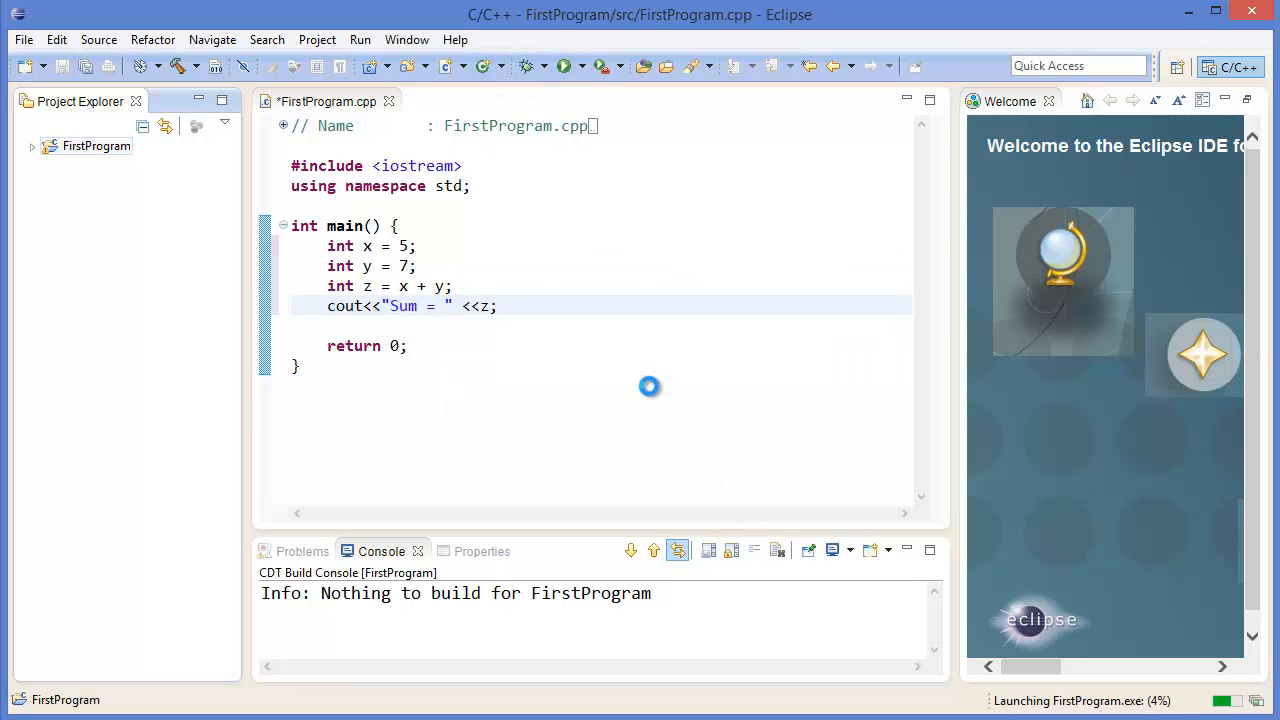
pyautogui.press('ctrl+s')
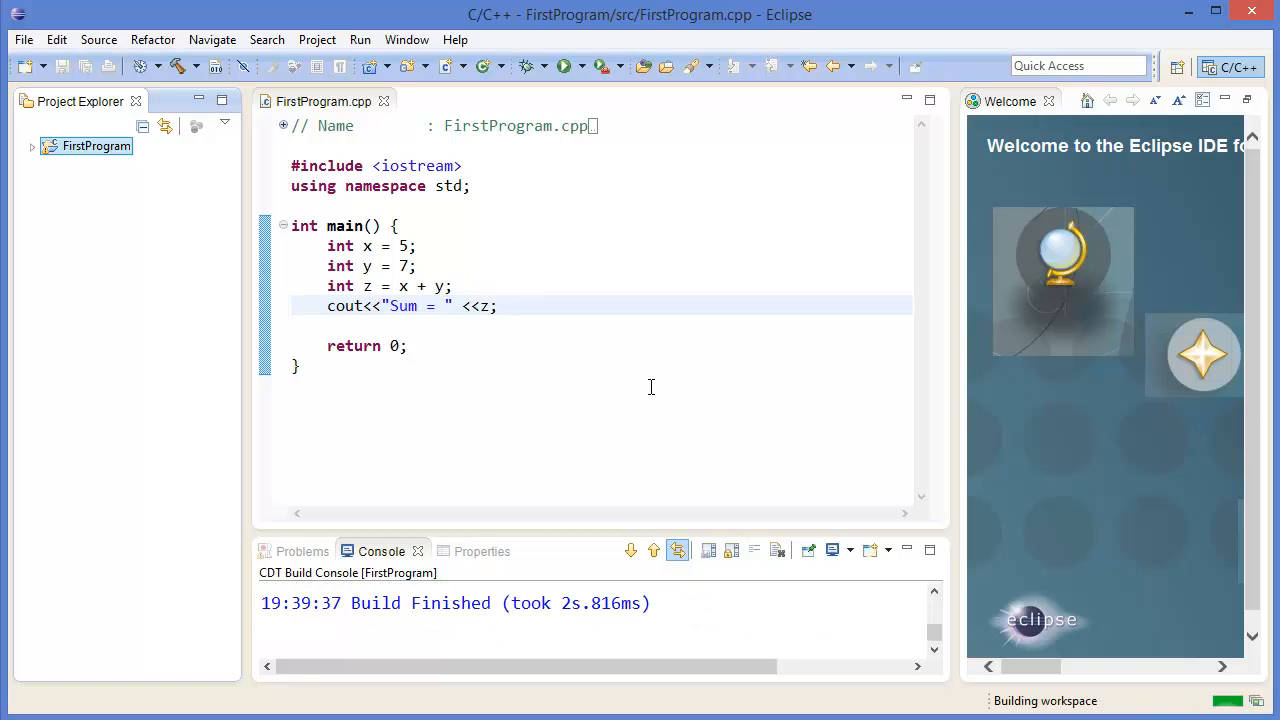
pyautogui.click(566, 66)
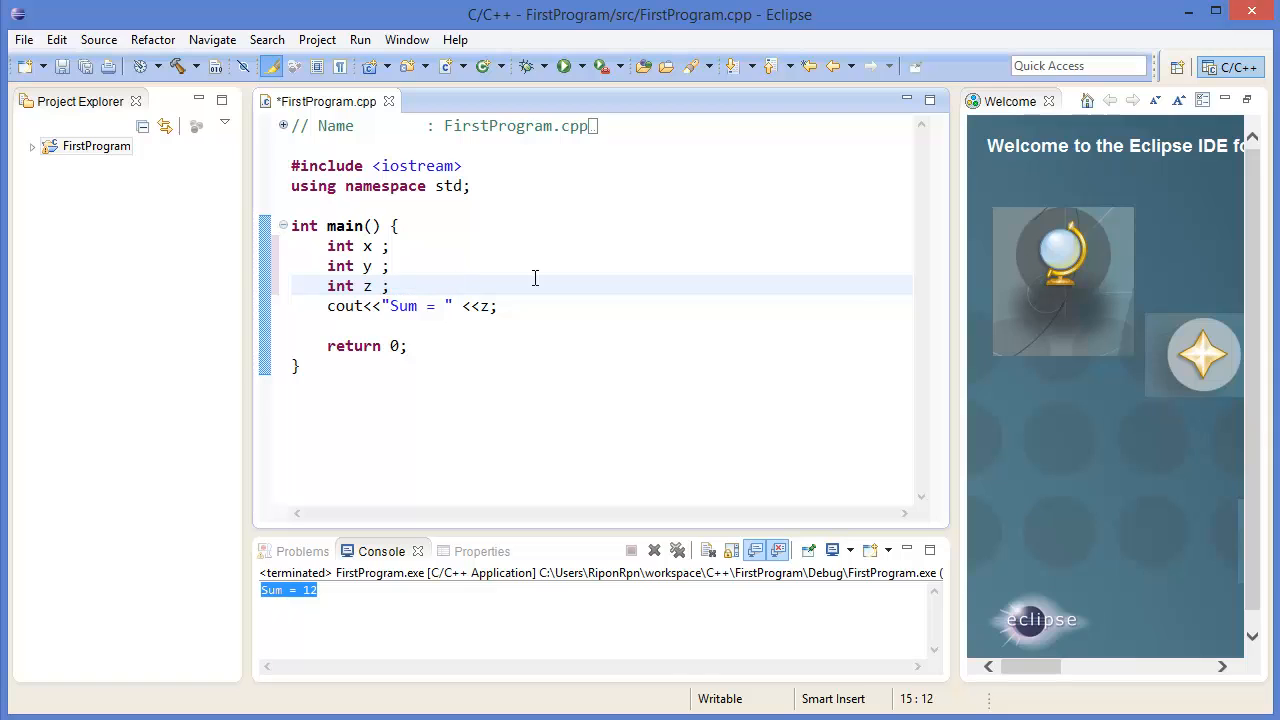
# - Add cin>>x; and cin>>y; so main reads both values from input
pyautogui.write('cin')
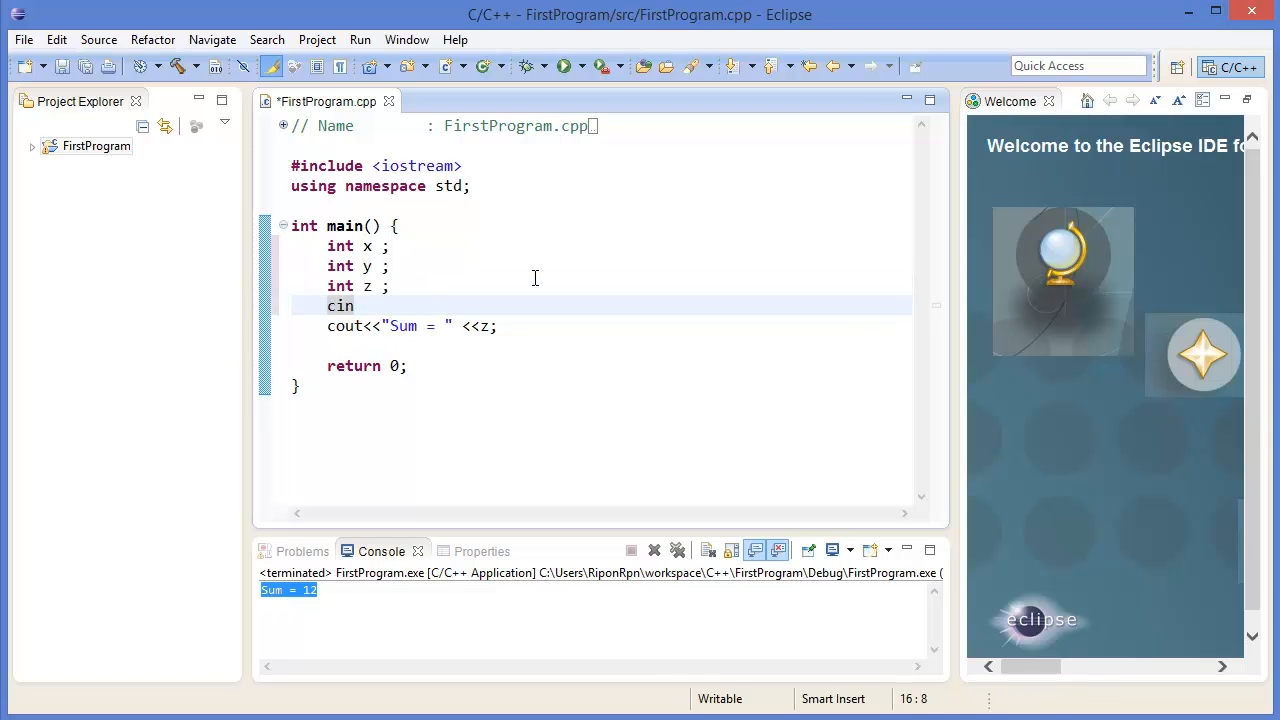
pyautogui.write('>>x;')
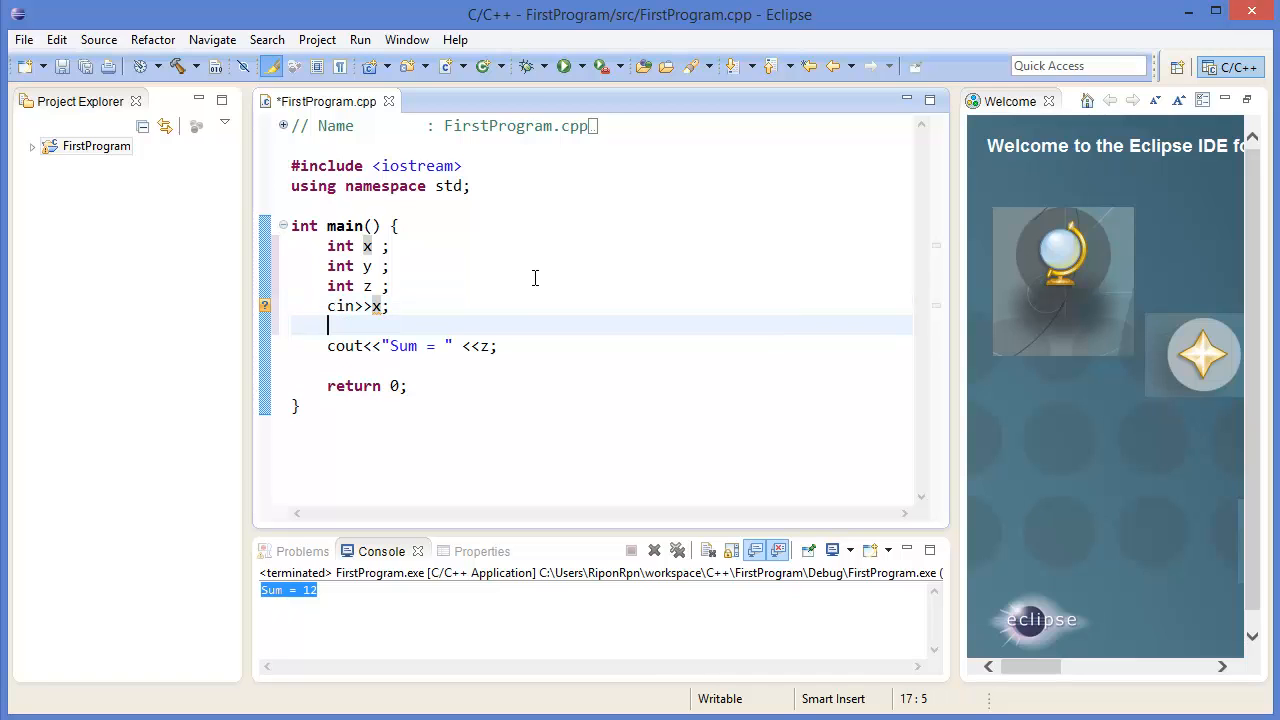
pyautogui.write('cin>>')
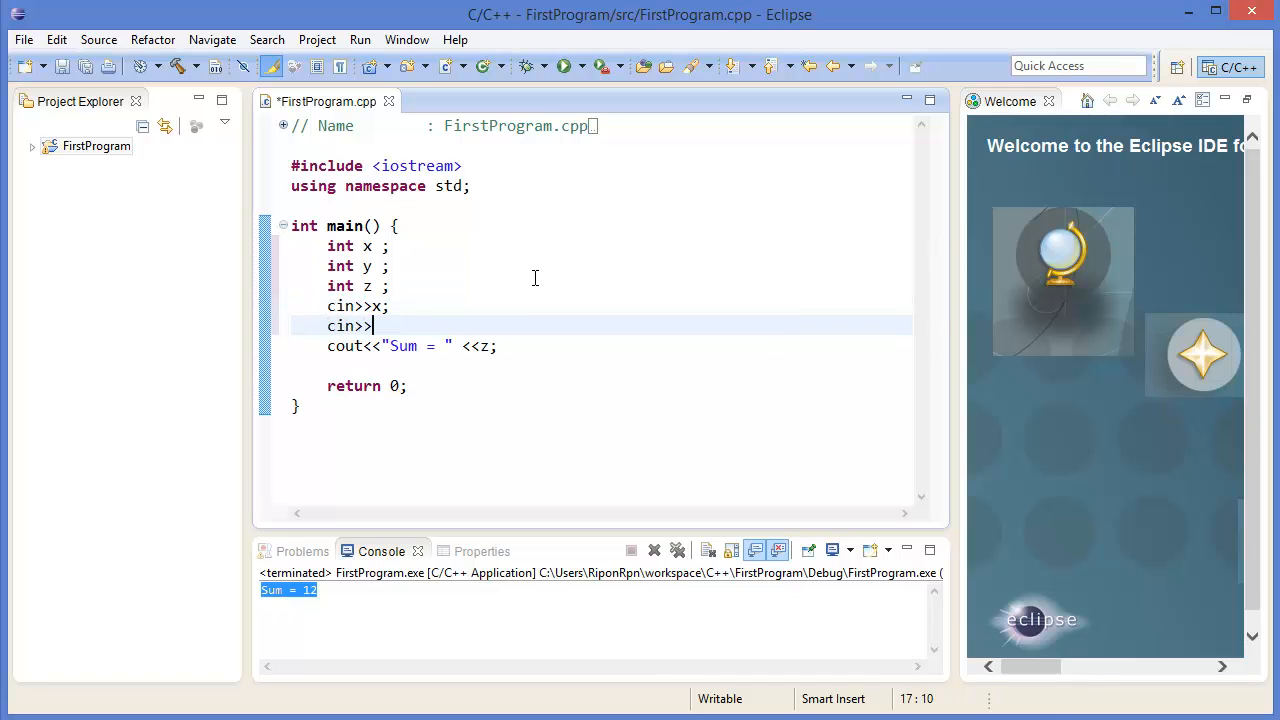
pyautogui.write('y;')
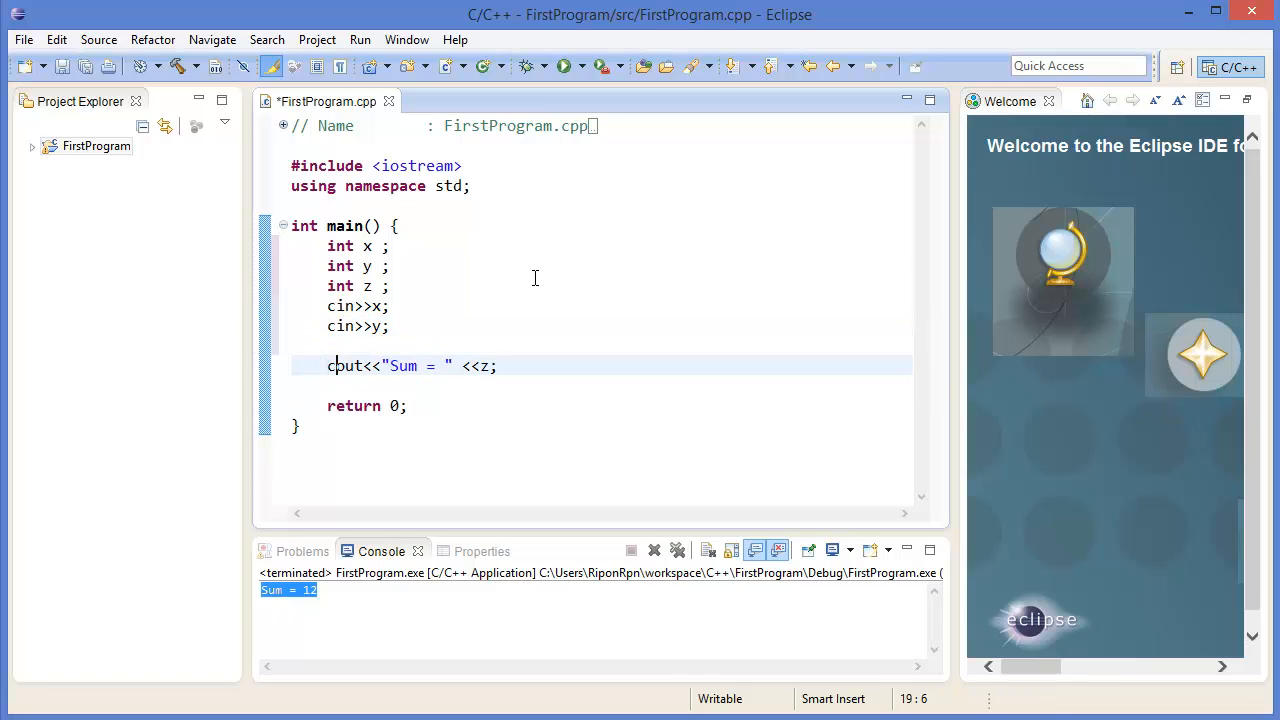
# - Print x+y in the output line and remove the unused int z declaration
pyautogui.write('x+y')
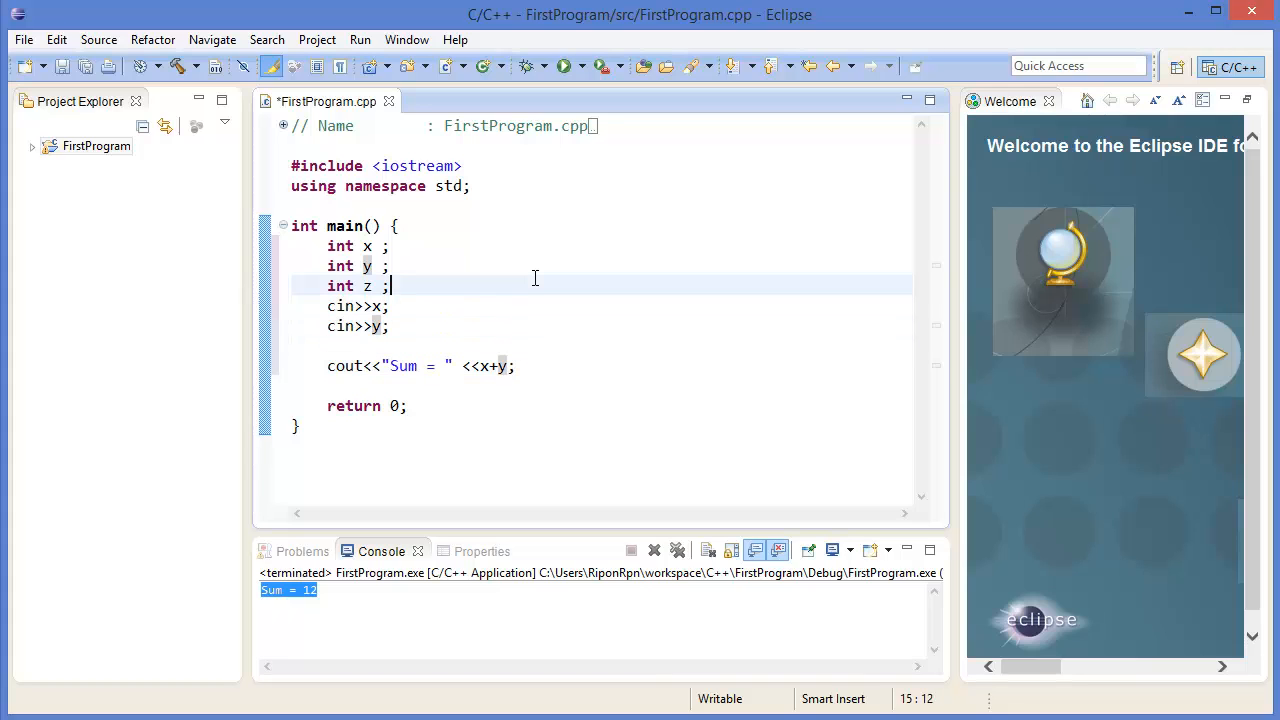
pyautogui.doubleClick(340, 286)
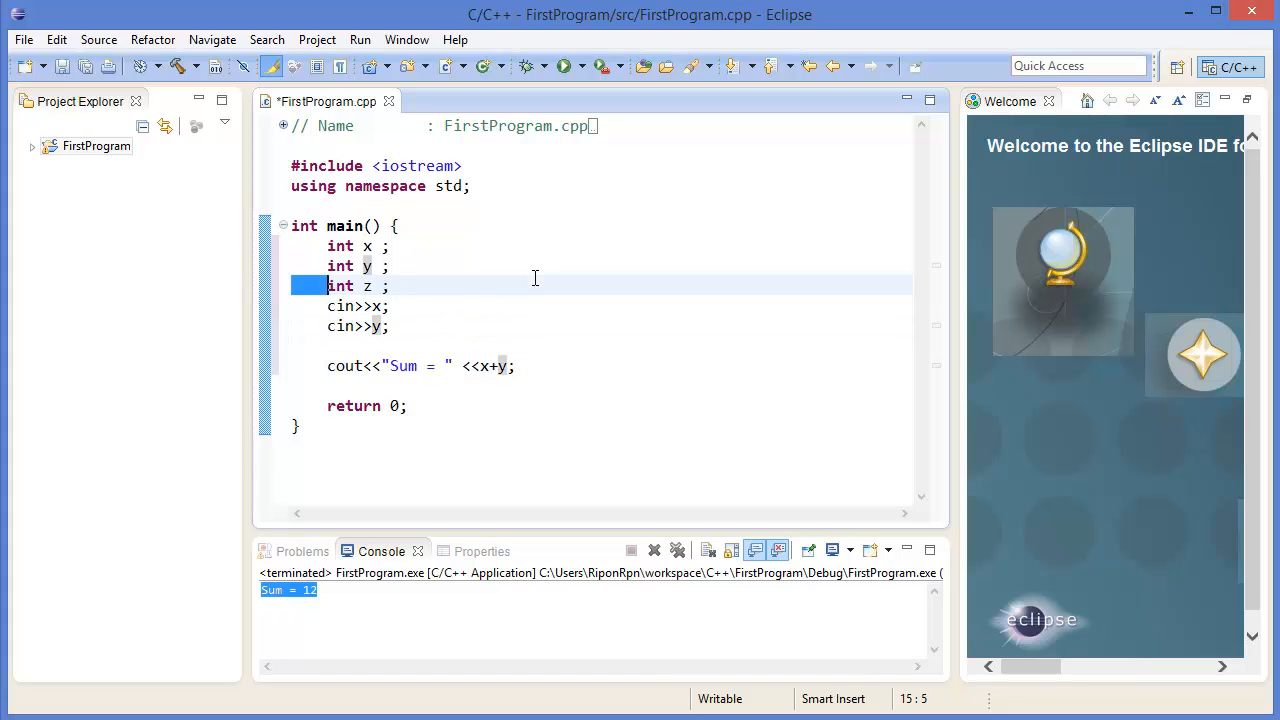
pyautogui.press('Delete')
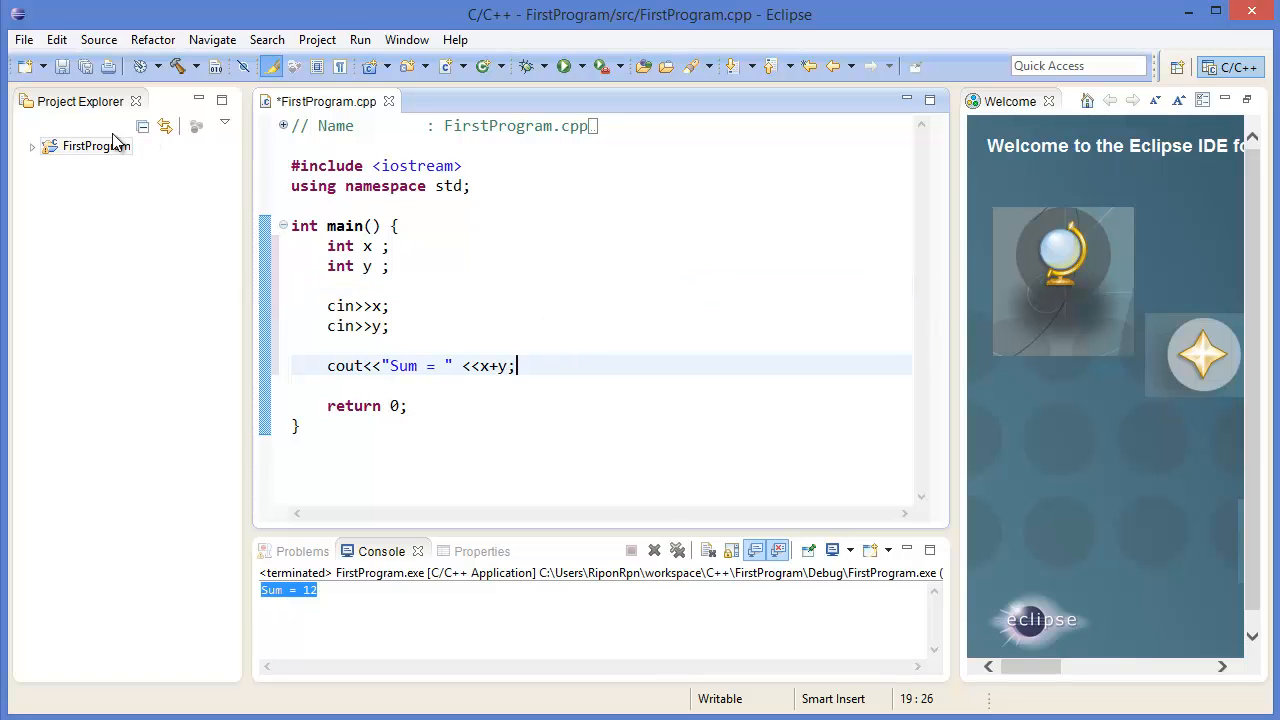
# - Rebuild FirstProgram, save FirstProgram.cpp and launch it so the console awaits input
pyautogui.rightClick(90, 144)
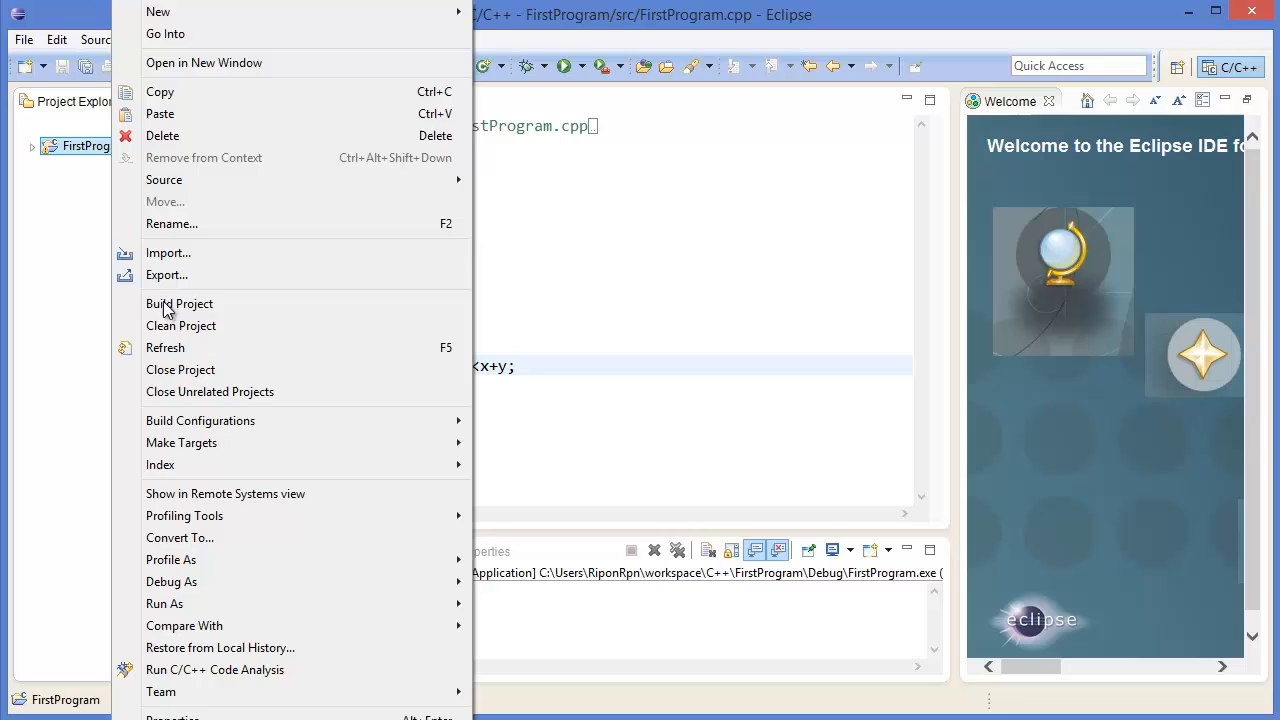
pyautogui.click(180, 304)
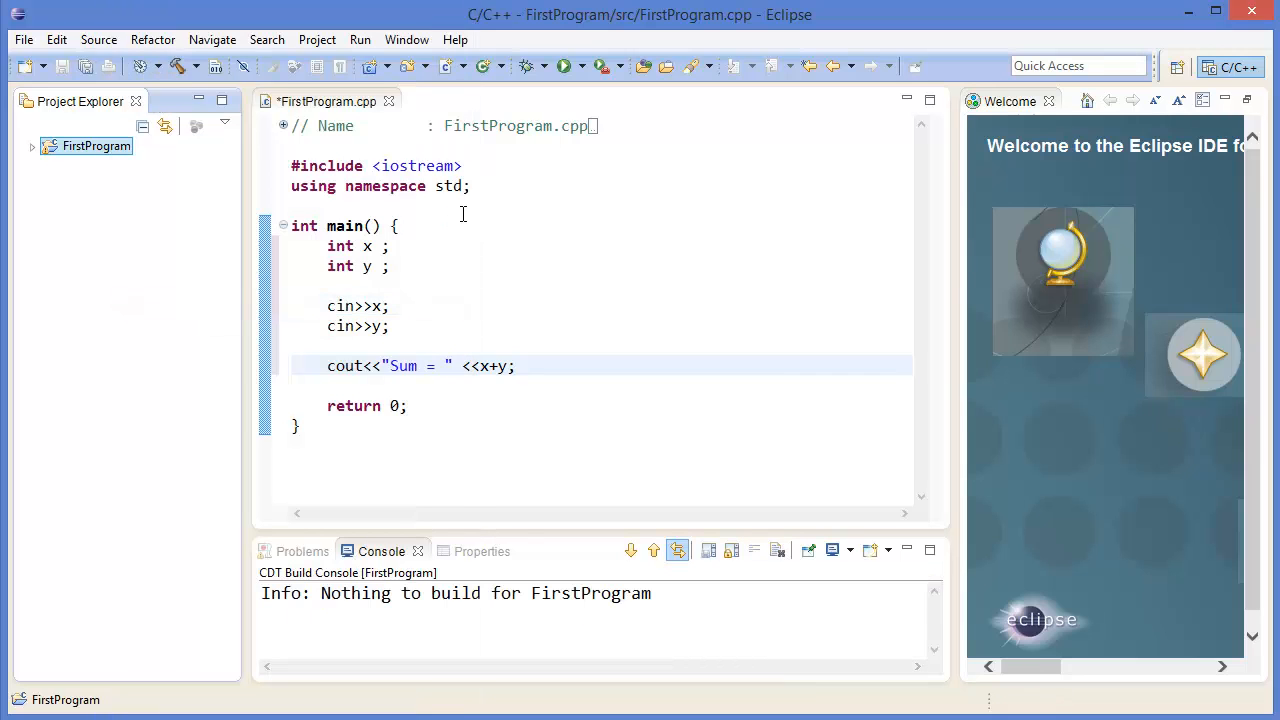
pyautogui.click(564, 66)
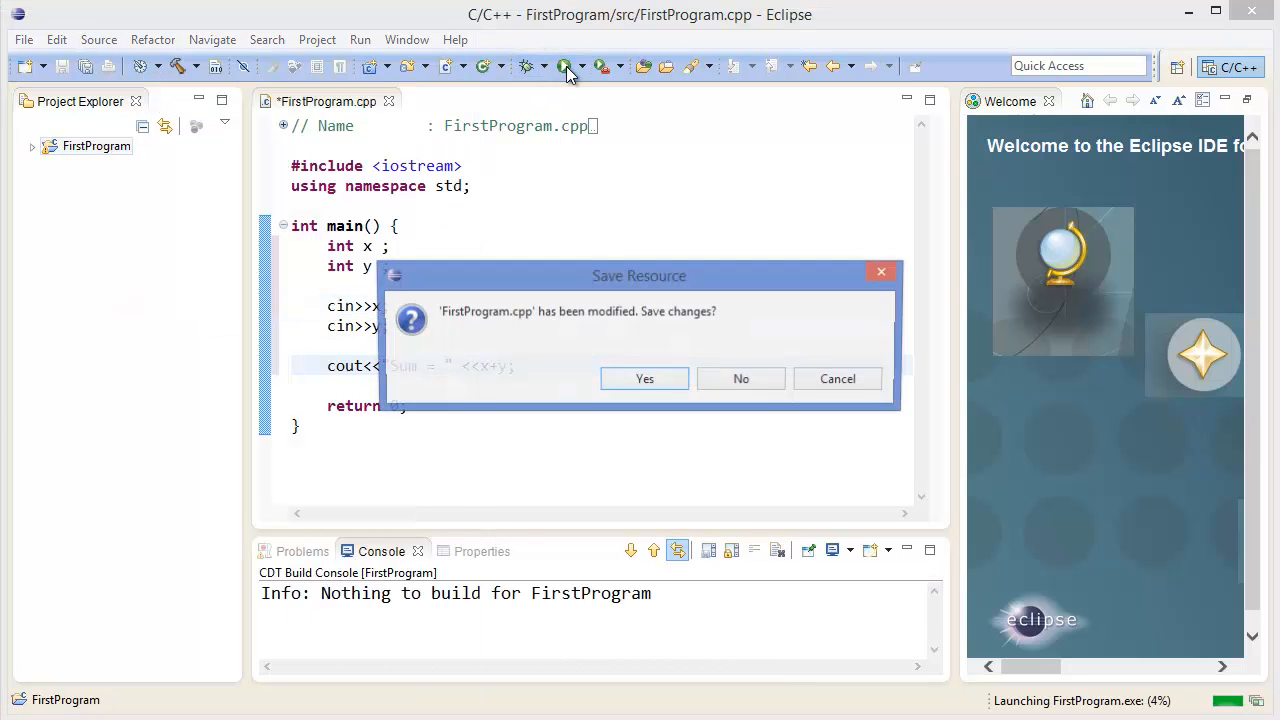
pyautogui.click(644, 378)
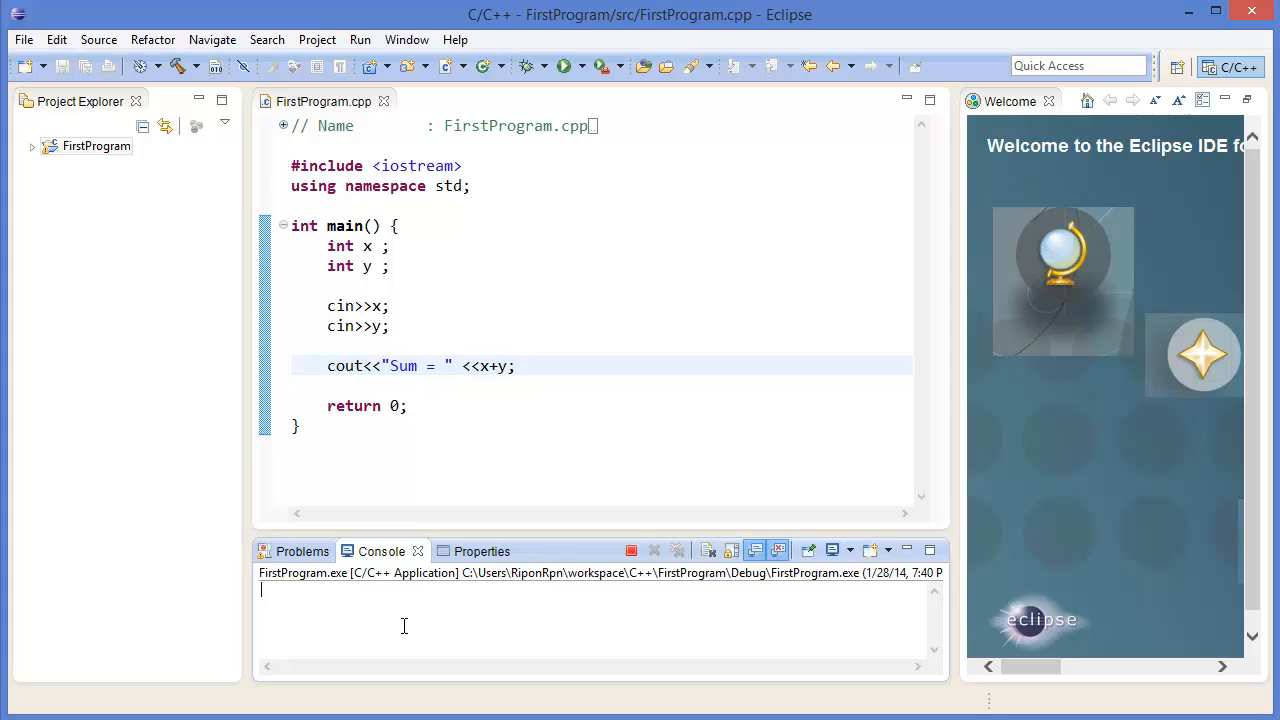
# - Enter 2 and 9 in the console so the program prints their sum, then return to the editor
pyautogui.write('2')
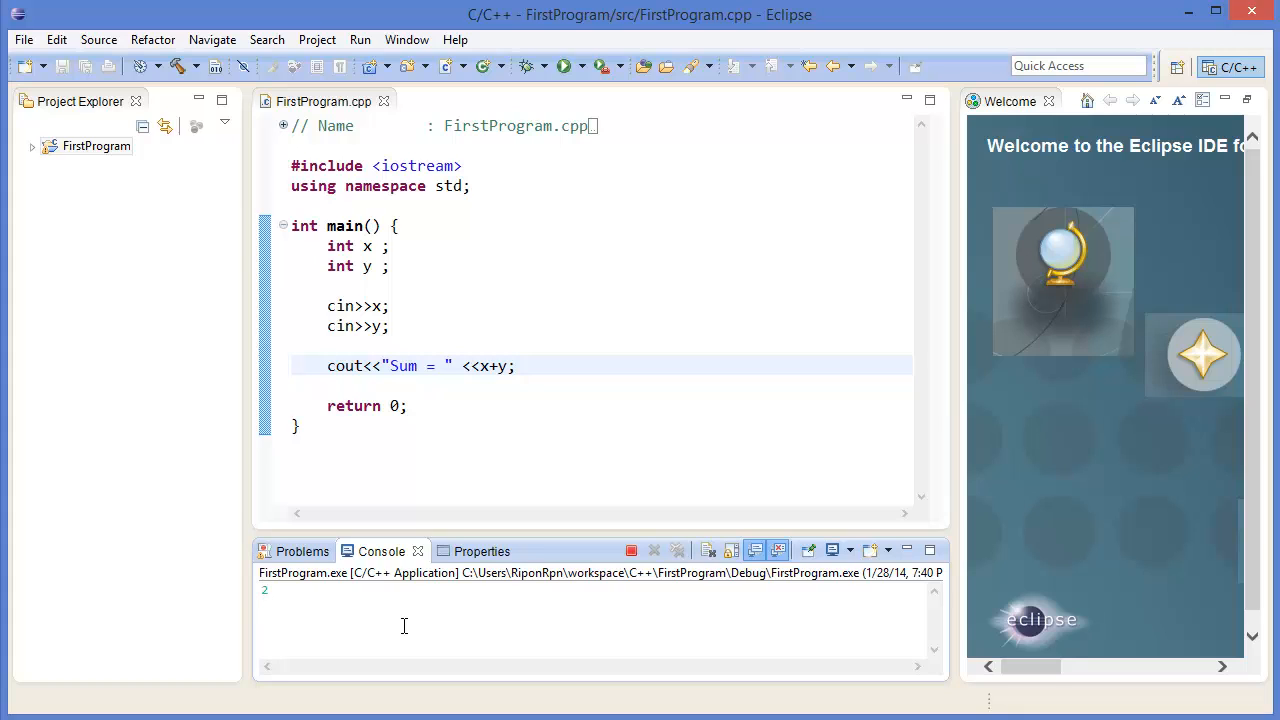
pyautogui.write('9')
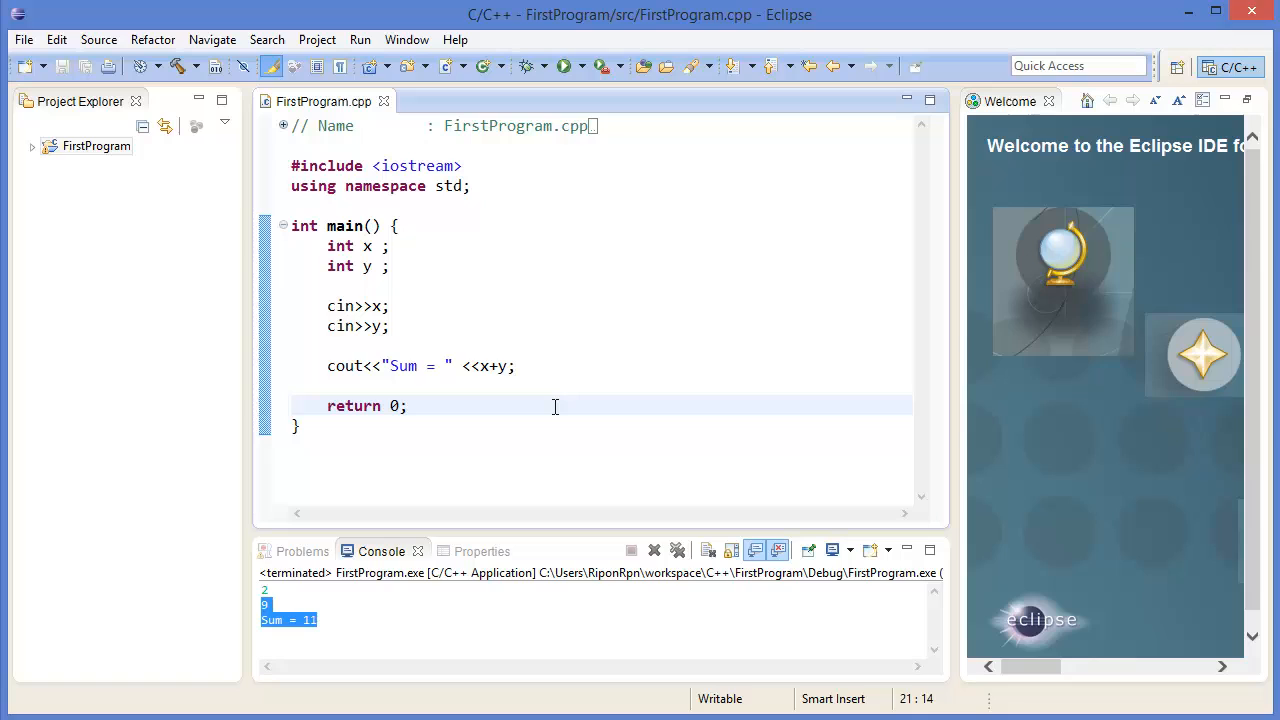
pyautogui.click(408, 404)
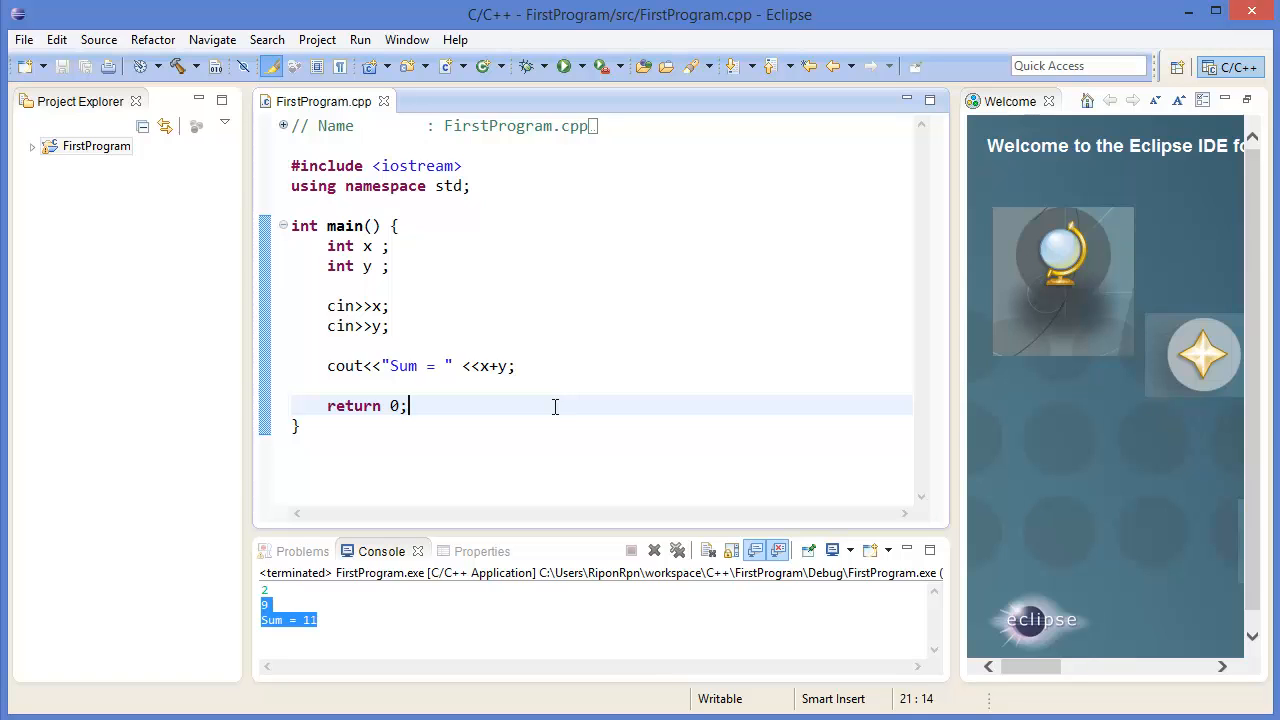